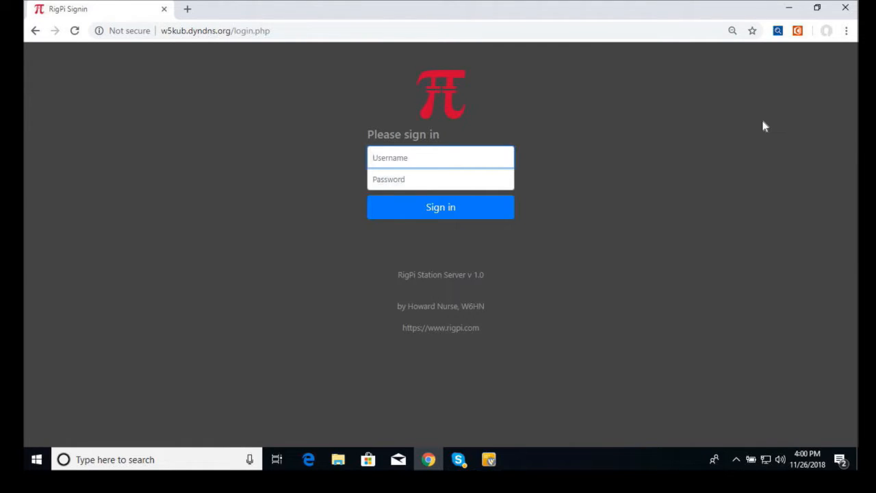
# Sign in as w5kub with the saved username and the password.
pyautogui.click(441, 158)
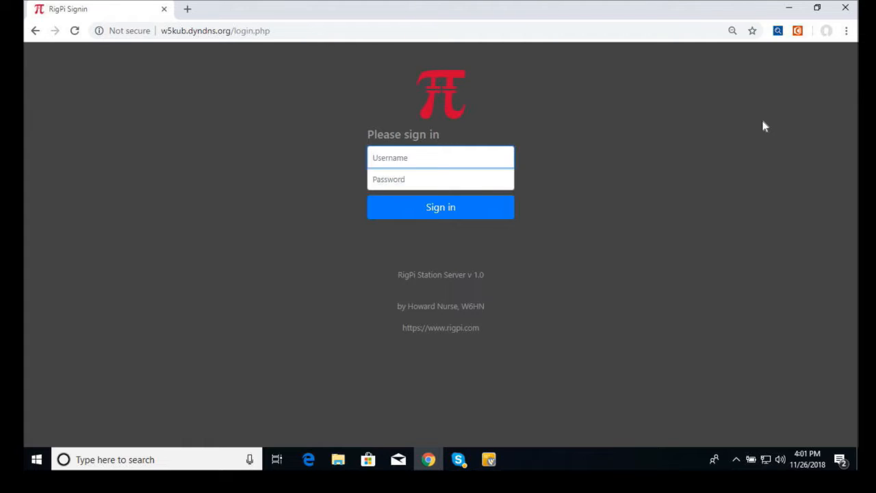
pyautogui.click(441, 157)
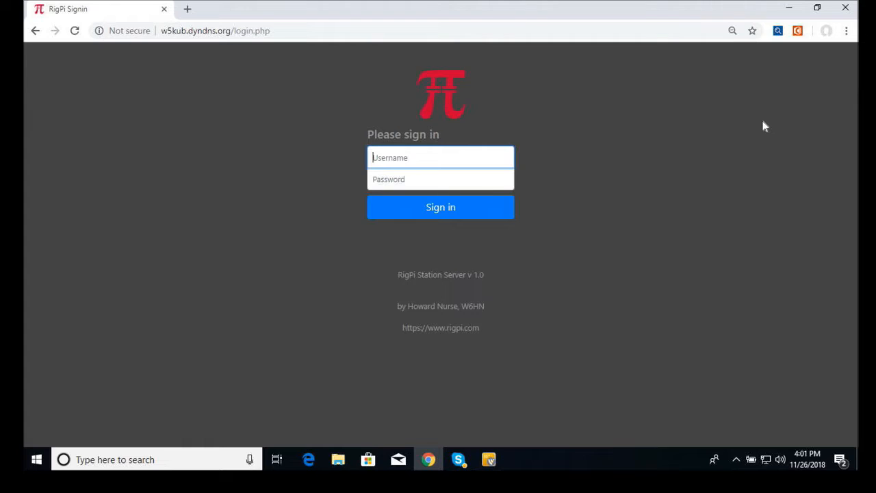
pyautogui.moveTo(745, 122)
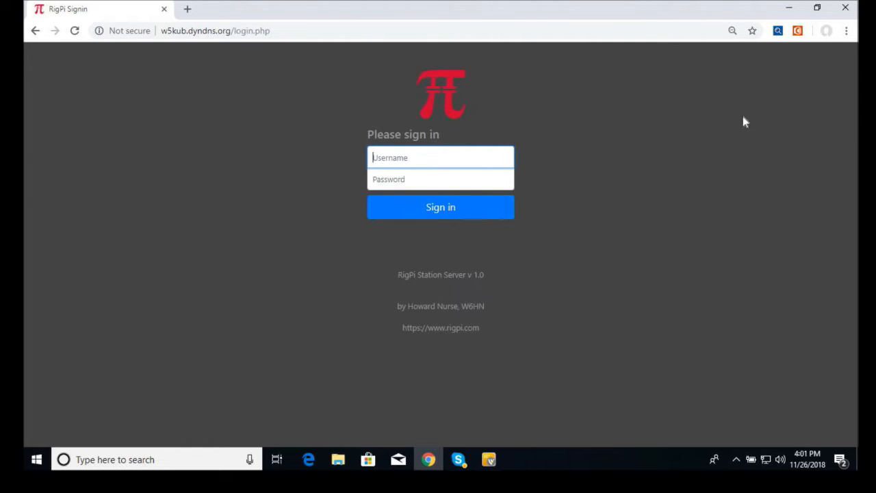
pyautogui.click(441, 158)
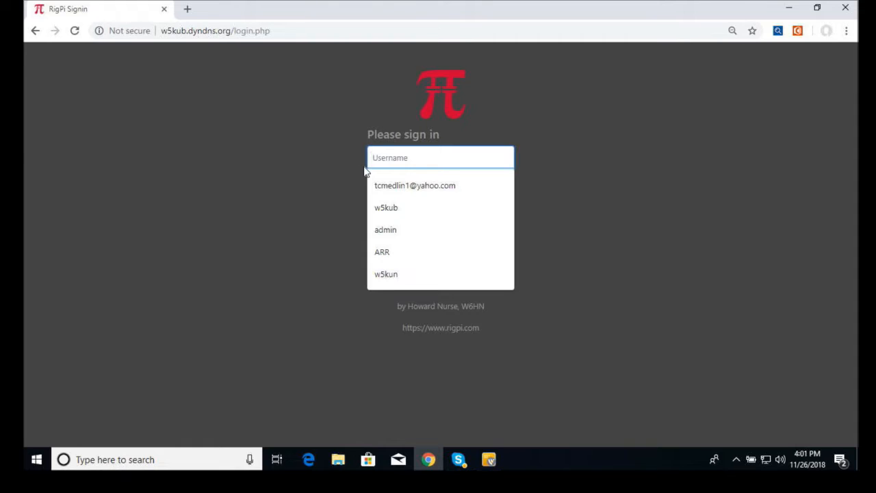
pyautogui.write('w5ku')
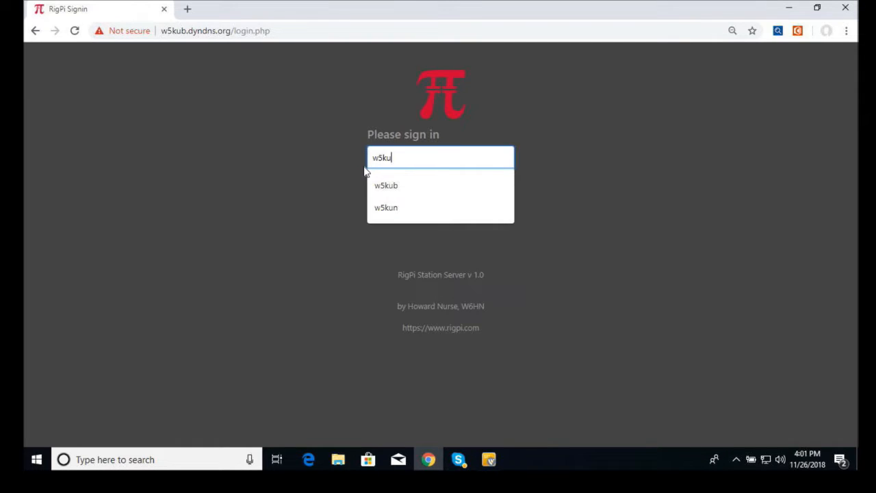
pyautogui.click(387, 185)
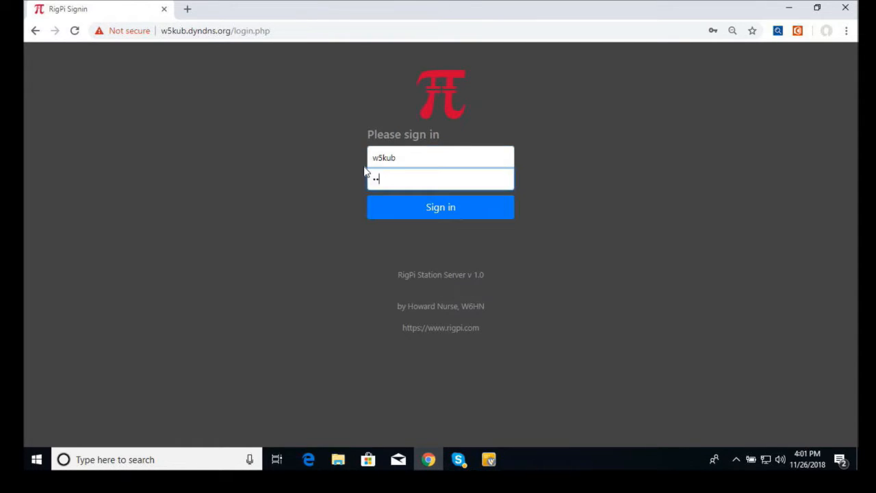
pyautogui.write('assword')
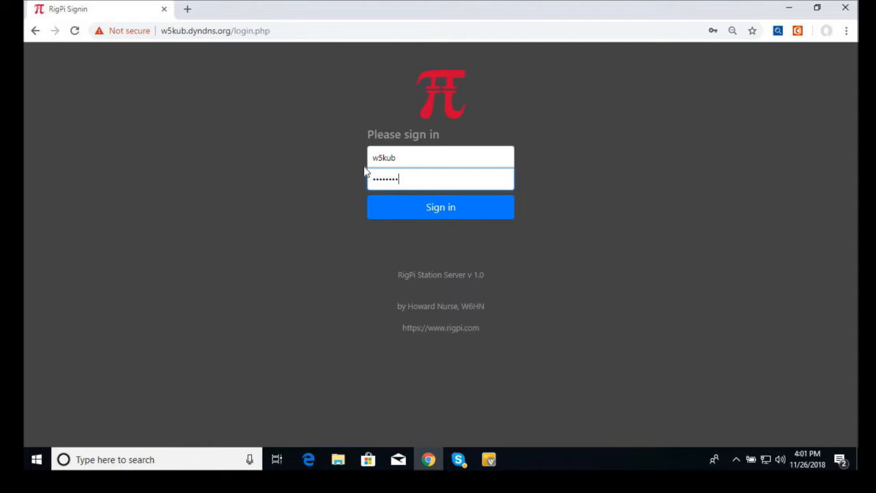
pyautogui.click(441, 207)
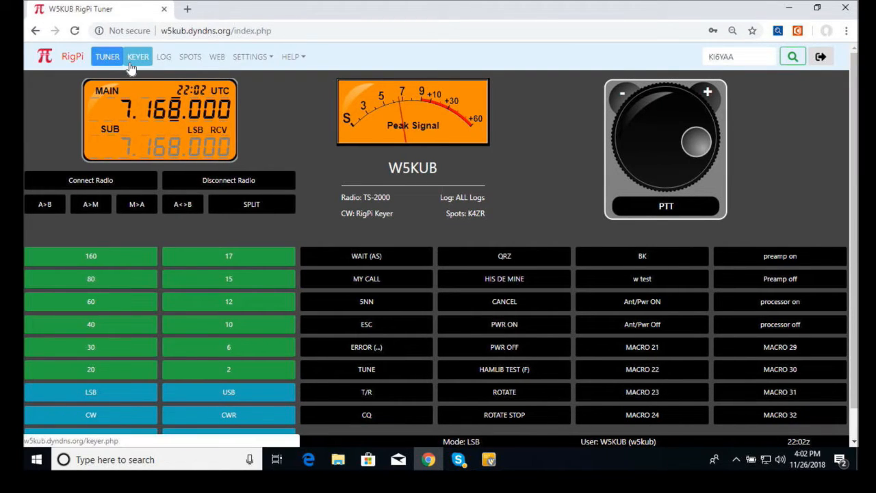
# Show the Tuner page with the radio at 7.168.000 LSB.
pyautogui.click(107, 56)
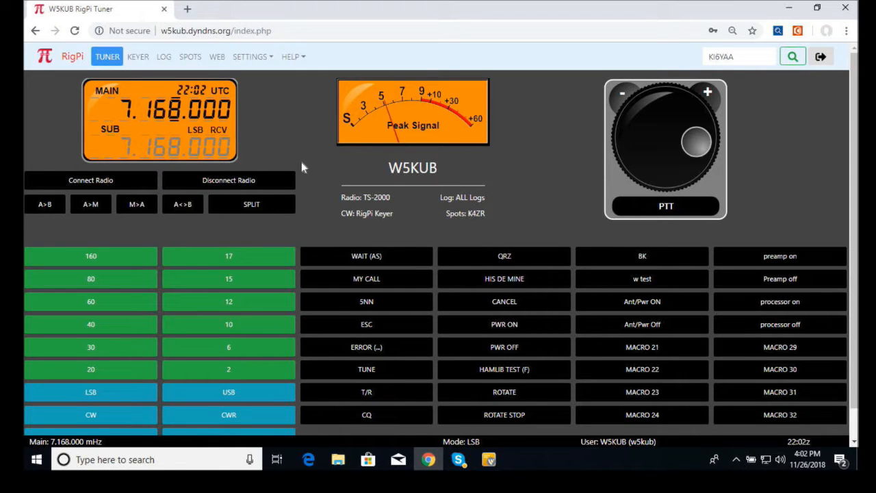
pyautogui.moveTo(293, 128)
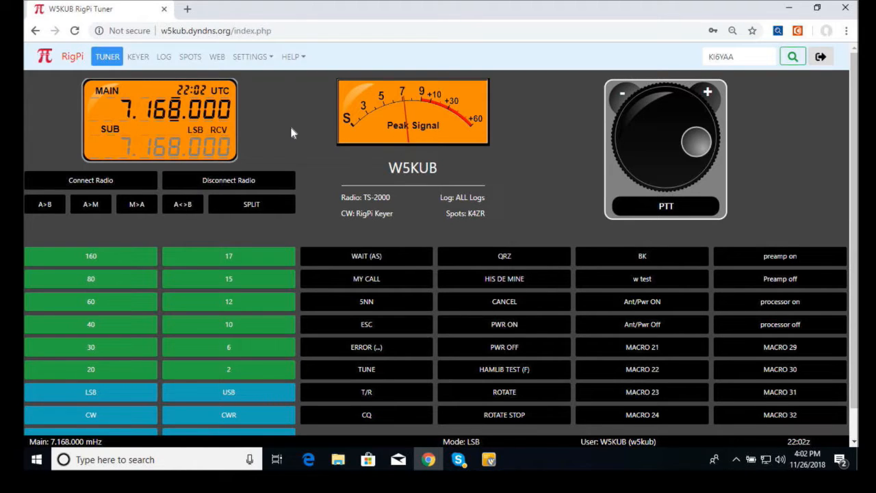
pyautogui.moveTo(315, 169)
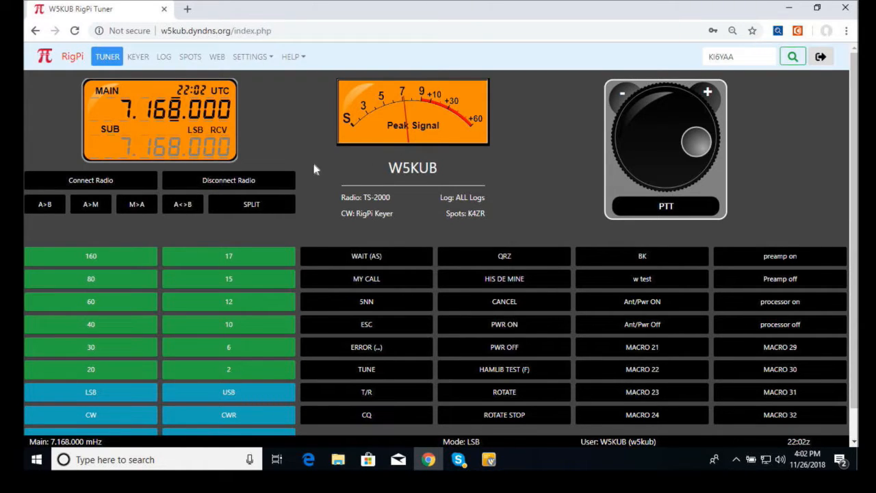
pyautogui.moveTo(329, 175)
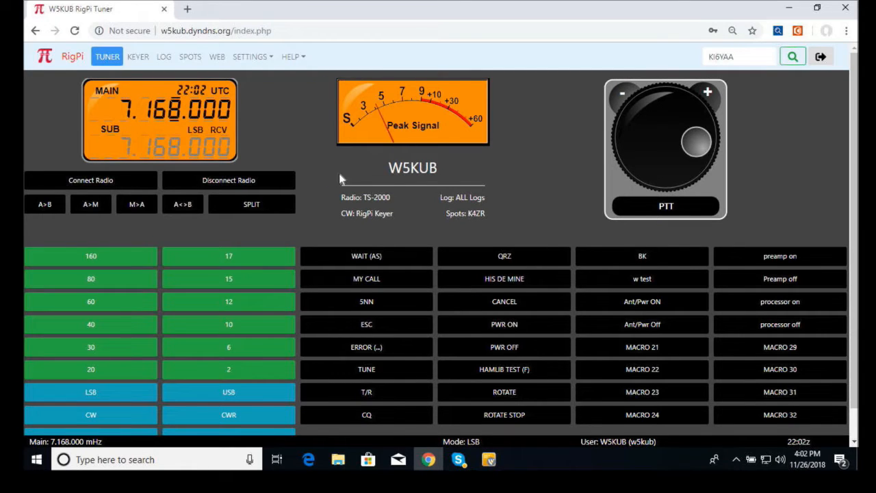
pyautogui.moveTo(304, 138)
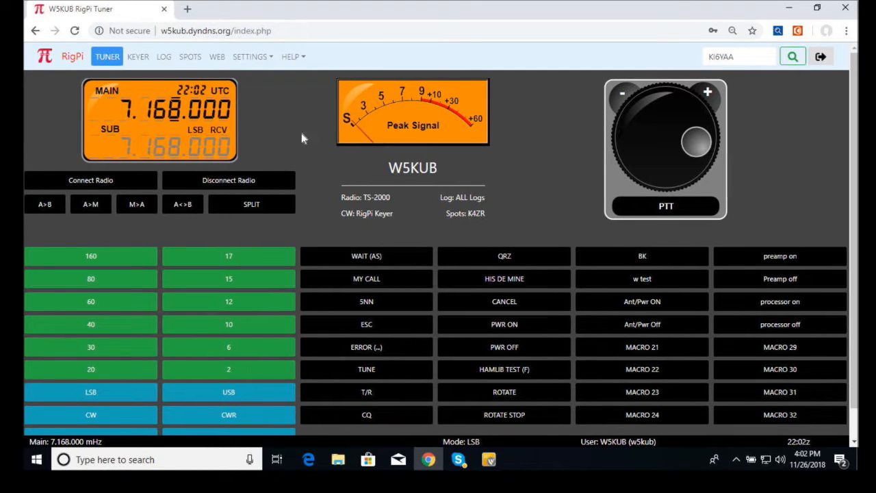
pyautogui.moveTo(137, 56)
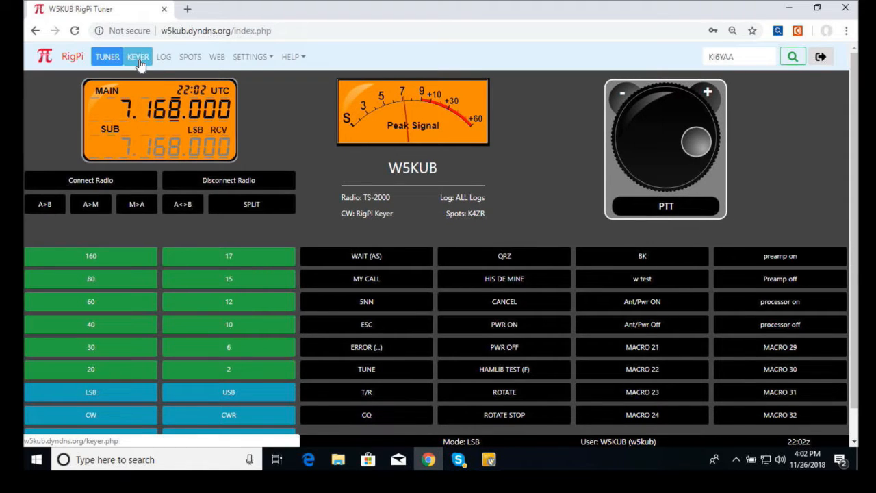
pyautogui.moveTo(165, 56)
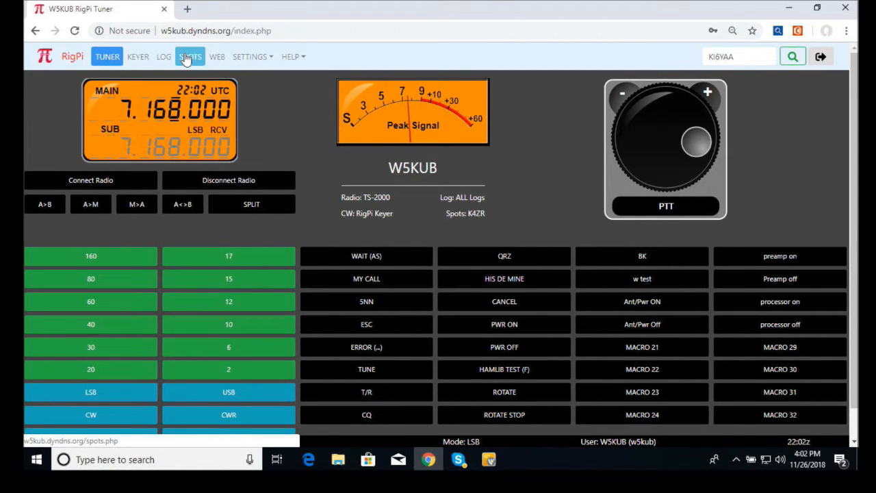
pyautogui.moveTo(189, 56)
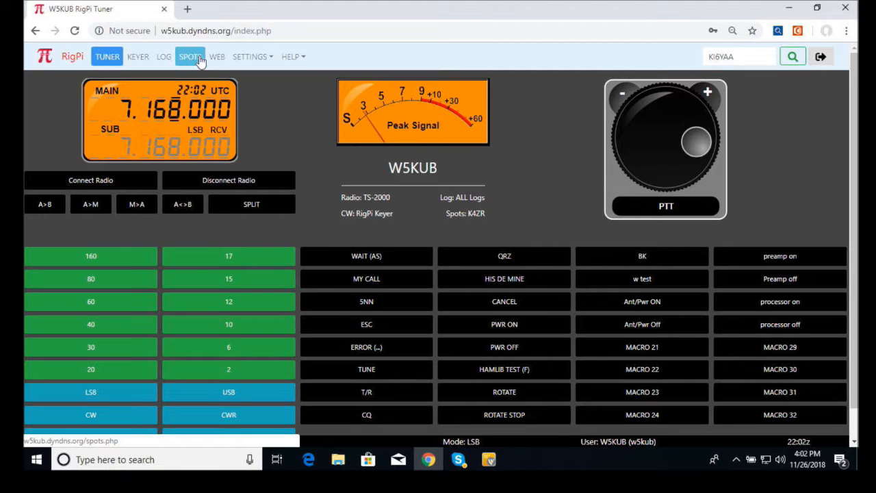
pyautogui.moveTo(263, 62)
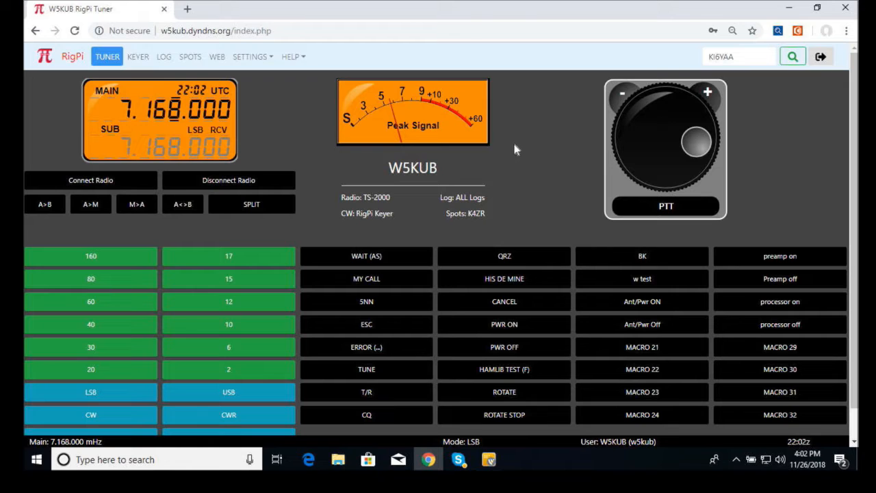
pyautogui.moveTo(260, 93)
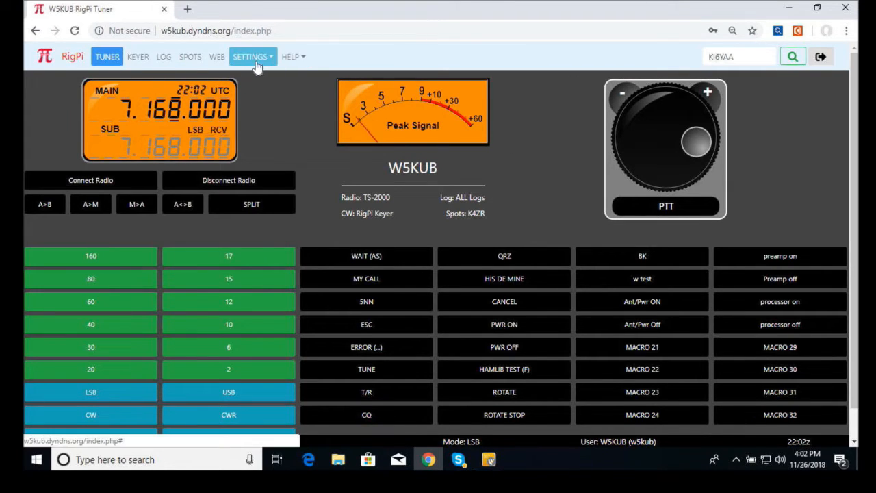
# Set the radio to Kenwood TS-2000 at 4800 baud, then return to the Tuner page.
pyautogui.click(249, 56)
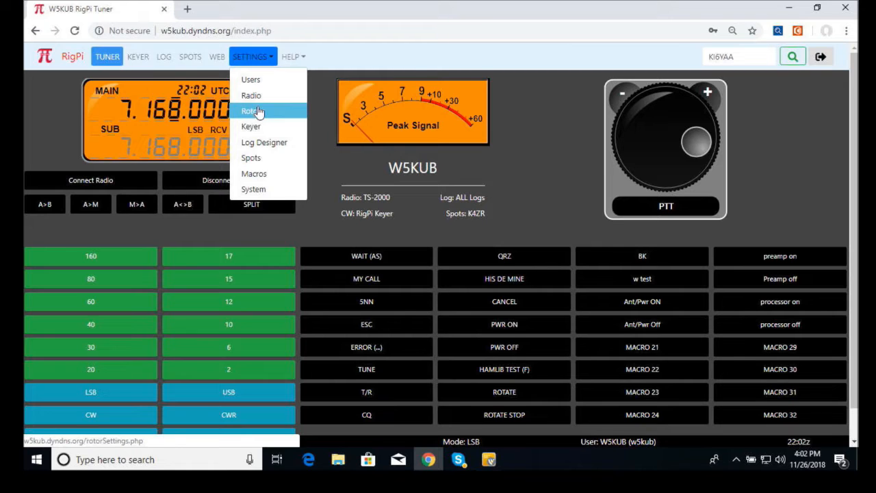
pyautogui.click(252, 96)
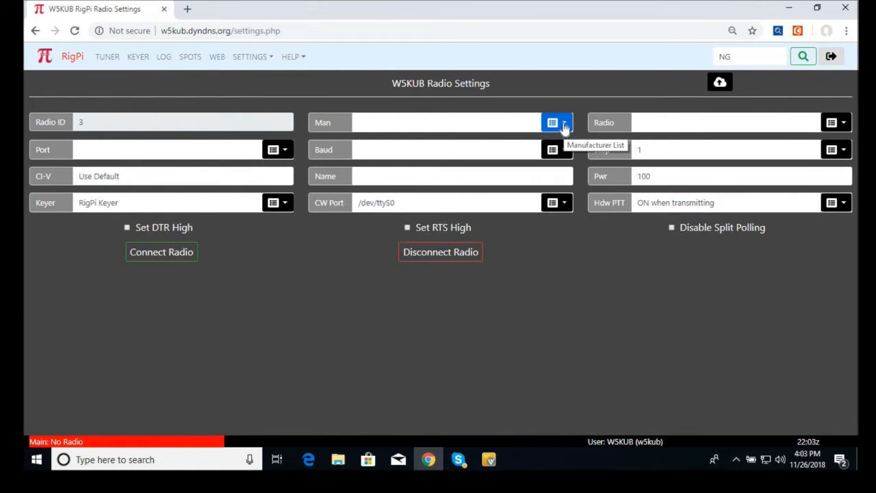
pyautogui.click(556, 122)
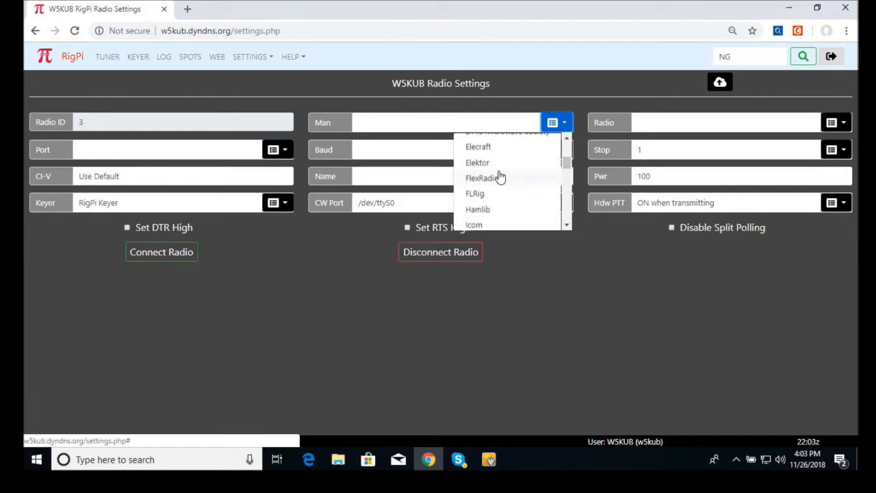
pyautogui.scroll(-3)
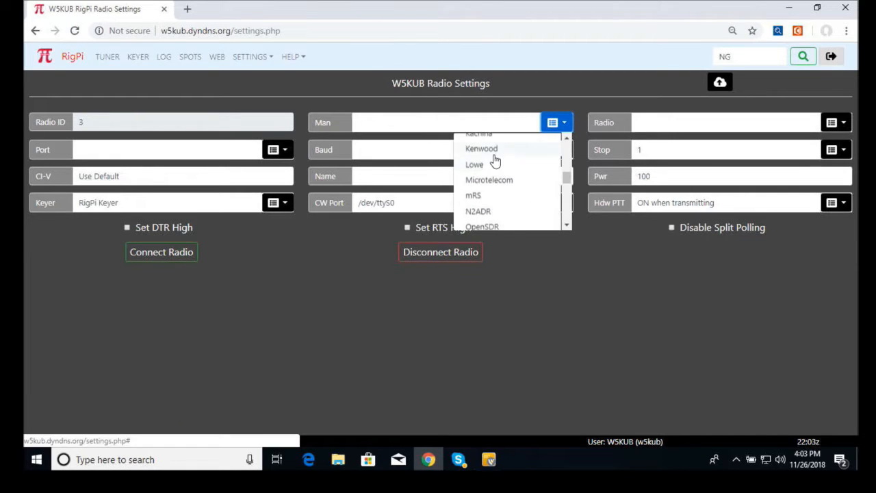
pyautogui.click(482, 148)
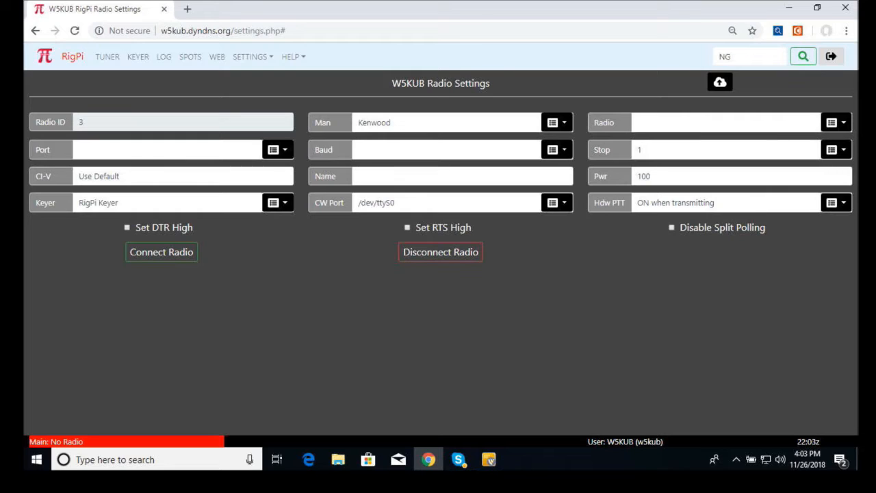
pyautogui.click(836, 121)
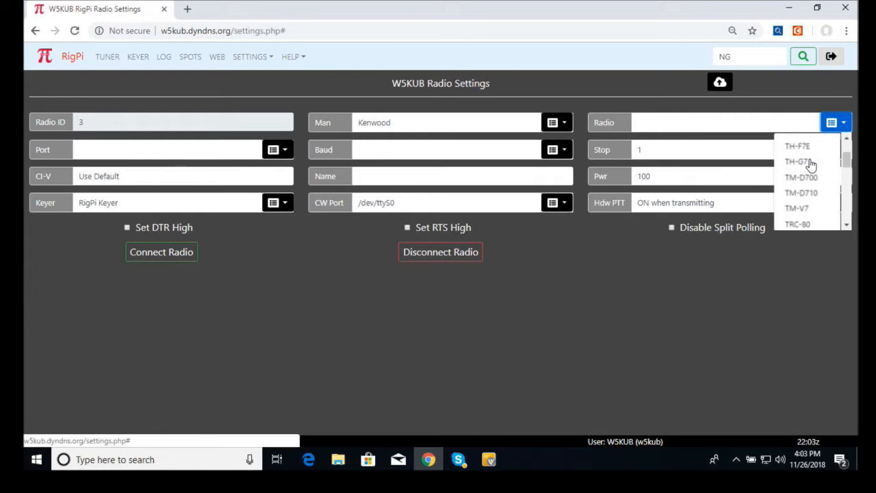
pyautogui.scroll(3)
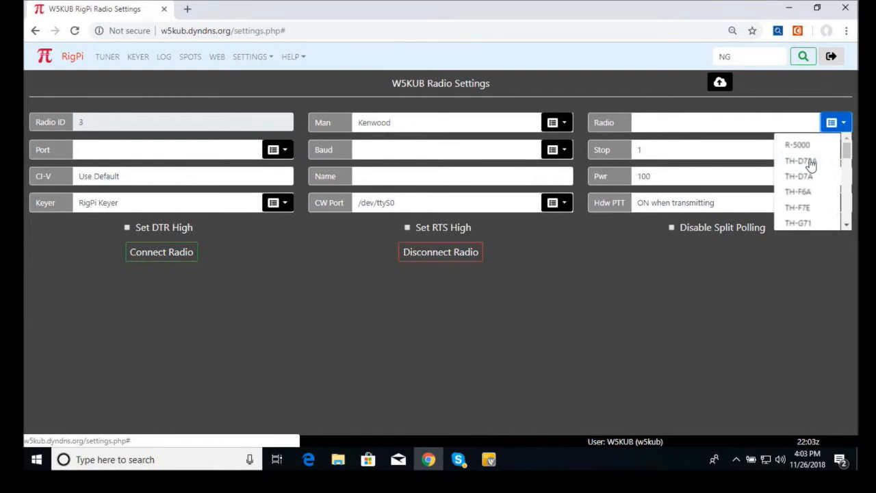
pyautogui.scroll(-3)
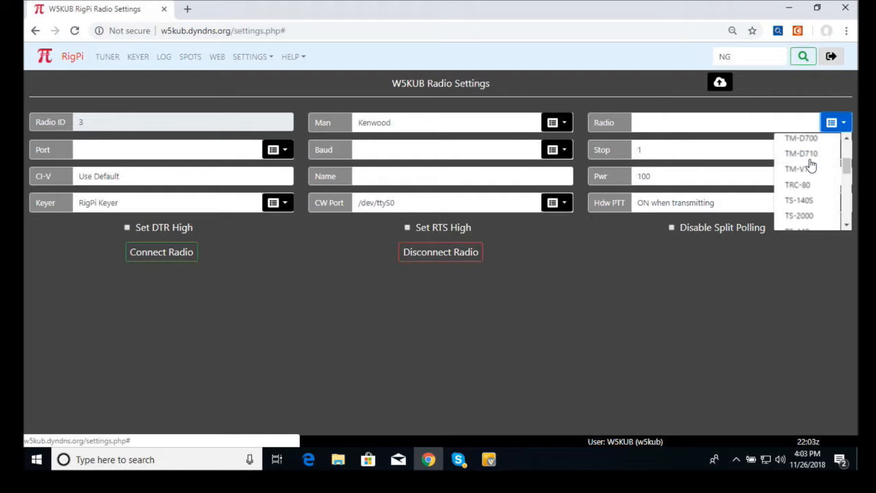
pyautogui.scroll(-3)
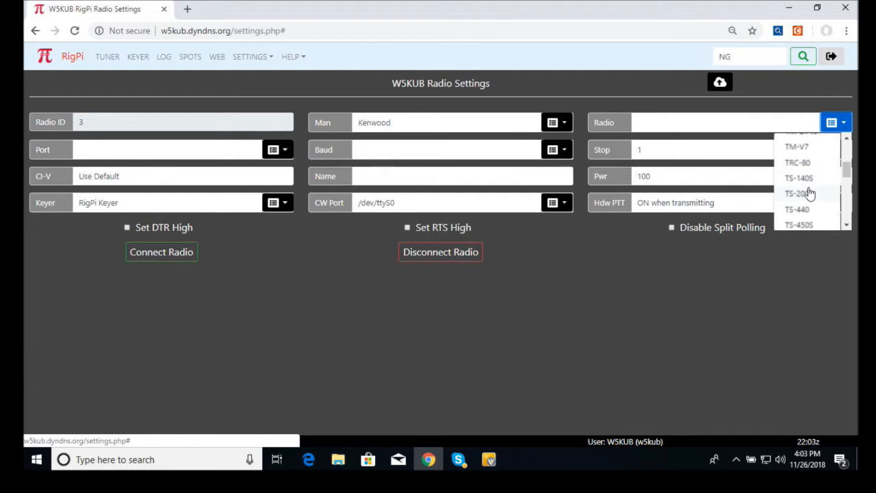
pyautogui.click(797, 192)
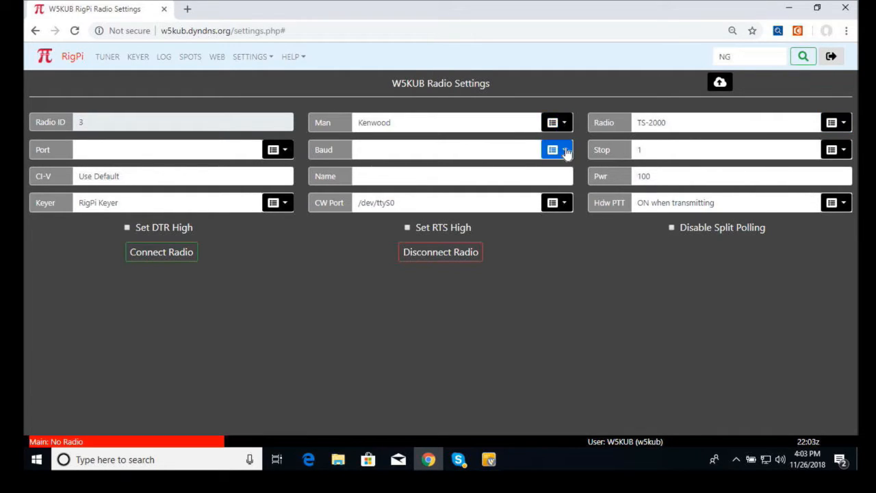
pyautogui.click(554, 149)
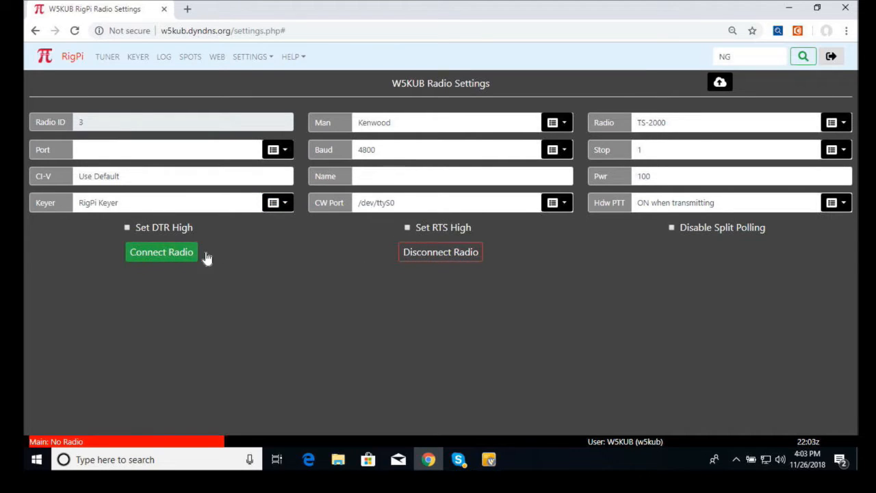
pyautogui.moveTo(165, 56)
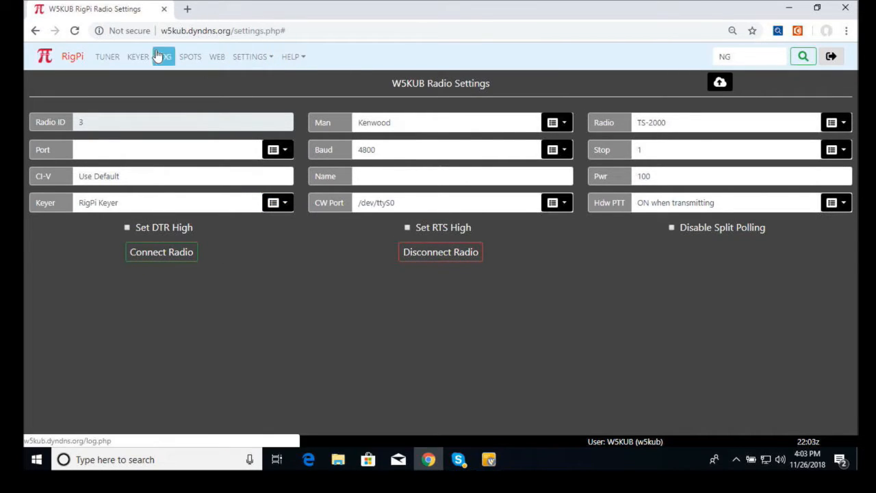
pyautogui.click(106, 56)
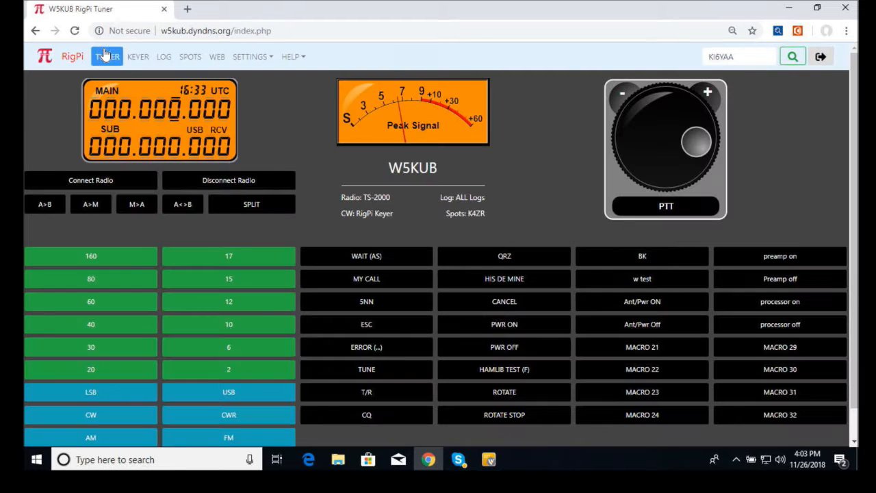
pyautogui.click(90, 181)
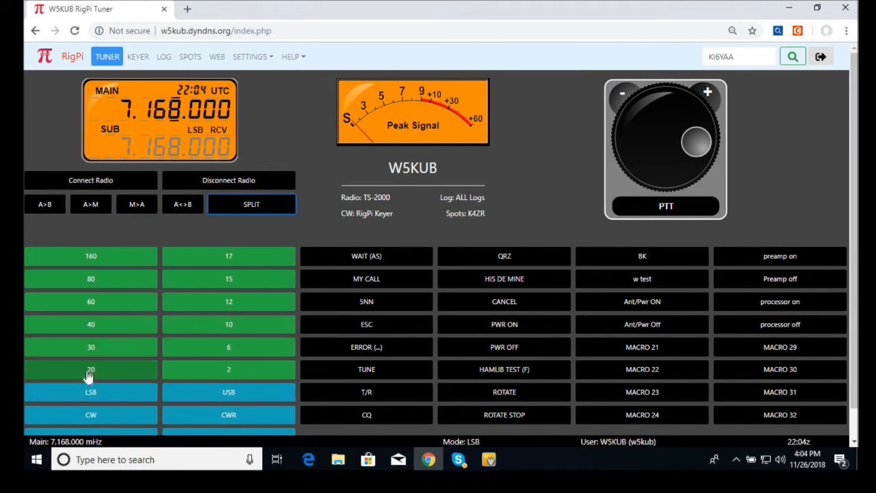
pyautogui.moveTo(91, 280)
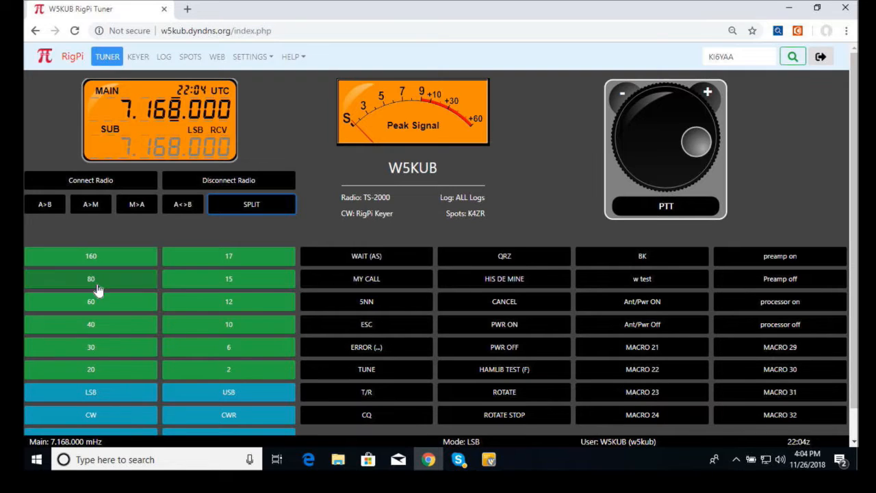
pyautogui.moveTo(103, 272)
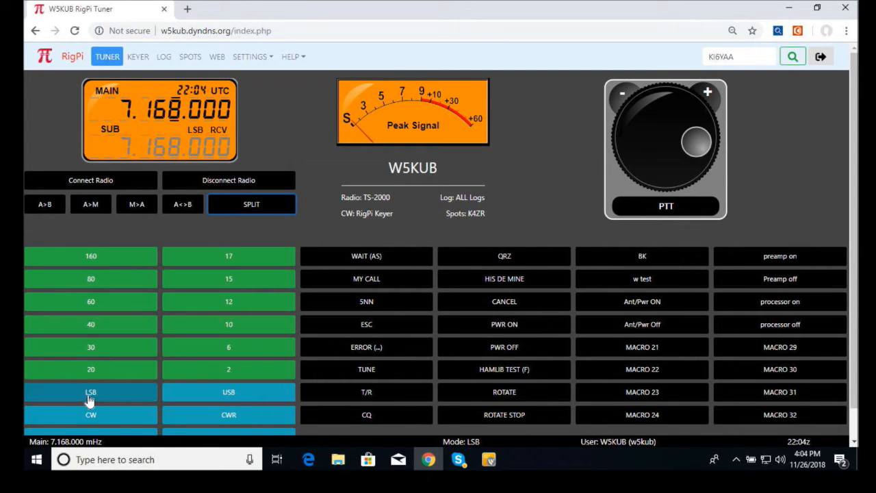
pyautogui.scroll(-3)
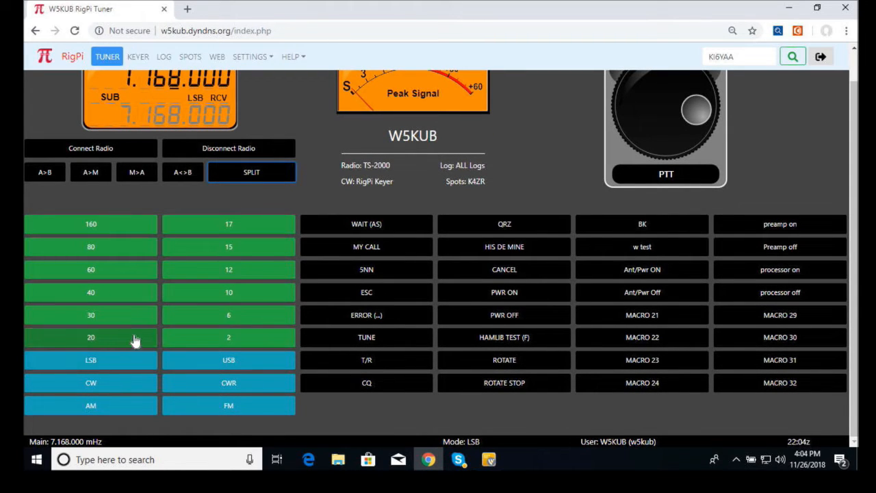
pyautogui.scroll(3)
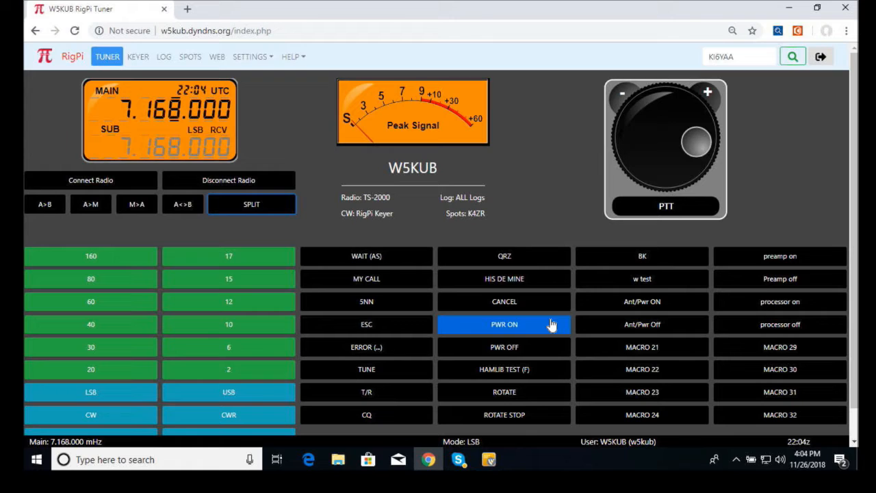
pyautogui.moveTo(368, 279)
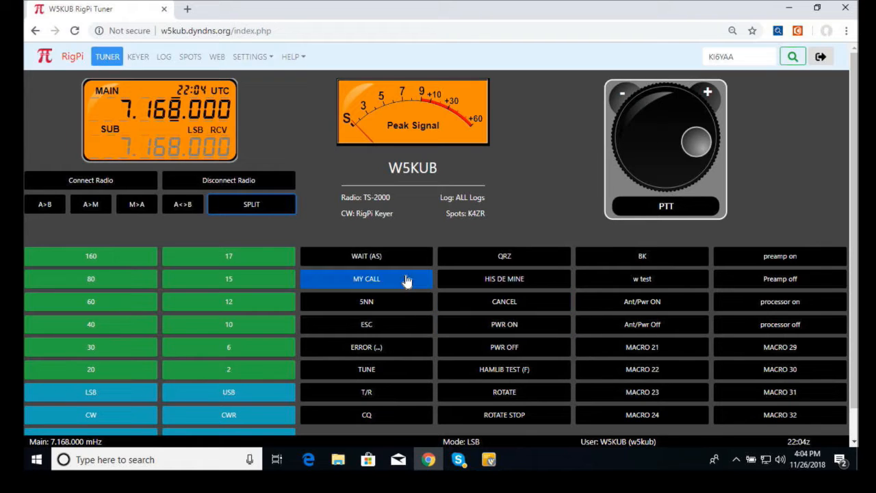
pyautogui.moveTo(526, 236)
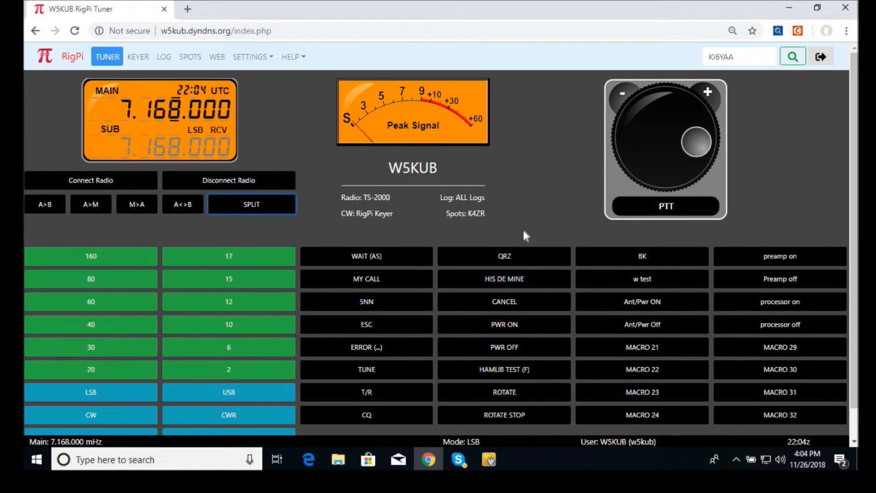
pyautogui.moveTo(363, 244)
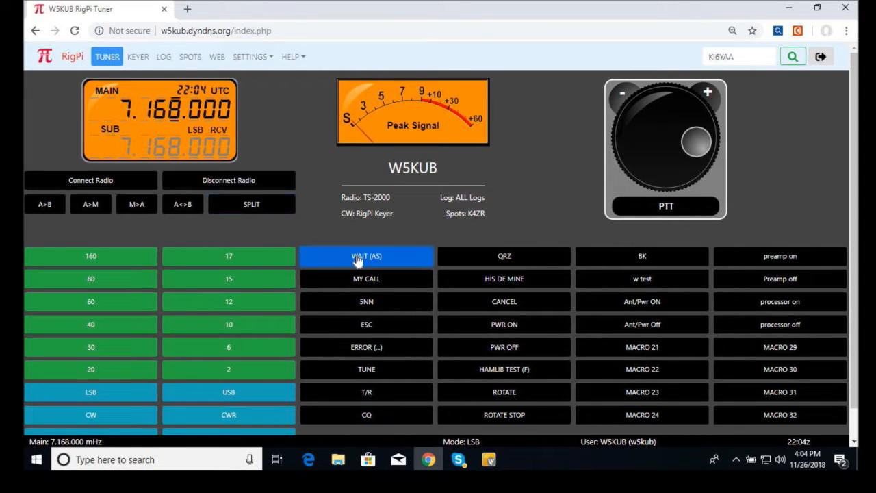
pyautogui.moveTo(369, 259)
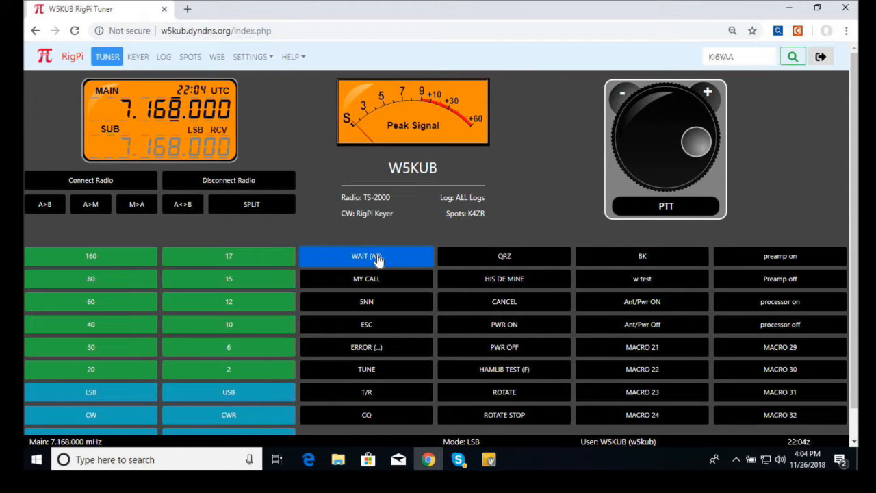
pyautogui.moveTo(500, 222)
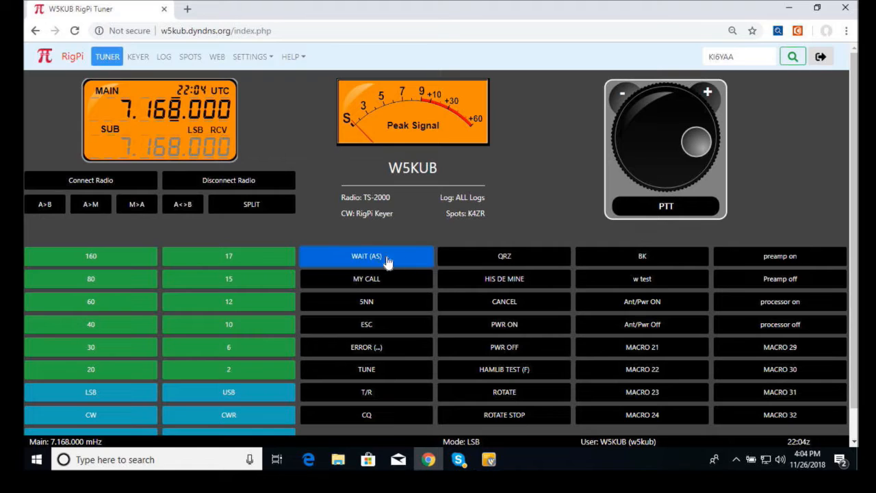
pyautogui.moveTo(518, 211)
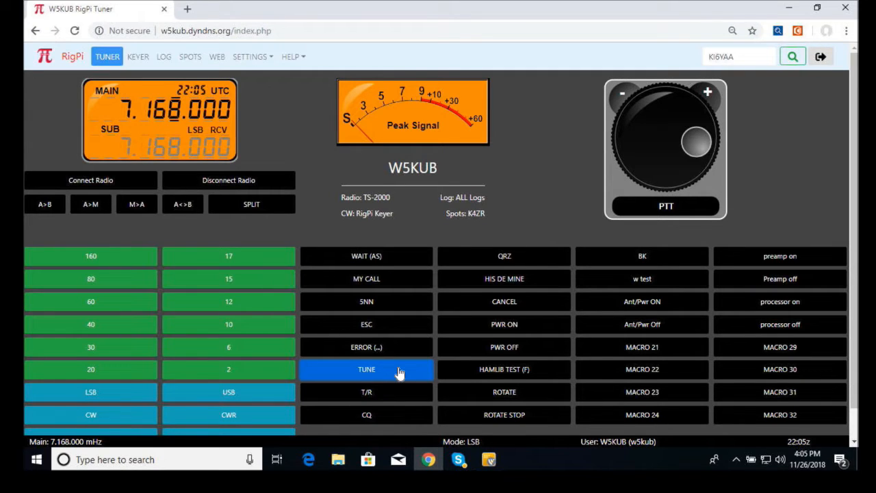
pyautogui.moveTo(382, 375)
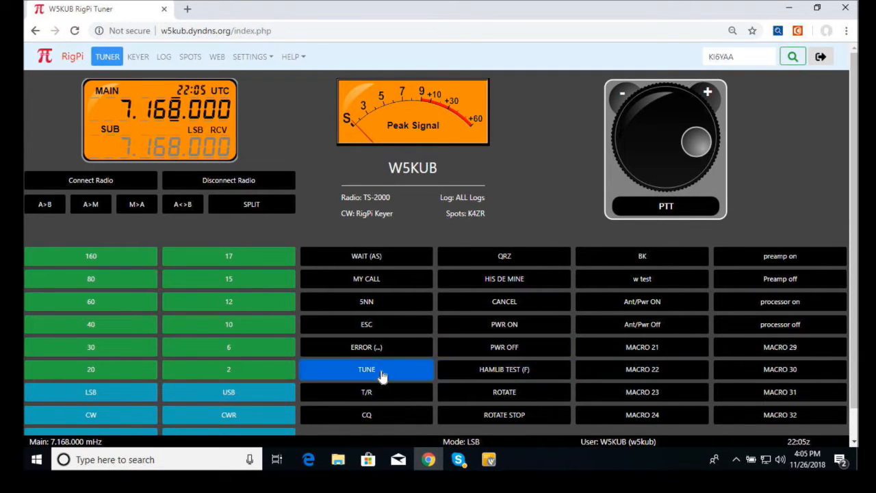
pyautogui.moveTo(404, 186)
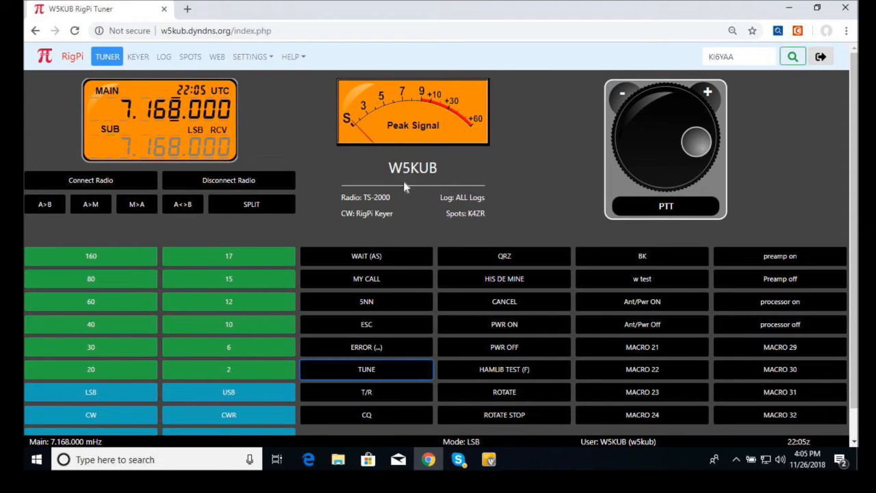
# In Macro Settings for Radio 1, relabel Button 6 as TUNE and inspect the Macro 6 command.
pyautogui.click(252, 57)
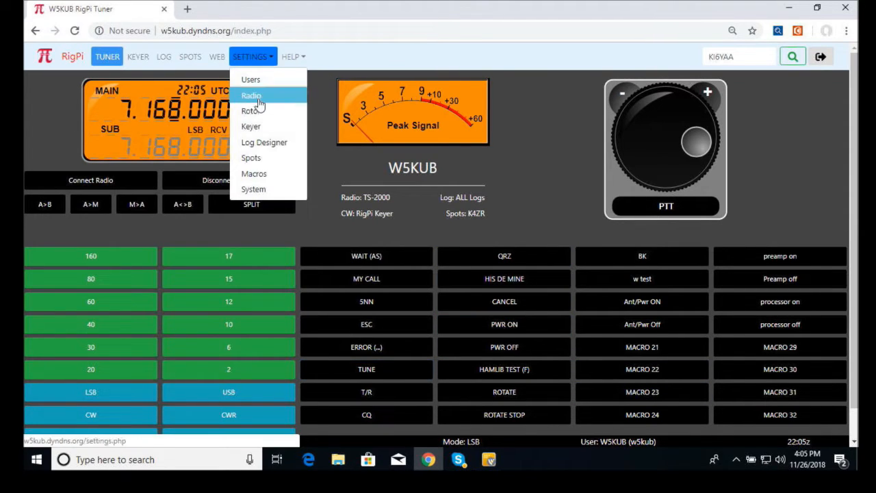
pyautogui.click(254, 172)
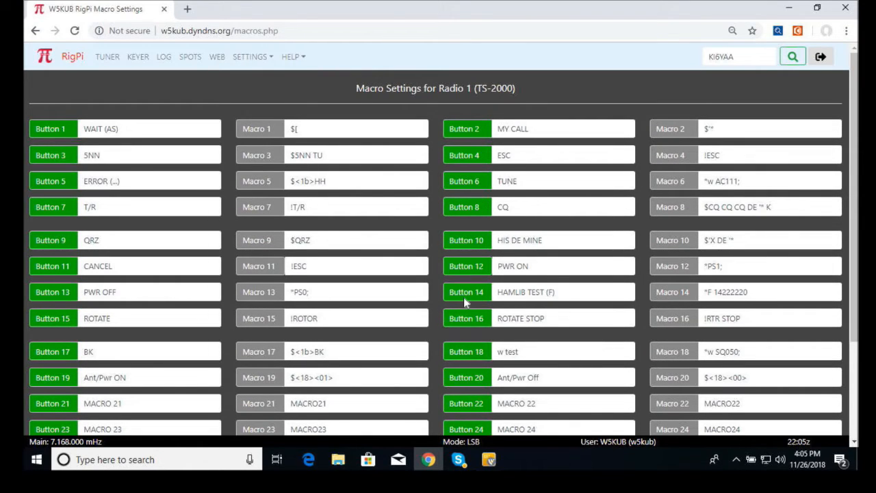
pyautogui.moveTo(437, 293)
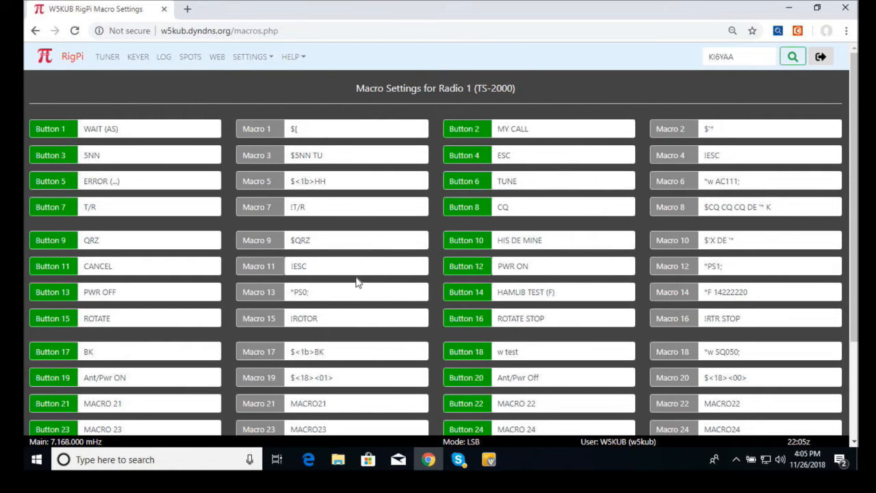
pyautogui.scroll(-3)
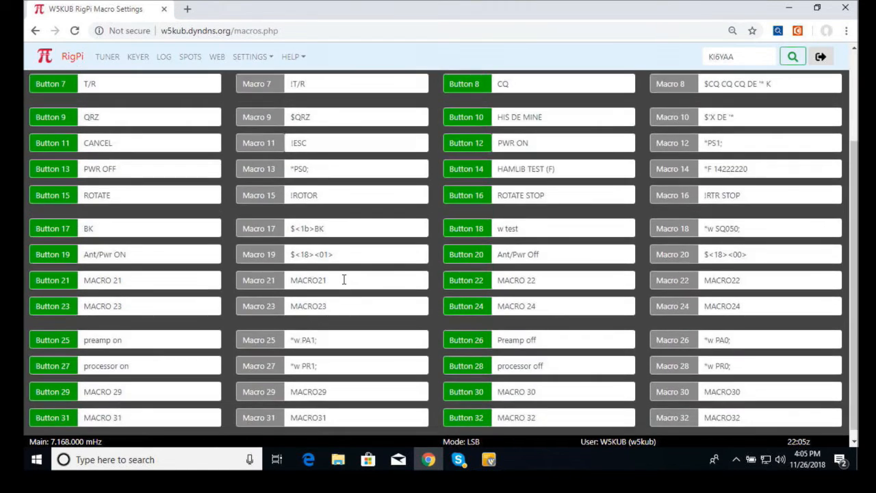
pyautogui.scroll(3)
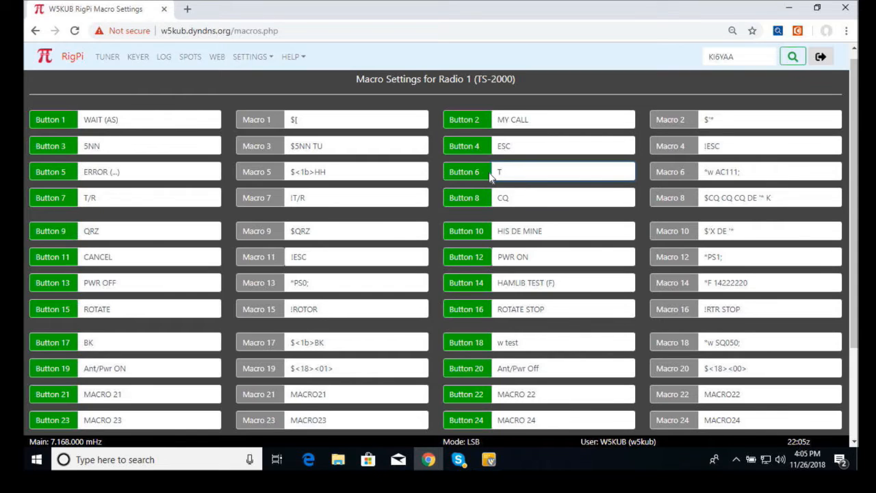
pyautogui.write('UNE')
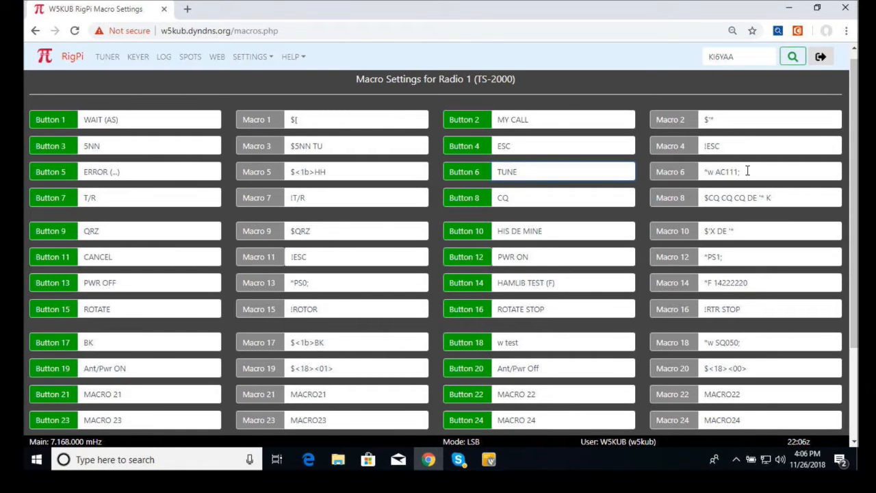
pyautogui.click(562, 171)
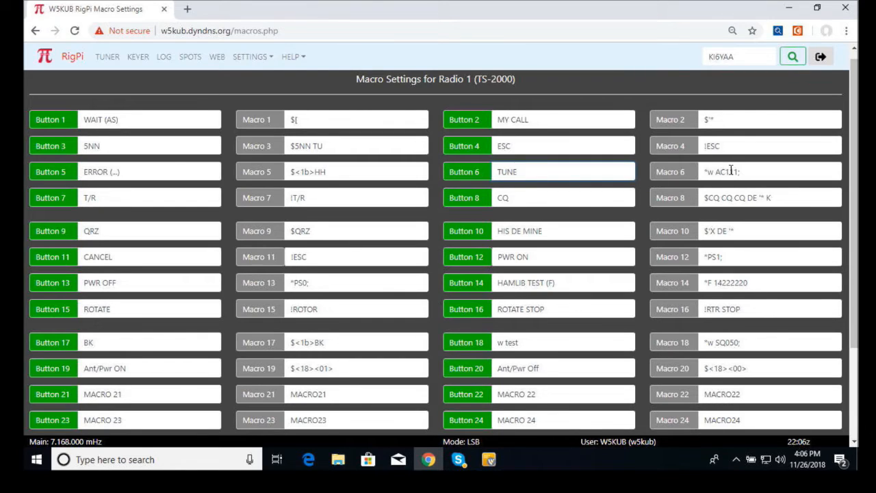
pyautogui.click(561, 171)
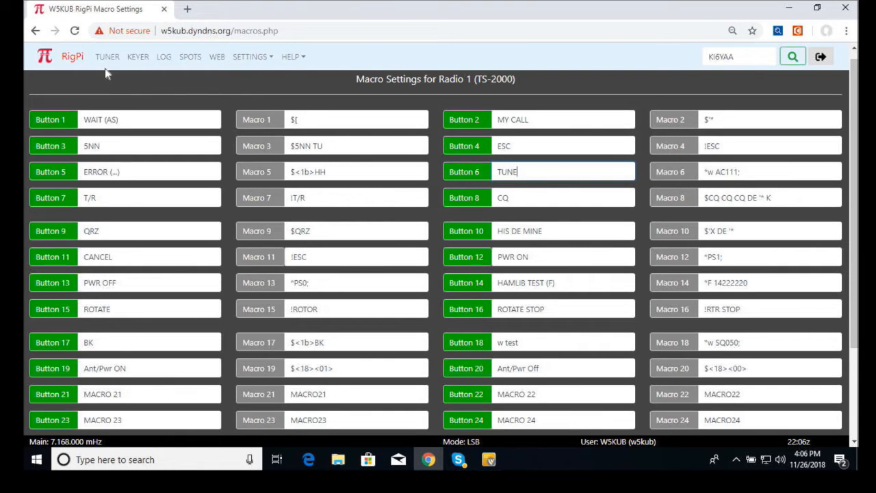
# Back on the Tuner page, send the preamp on and then preamp off macros.
pyautogui.click(107, 56)
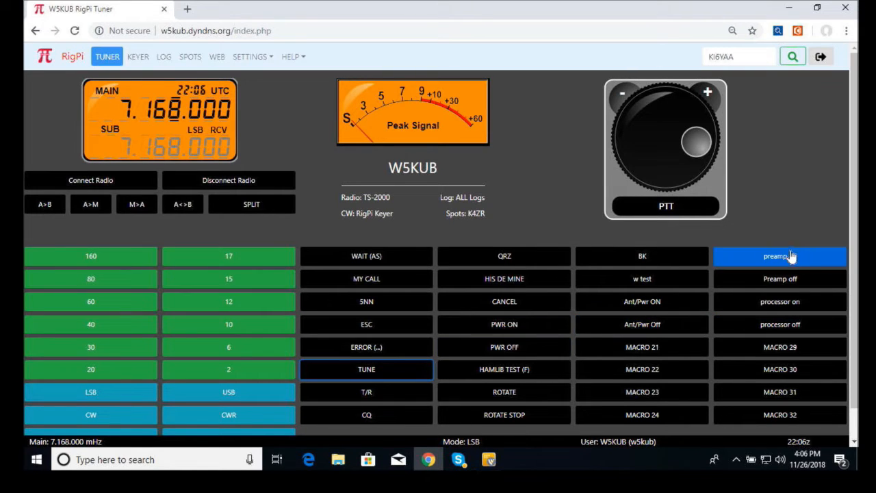
pyautogui.click(781, 256)
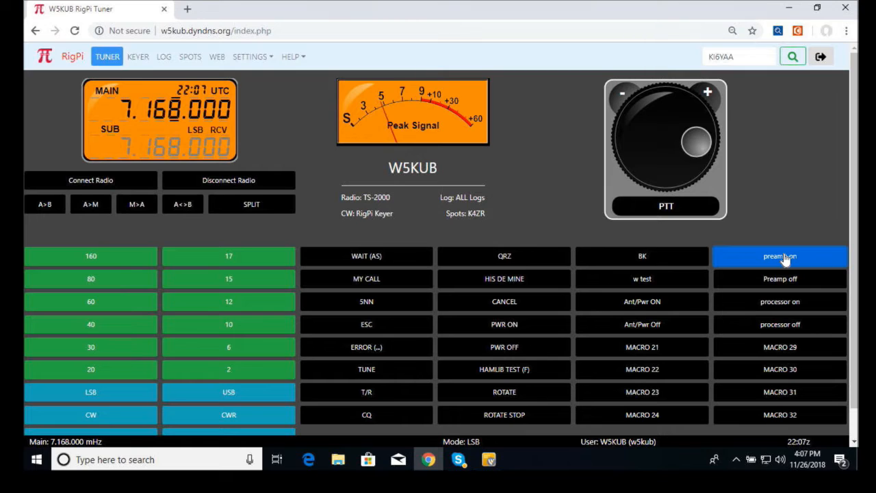
pyautogui.click(781, 279)
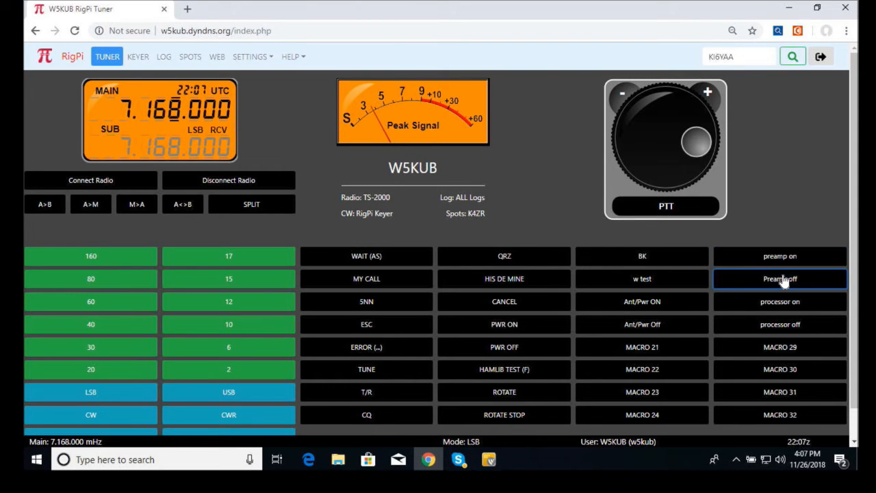
pyautogui.click(780, 256)
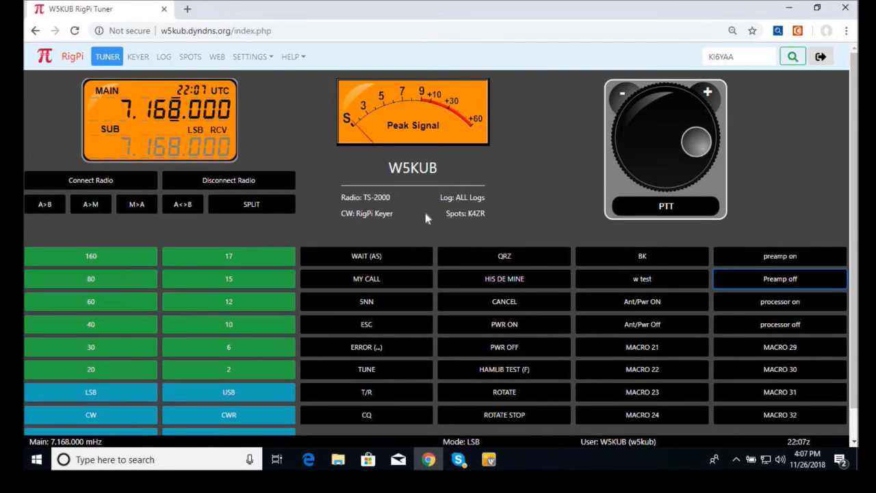
pyautogui.moveTo(418, 216)
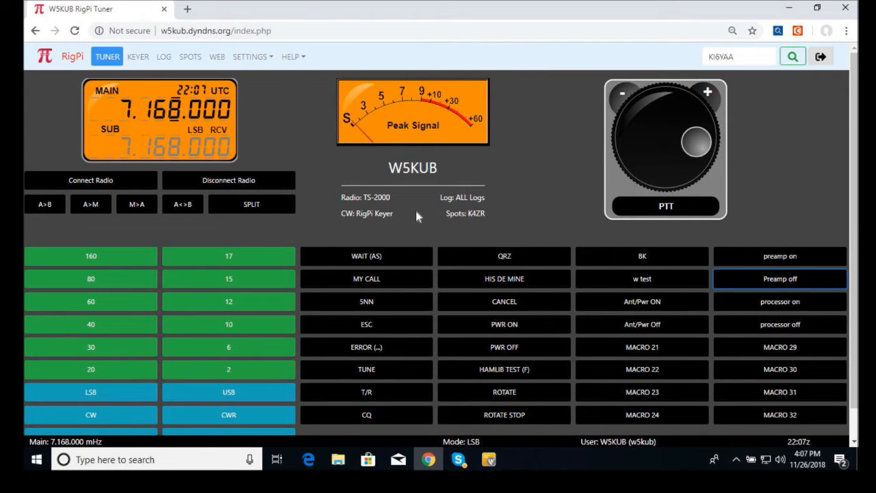
# Reopen Macro Settings and scroll to the preamp and processor buttons 25–28.
pyautogui.click(249, 57)
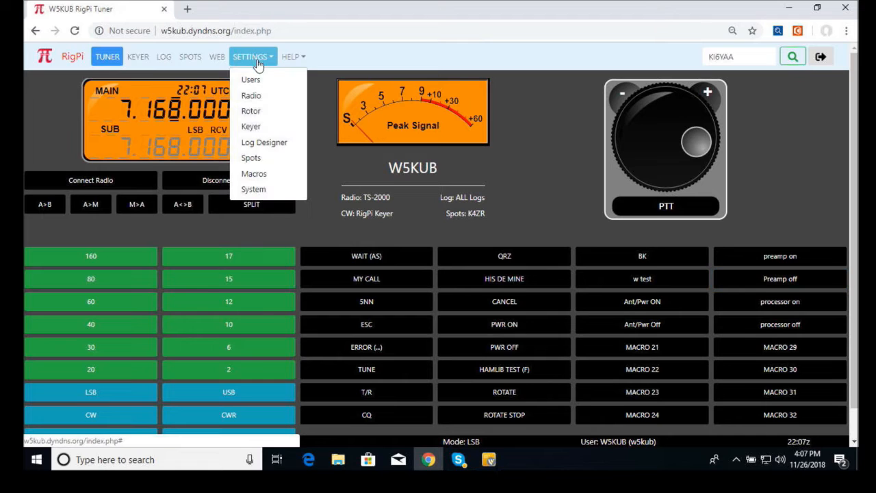
pyautogui.click(255, 172)
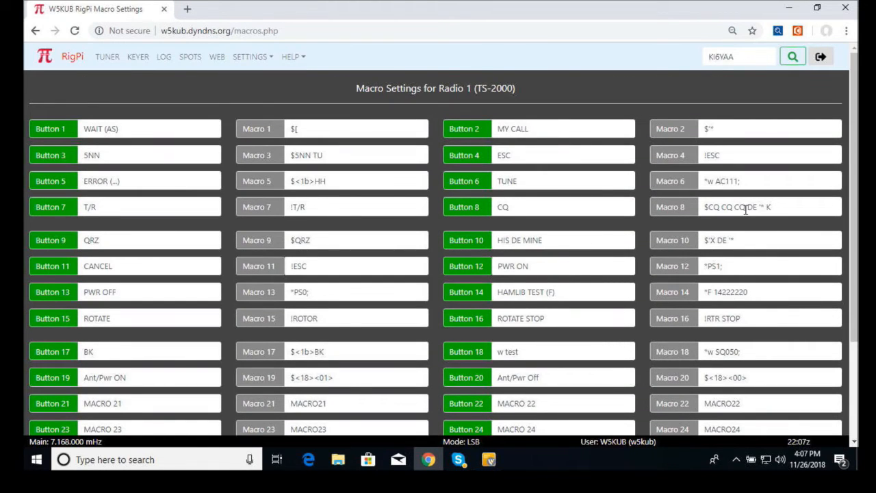
pyautogui.scroll(-3)
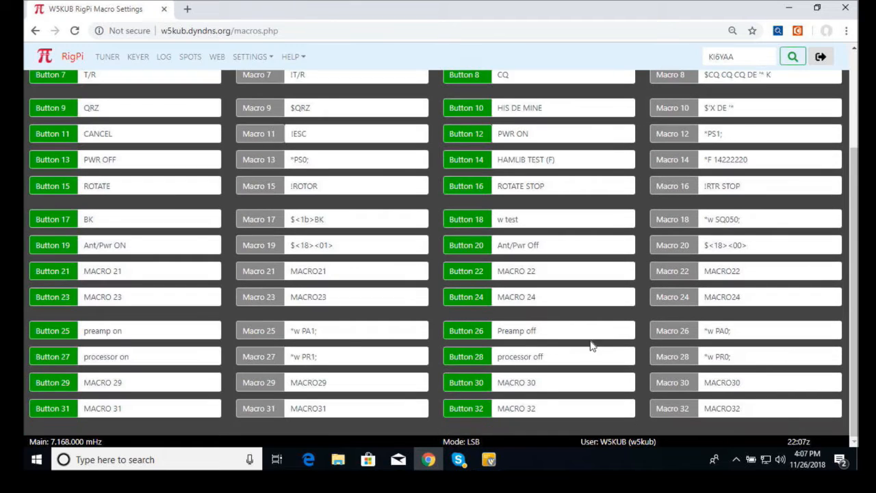
pyautogui.moveTo(529, 329)
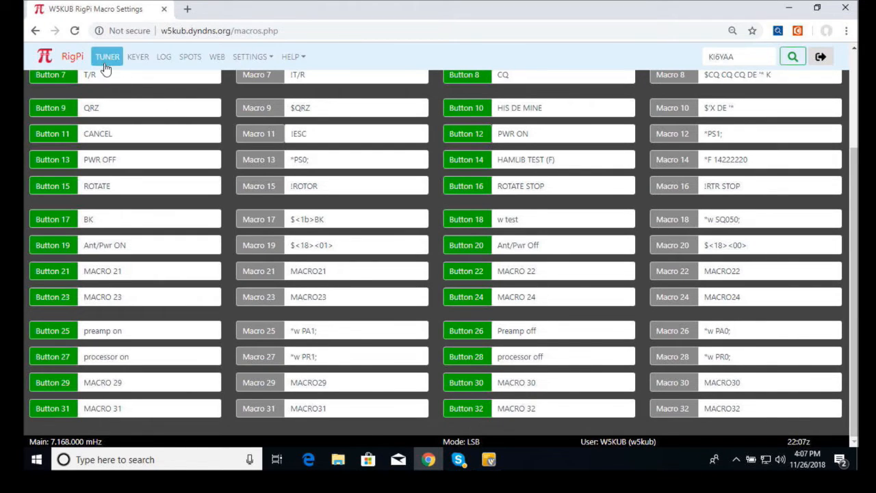
# On the Tuner page, send the power-on macro, then Ant/Pwr On and Ant/Pwr Off.
pyautogui.click(106, 56)
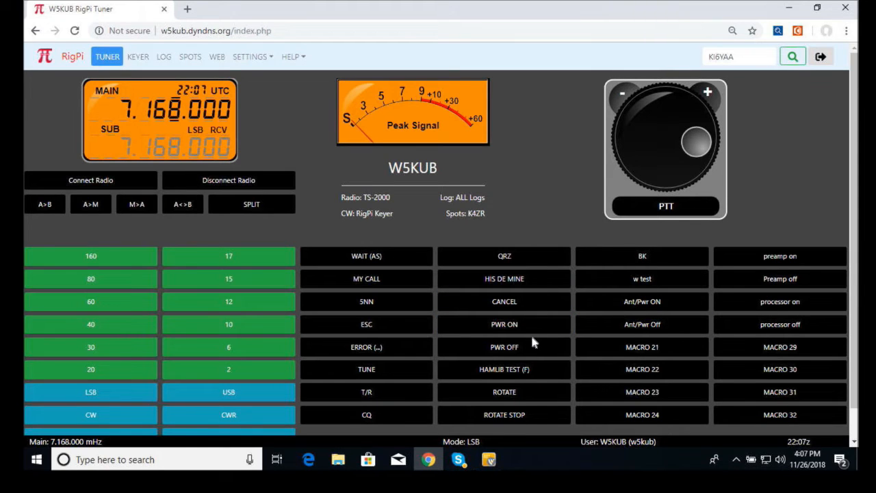
pyautogui.click(780, 323)
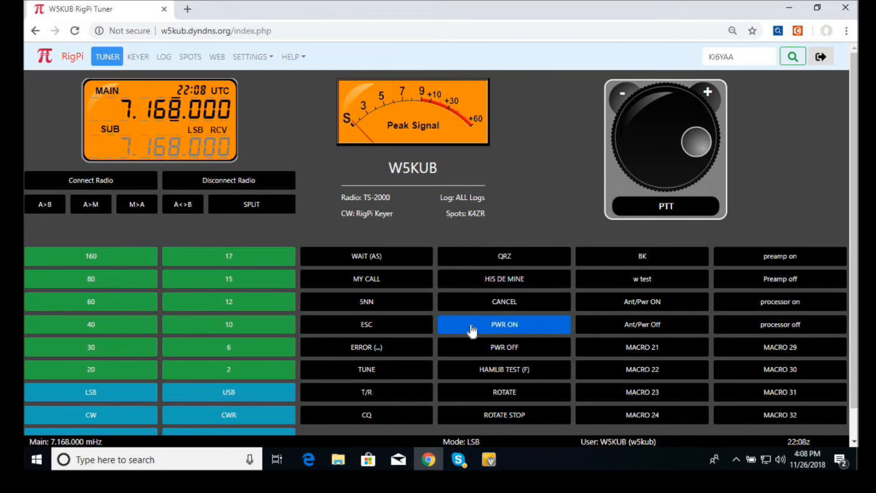
pyautogui.moveTo(545, 206)
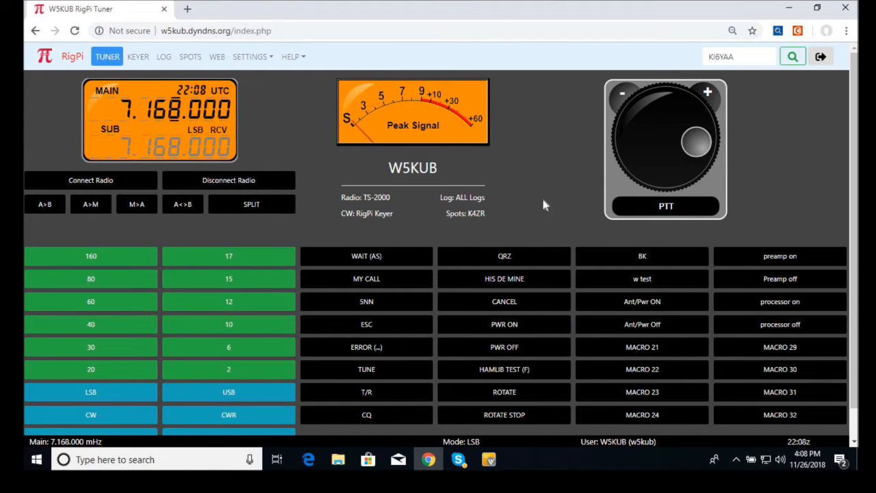
pyautogui.moveTo(518, 222)
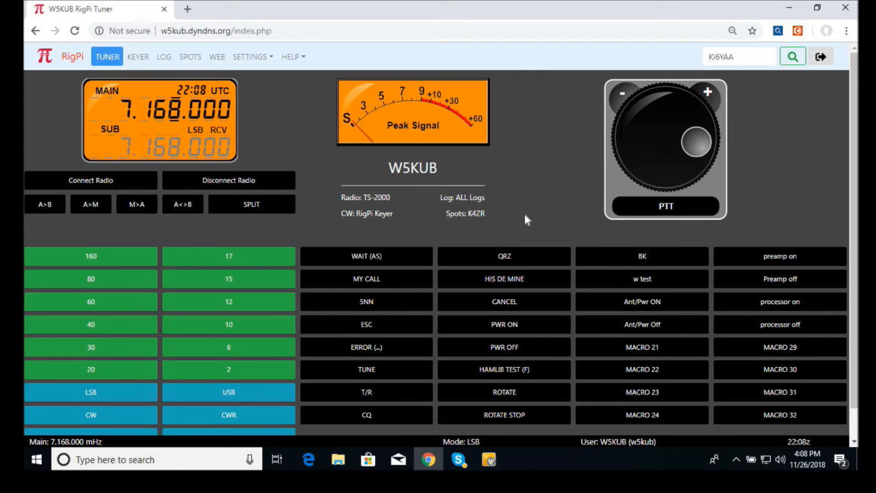
pyautogui.moveTo(641, 340)
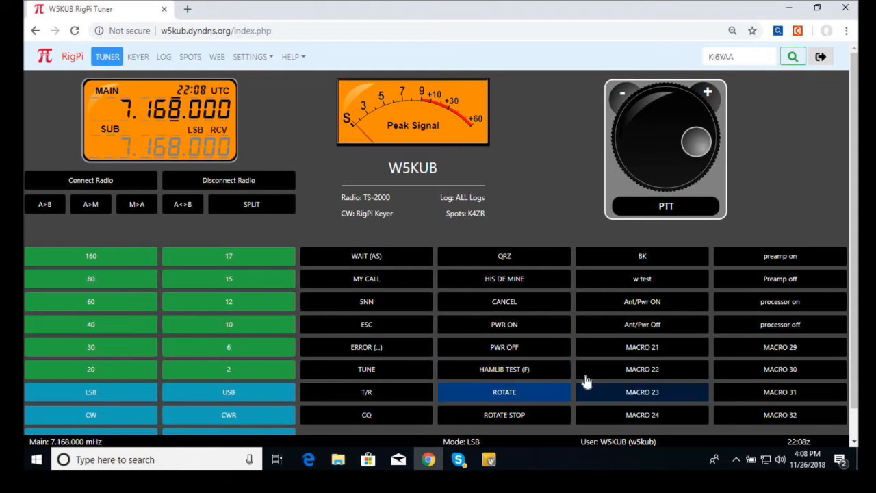
pyautogui.click(641, 323)
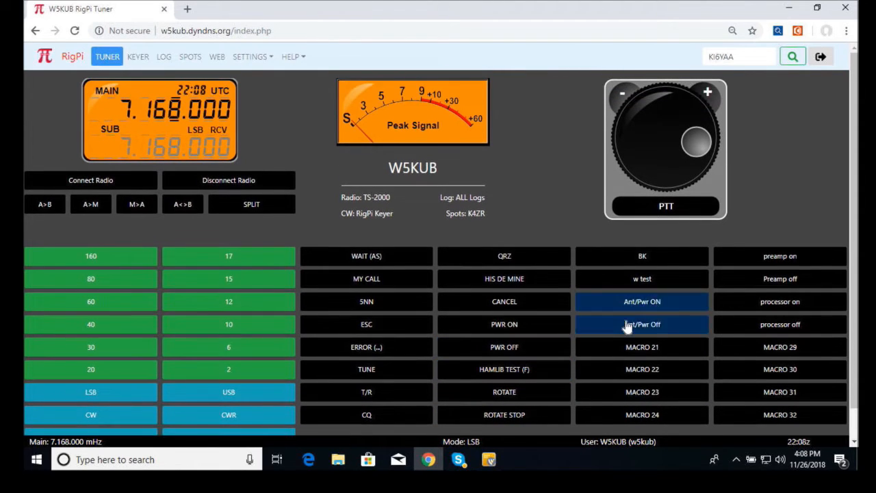
pyautogui.click(641, 323)
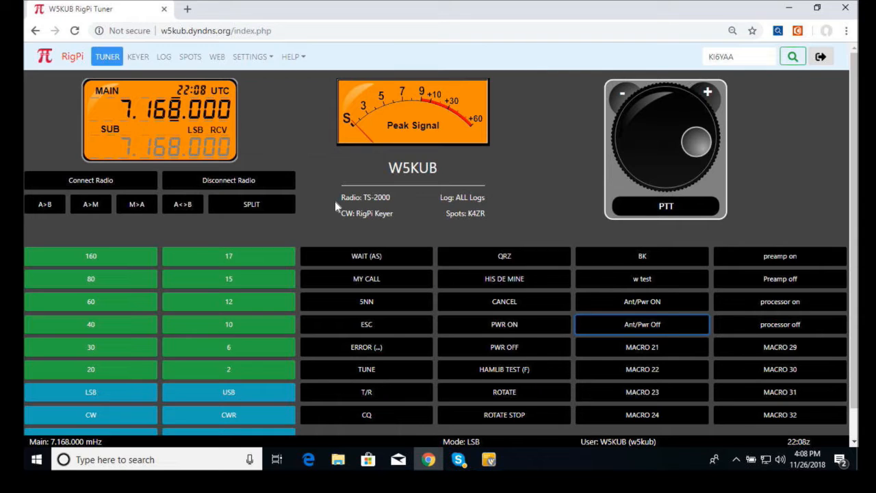
pyautogui.moveTo(287, 169)
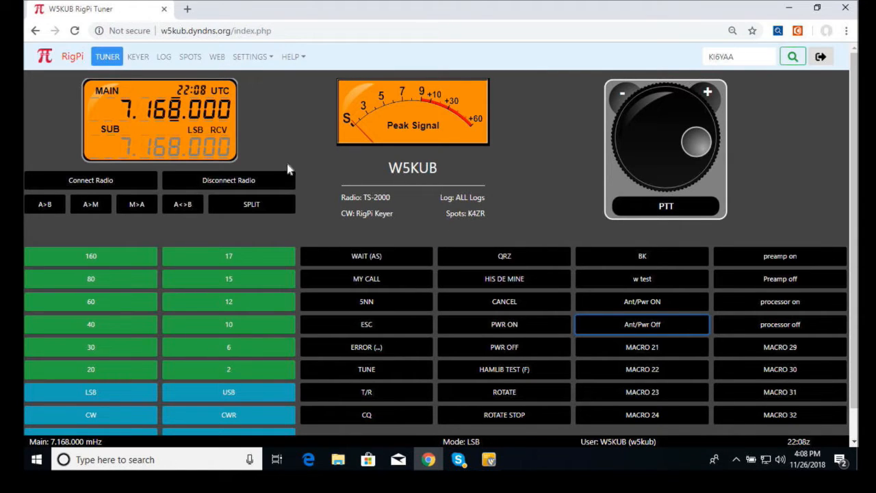
pyautogui.moveTo(267, 107)
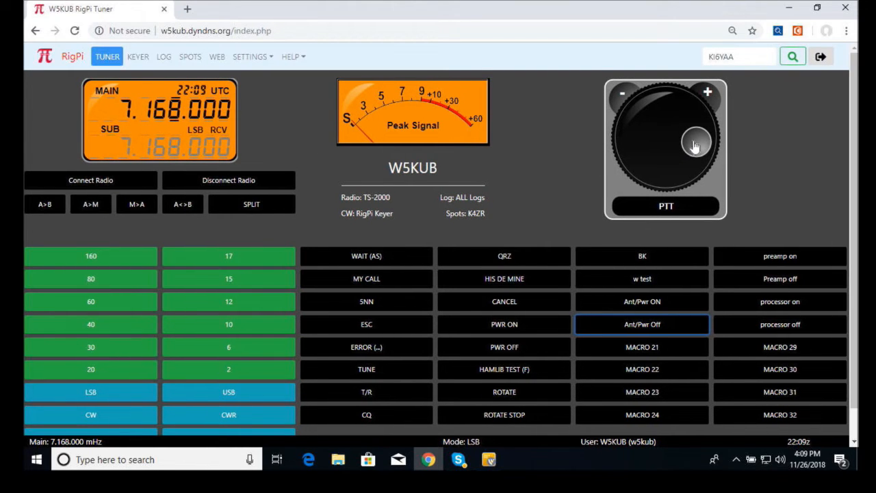
# Spin the tuning knob to retune the radio from 7.168 to 7.148 MHz LSB.
pyautogui.moveTo(695, 146); pyautogui.dragTo(701, 129)
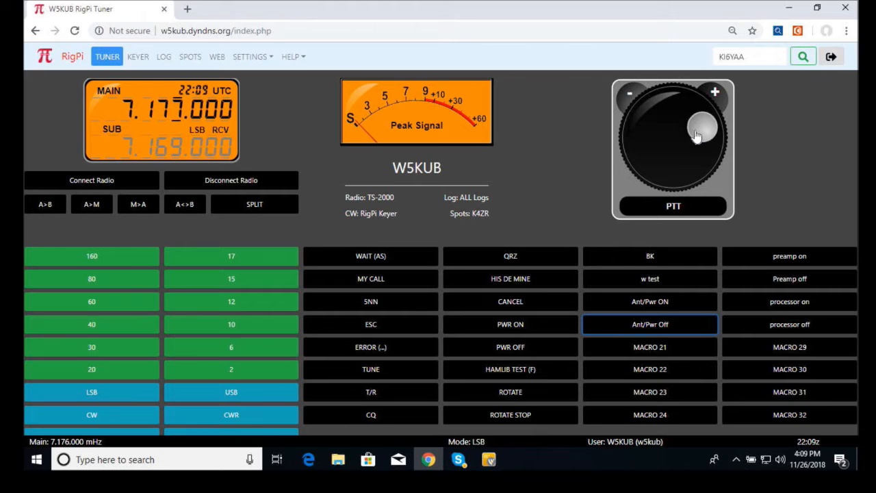
pyautogui.moveTo(702, 130); pyautogui.dragTo(685, 110)
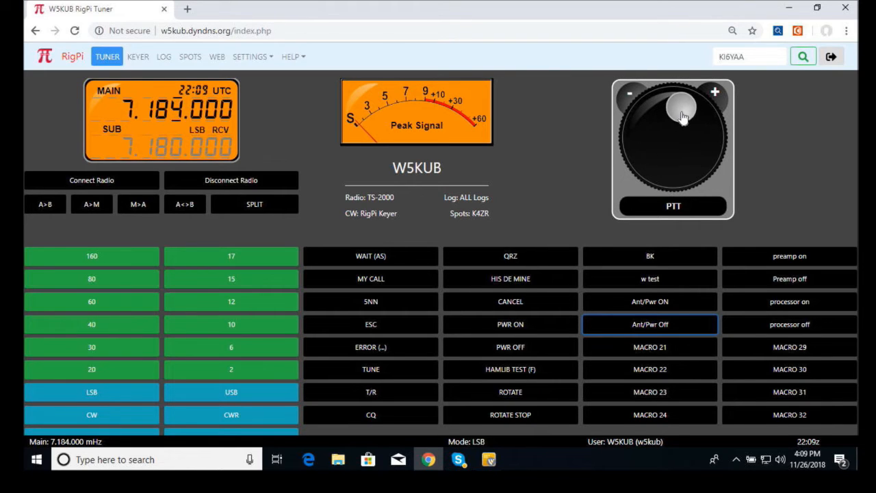
pyautogui.moveTo(683, 110); pyautogui.dragTo(679, 126)
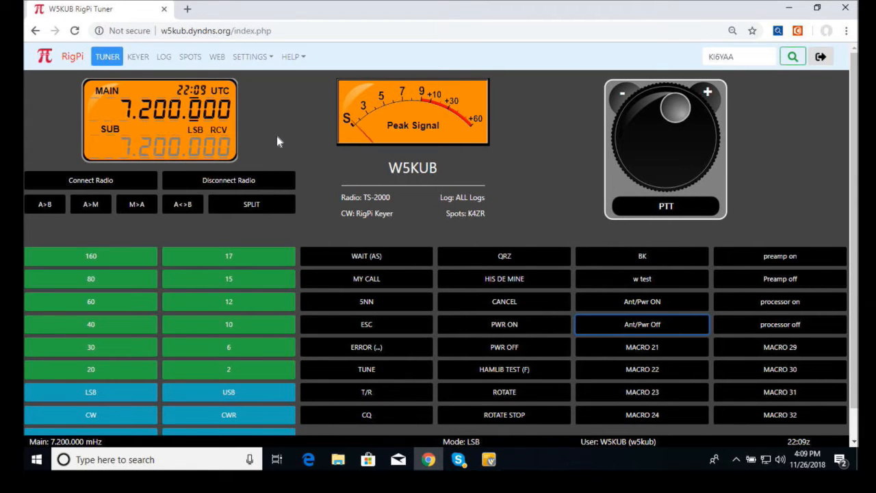
pyautogui.moveTo(287, 140)
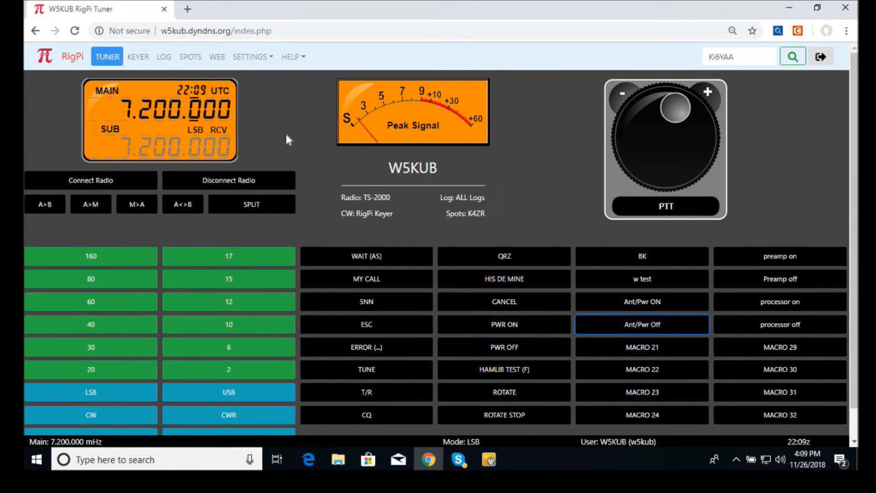
pyautogui.moveTo(349, 176)
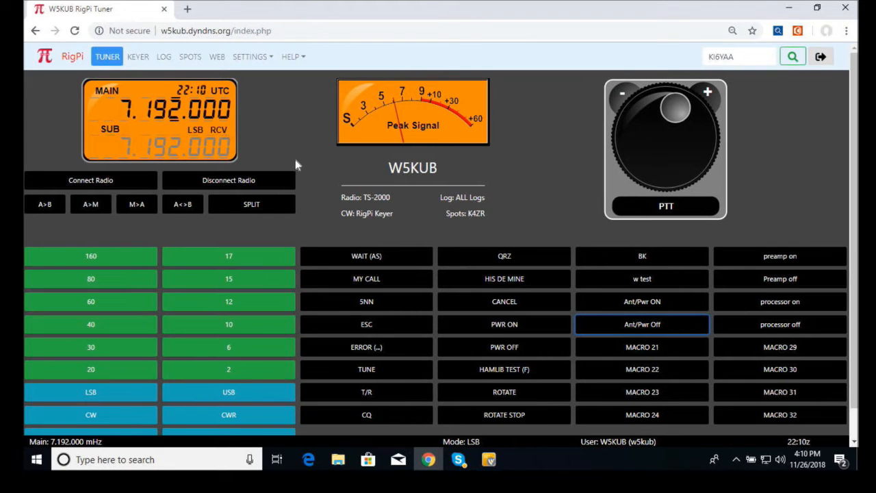
pyautogui.moveTo(274, 134)
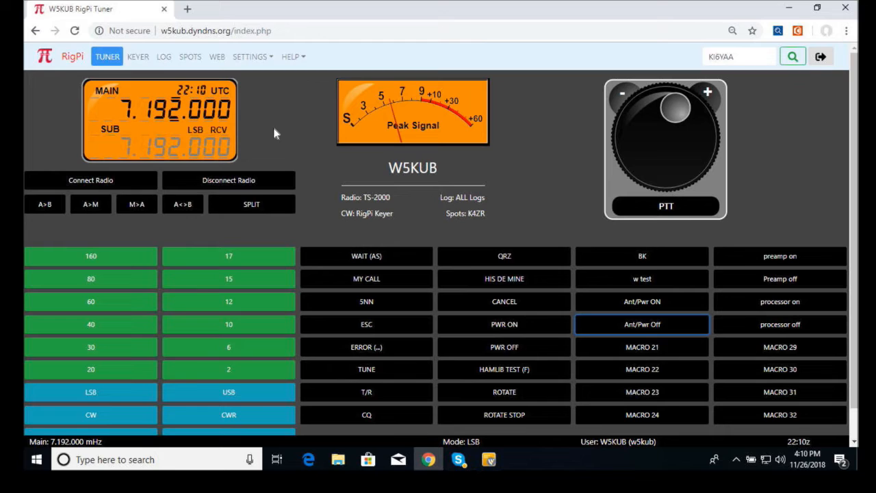
pyautogui.moveTo(286, 132)
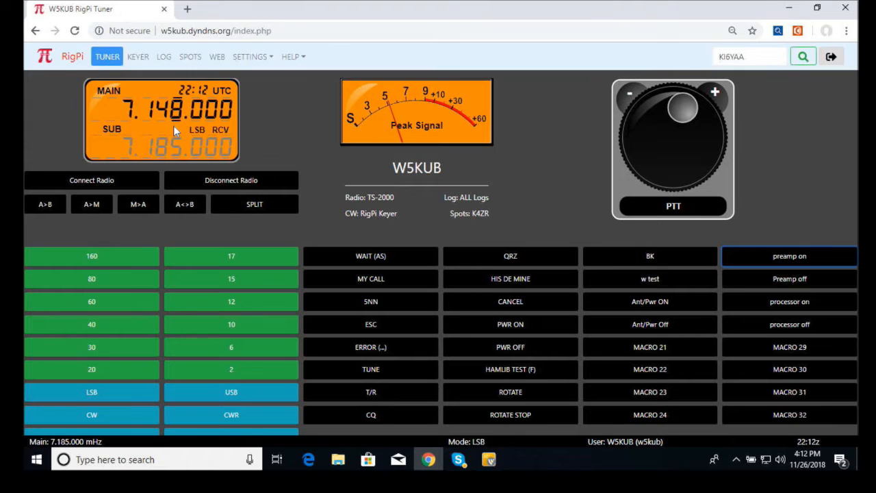
pyautogui.click(46, 204)
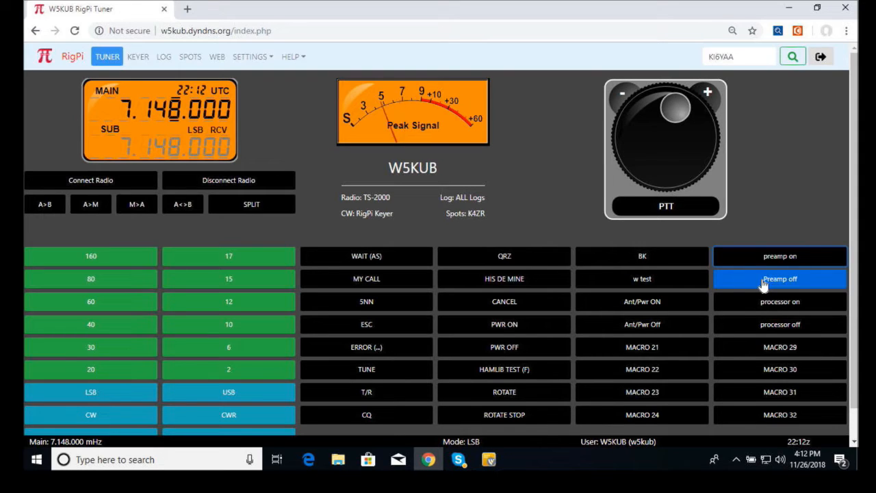
# Send preamp off, switch to the 20-metre band, adjust frequency and send preamp on/off again.
pyautogui.click(780, 279)
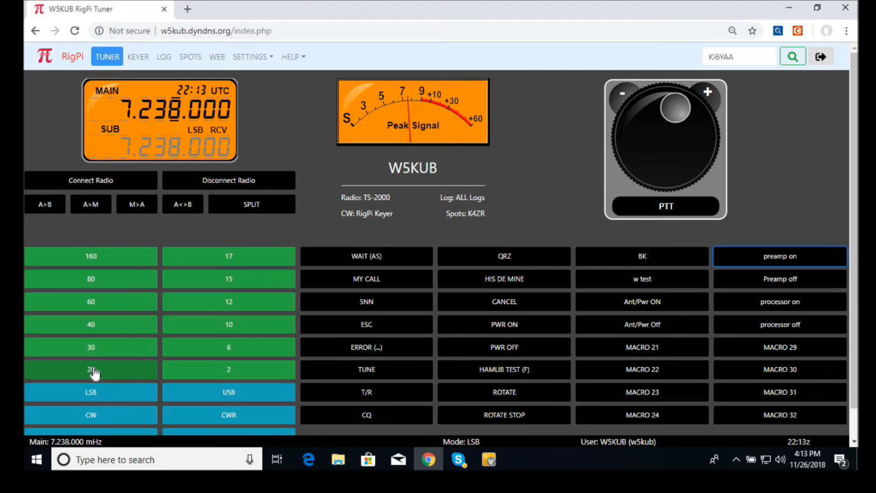
pyautogui.click(90, 370)
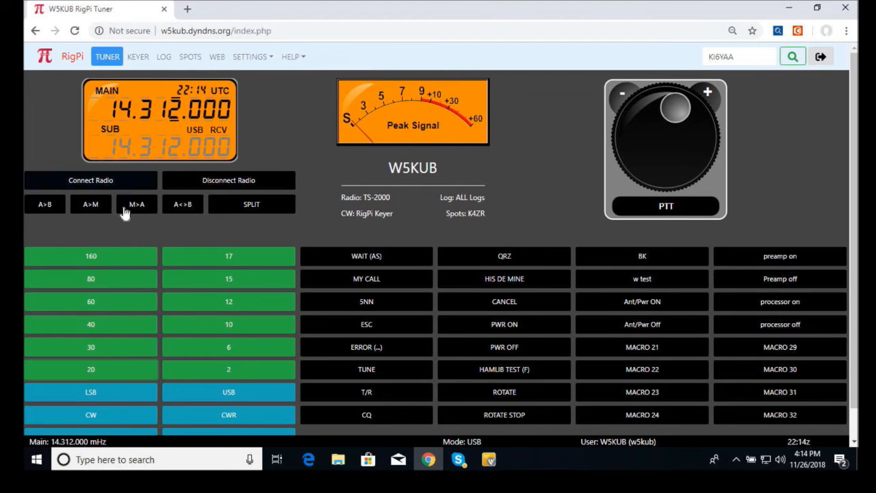
pyautogui.moveTo(184, 171)
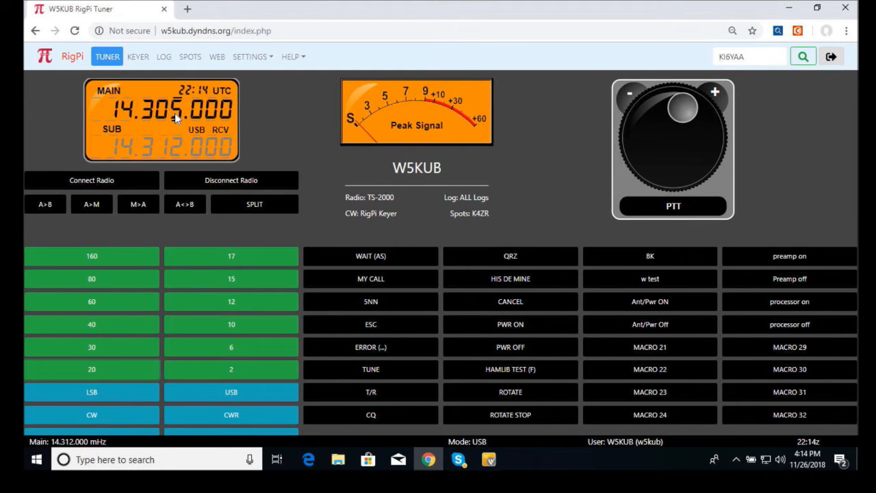
pyautogui.scroll(-3)
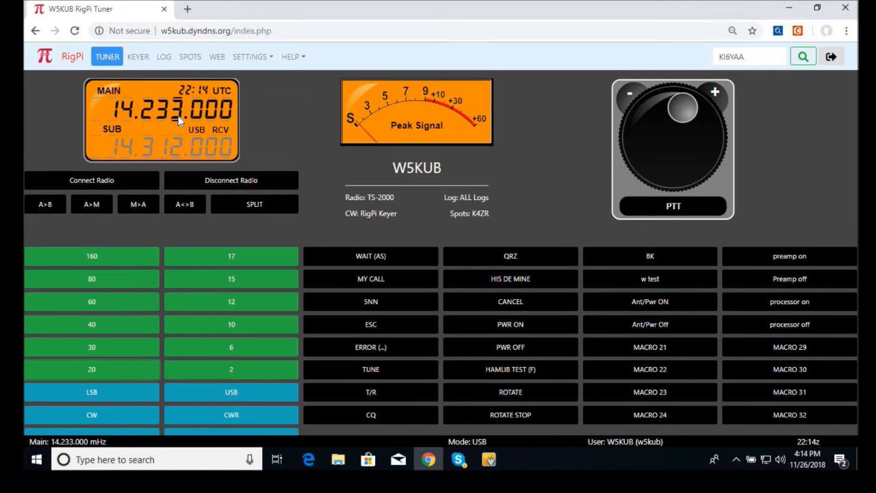
pyautogui.click(781, 279)
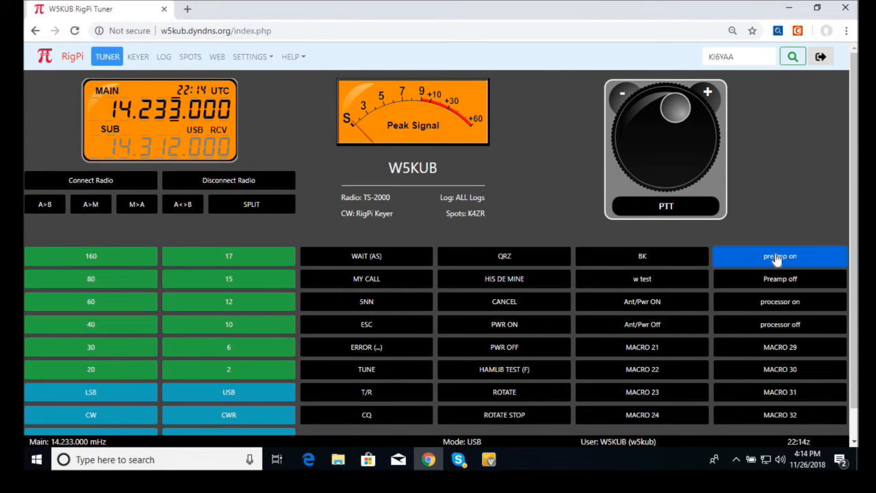
pyautogui.click(780, 280)
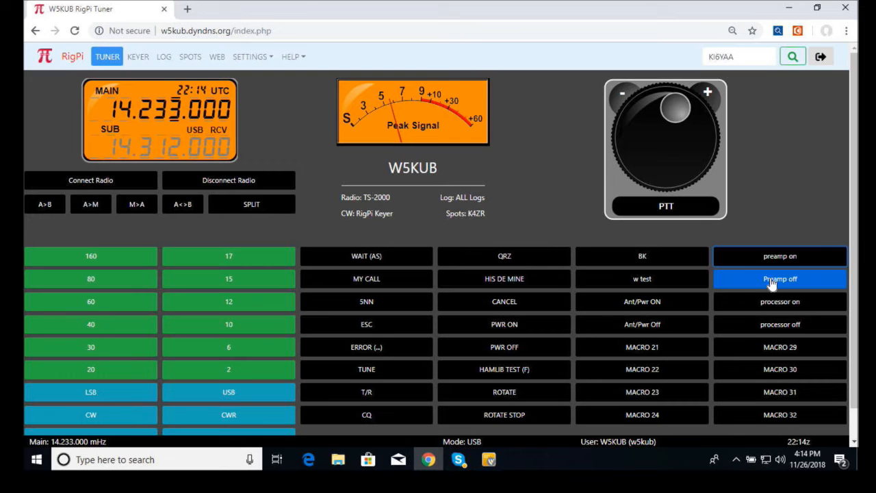
pyautogui.moveTo(709, 283)
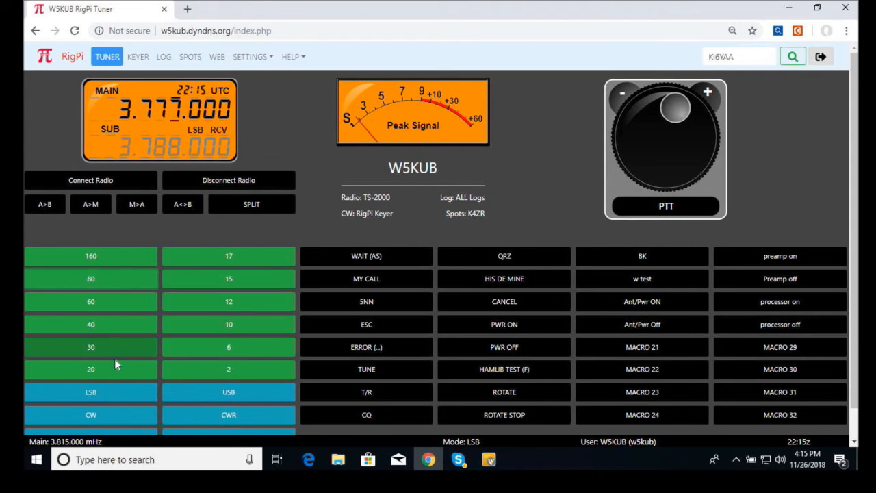
# Switch to the 40-metre band, landing on 7.185.000 LSB.
pyautogui.click(90, 323)
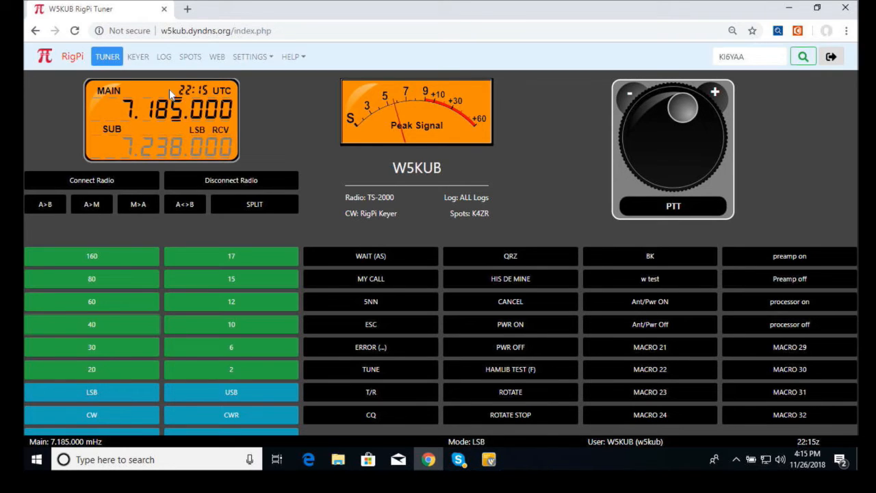
pyautogui.moveTo(192, 137)
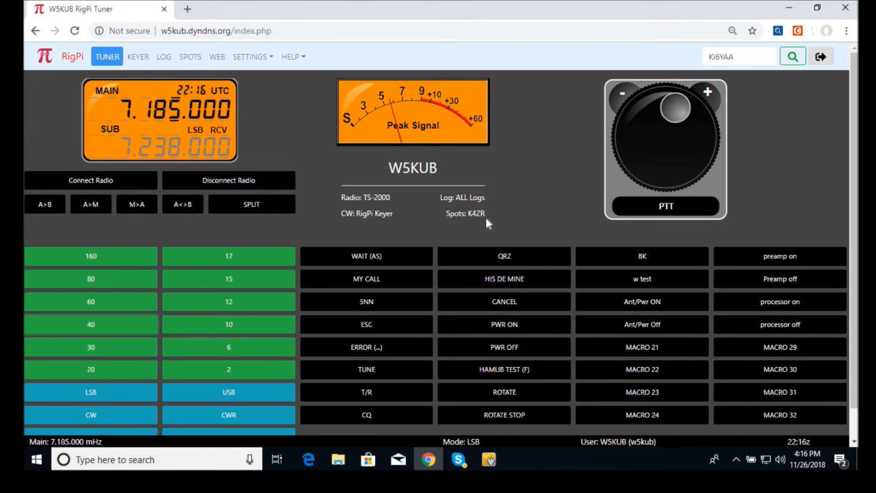
pyautogui.moveTo(325, 203)
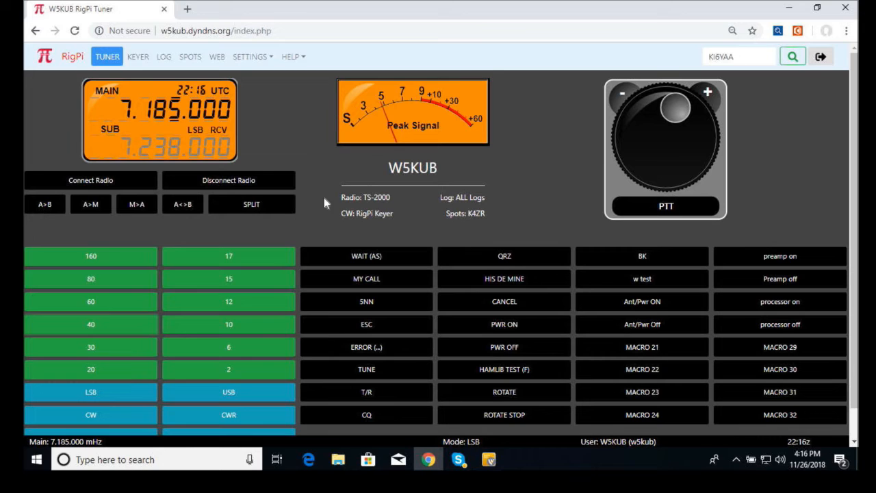
pyautogui.moveTo(191, 74)
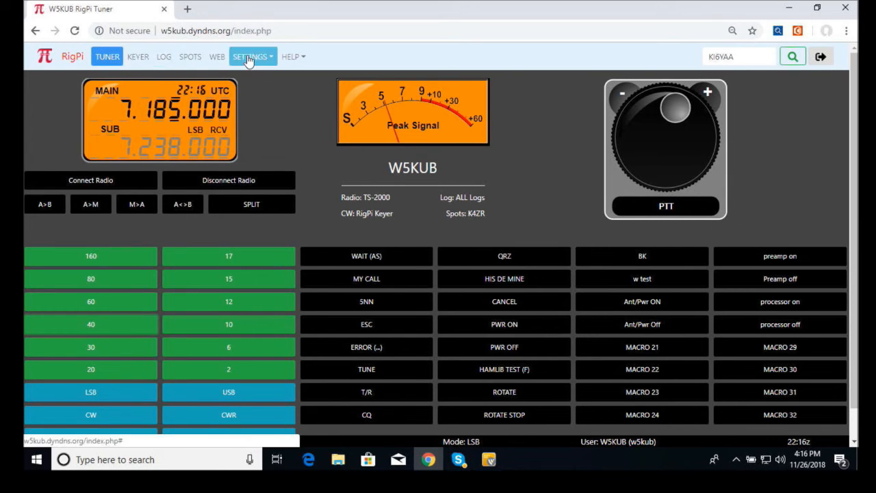
# Choose the KK4UIL Northwest Alabama DX Club cluster as the spot source in settings.
pyautogui.click(250, 57)
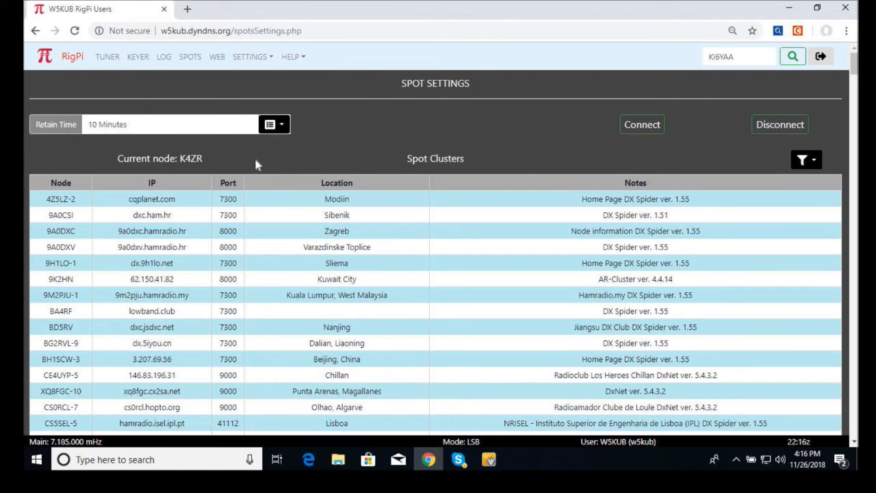
pyautogui.moveTo(322, 250)
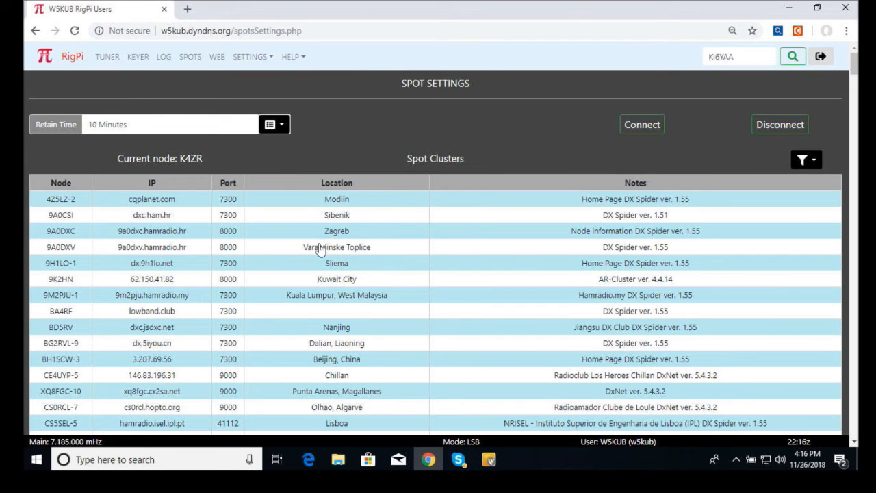
pyautogui.scroll(-3)
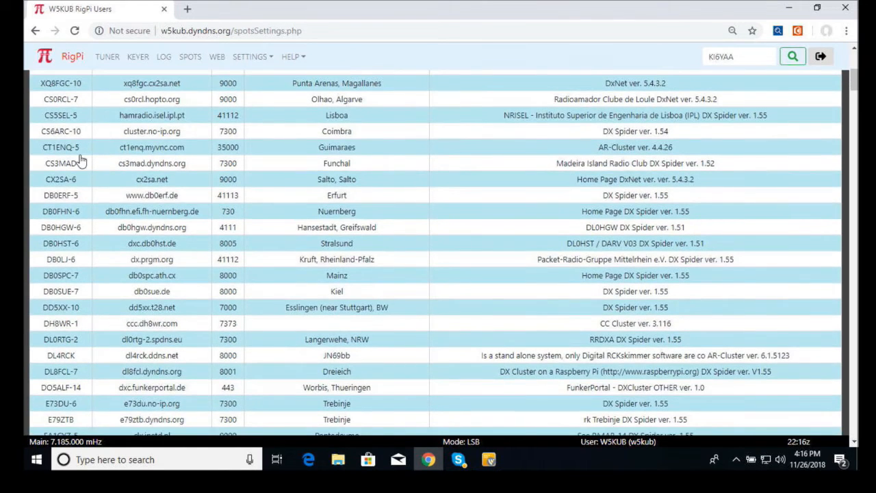
pyautogui.scroll(-3)
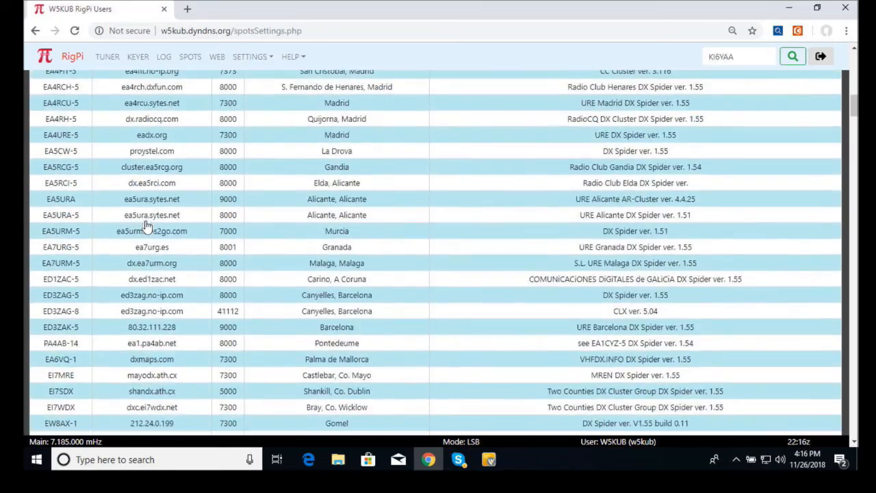
pyautogui.scroll(-3)
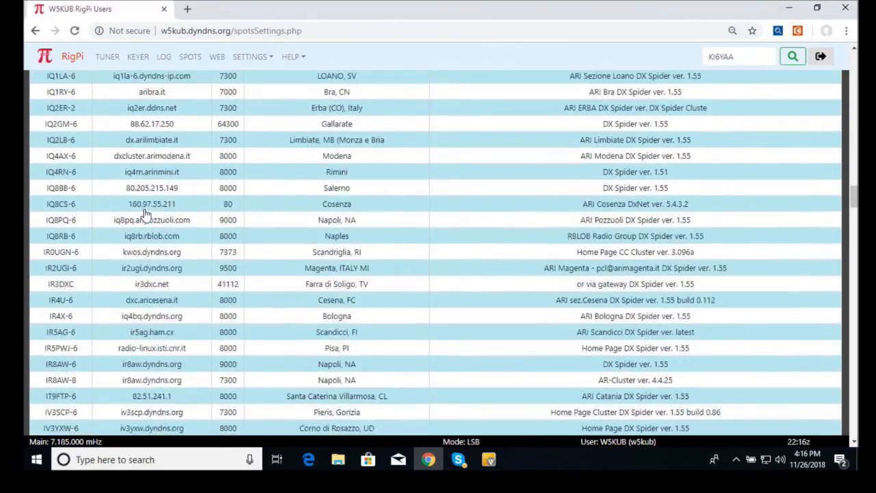
pyautogui.scroll(-3)
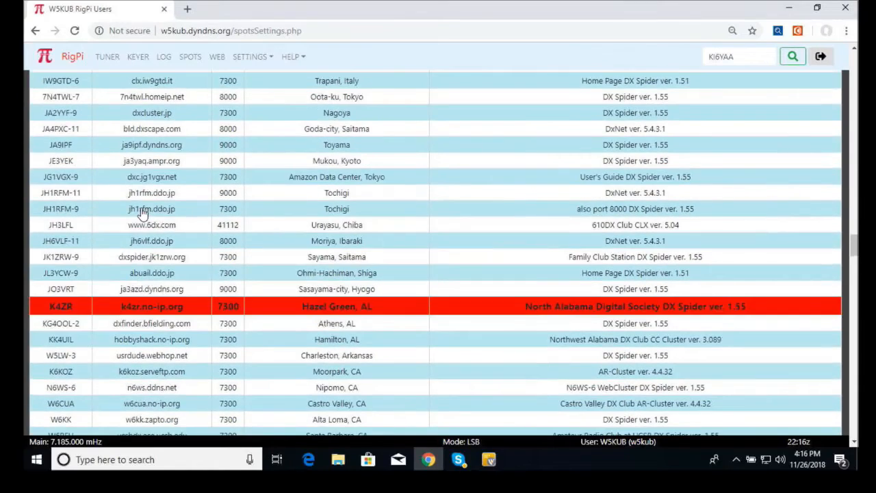
pyautogui.scroll(-3)
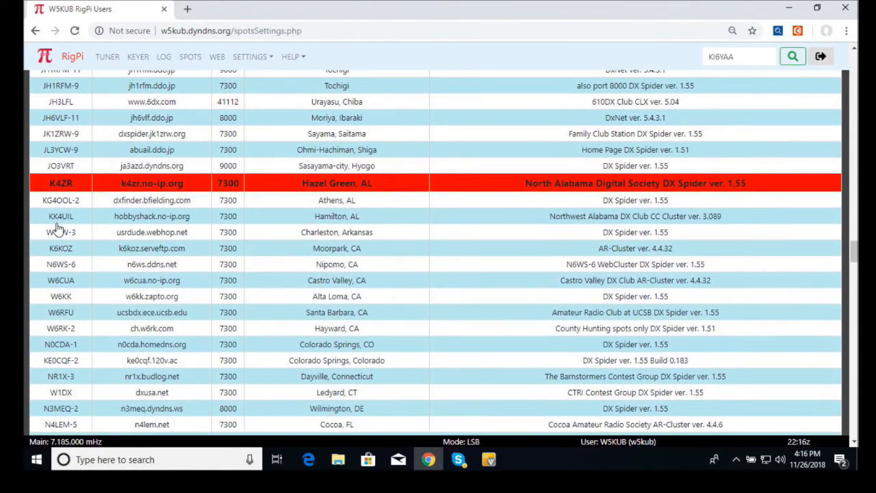
pyautogui.moveTo(82, 227)
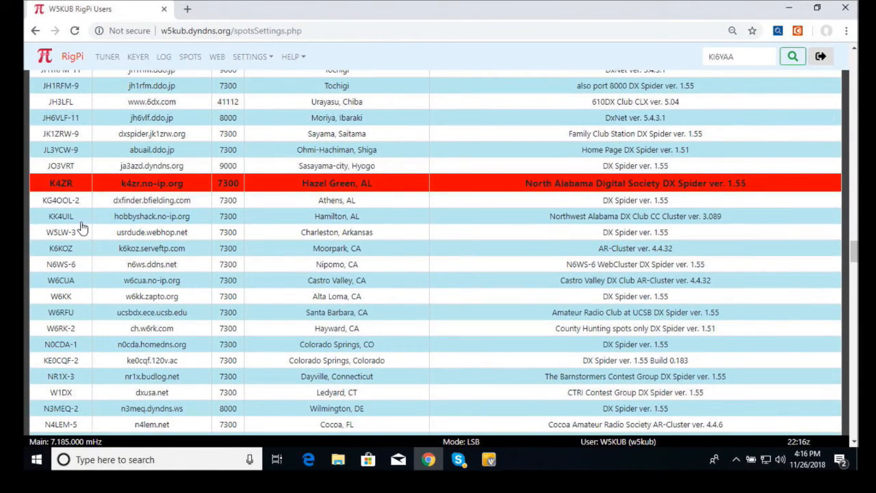
pyautogui.moveTo(336, 233)
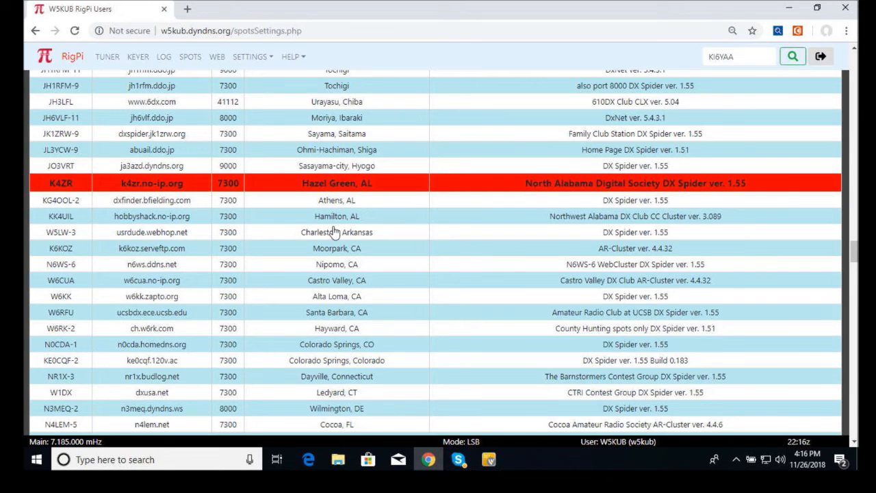
pyautogui.moveTo(130, 230)
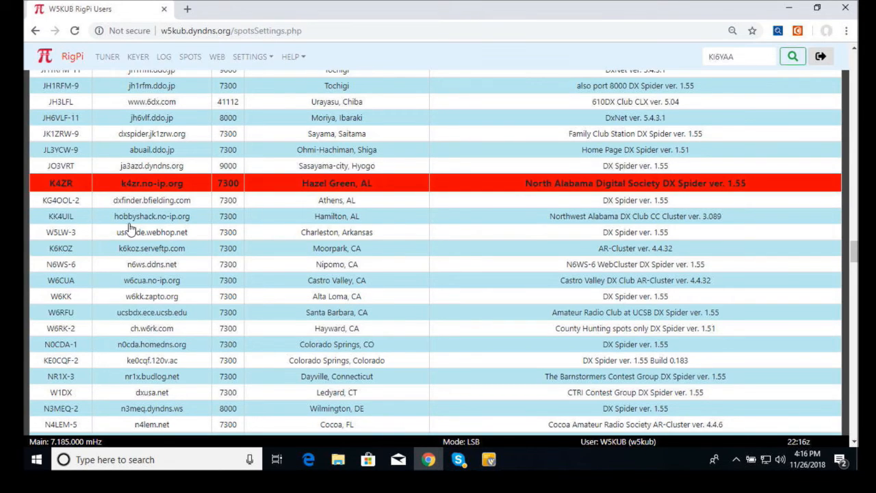
pyautogui.click(60, 215)
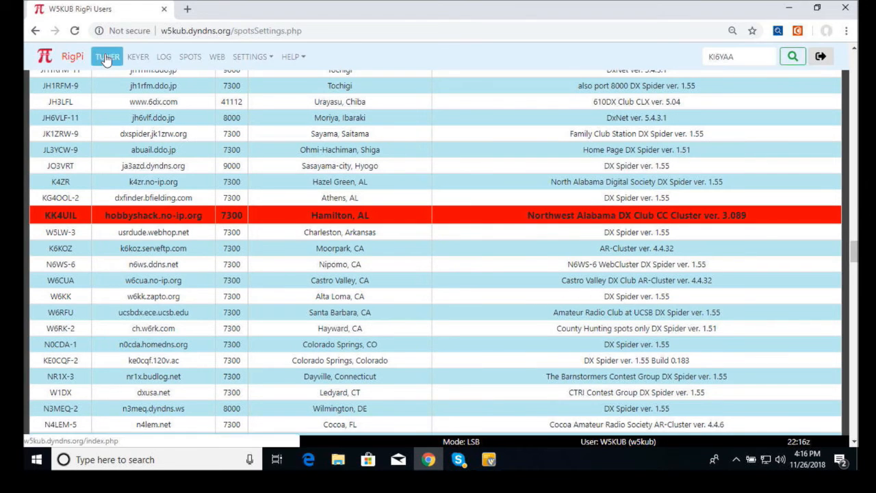
# Confirm on the tuner page at 7.185.000 LSB and head to the DX spots list.
pyautogui.click(106, 56)
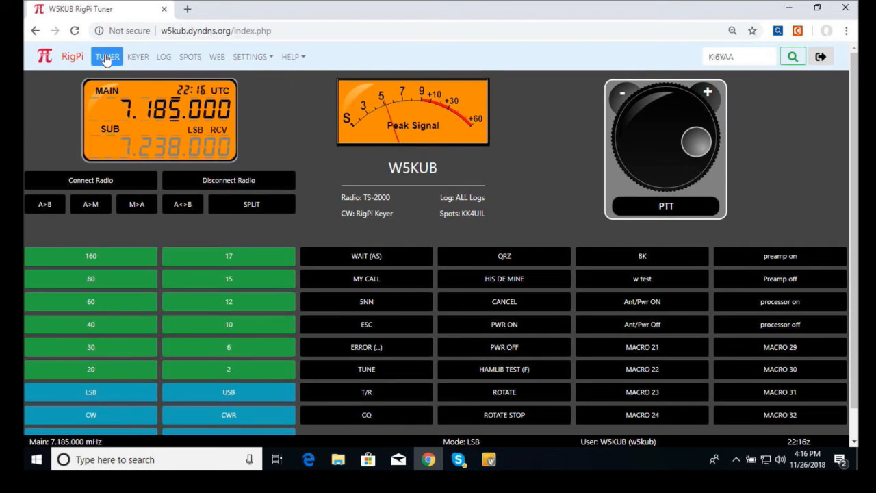
pyautogui.moveTo(190, 56)
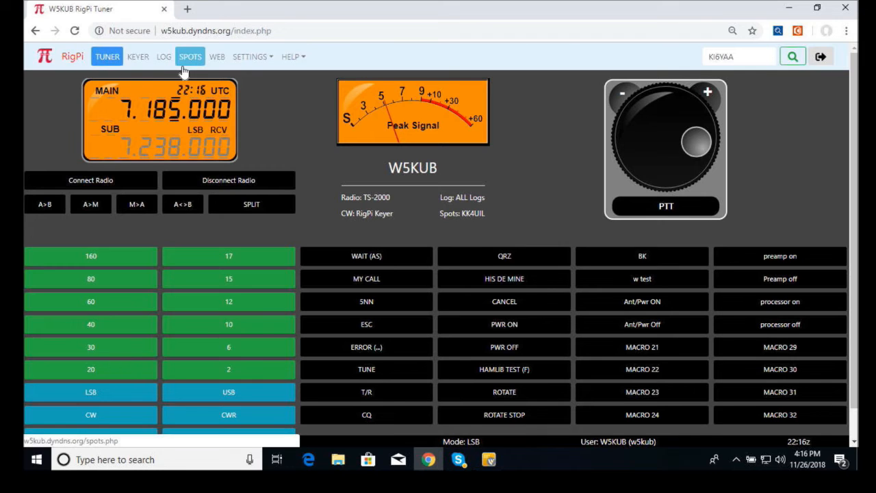
pyautogui.click(189, 56)
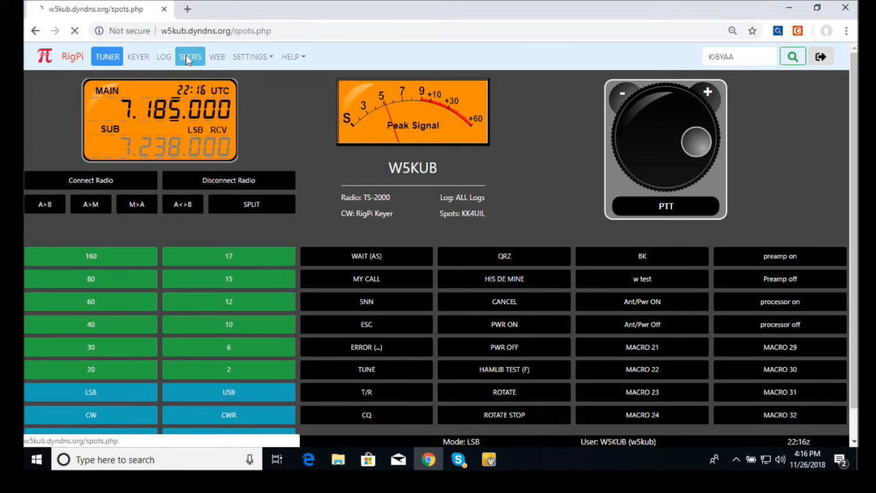
# Tune the radio to the CO2RQ spot at 1.840.000 USB, verify on the tuner, and return to spots.
pyautogui.click(189, 56)
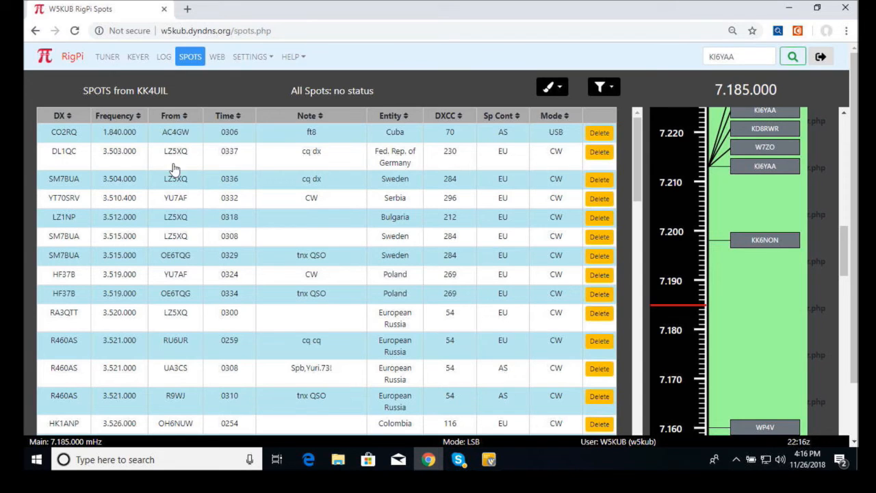
pyautogui.moveTo(170, 141)
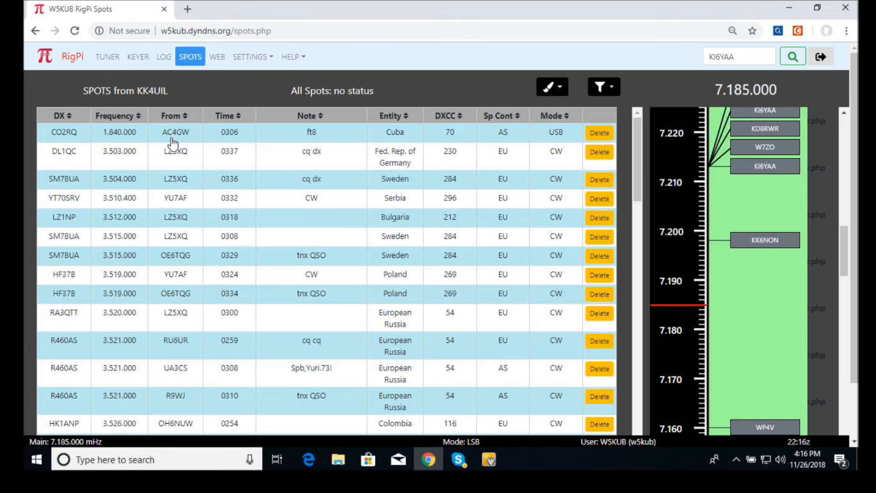
pyautogui.moveTo(72, 148)
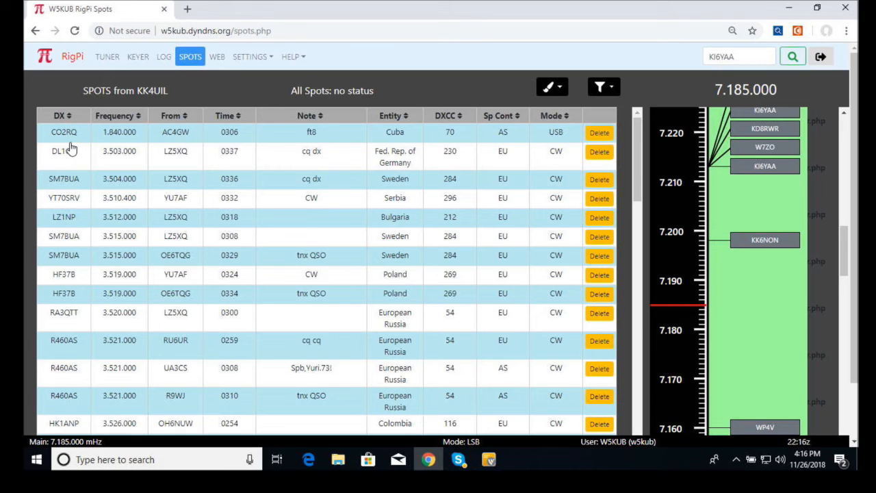
pyautogui.moveTo(323, 145)
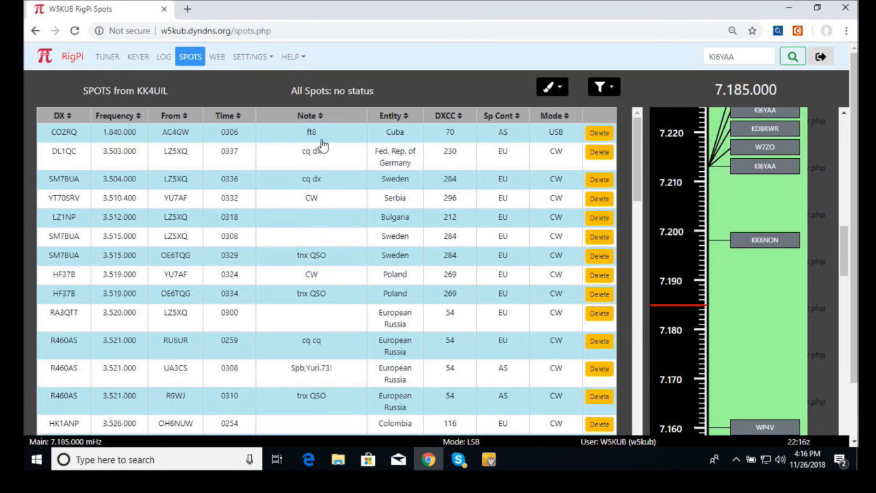
pyautogui.moveTo(465, 145)
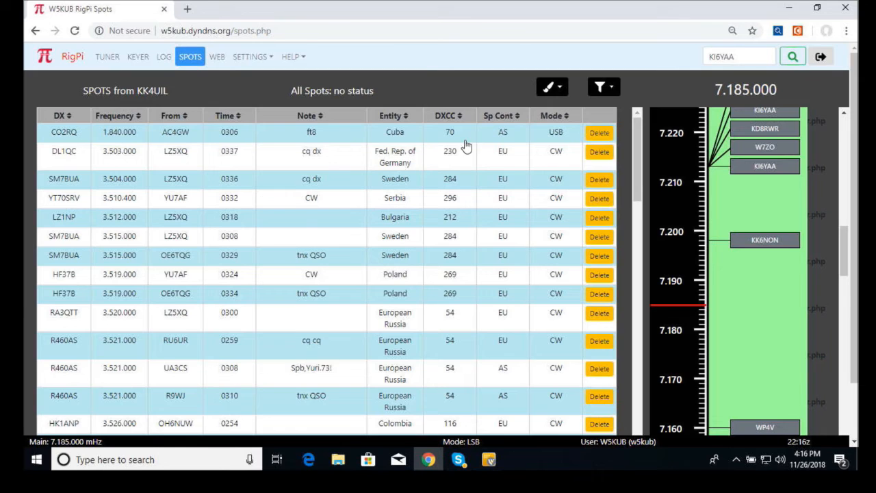
pyautogui.moveTo(688, 183)
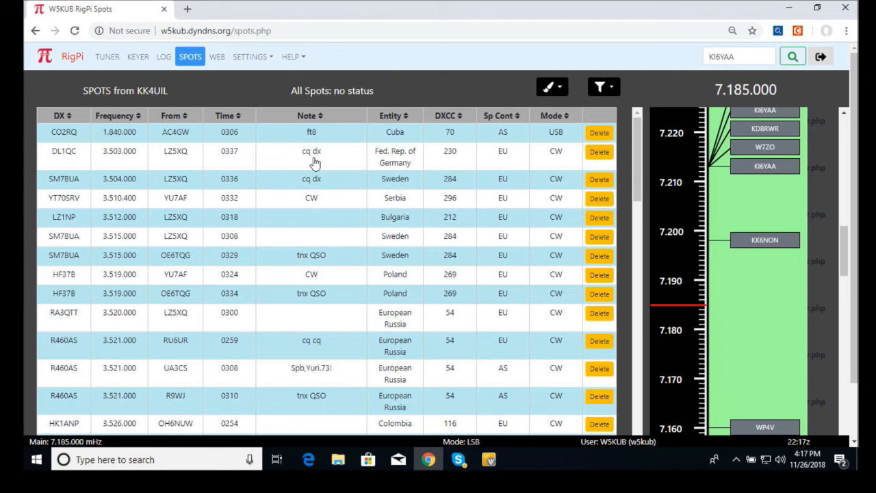
pyautogui.moveTo(134, 178)
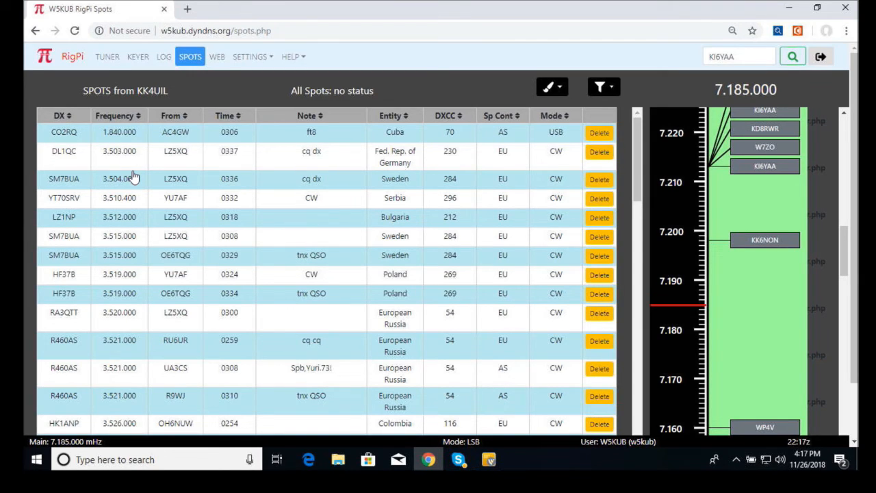
pyautogui.moveTo(137, 169)
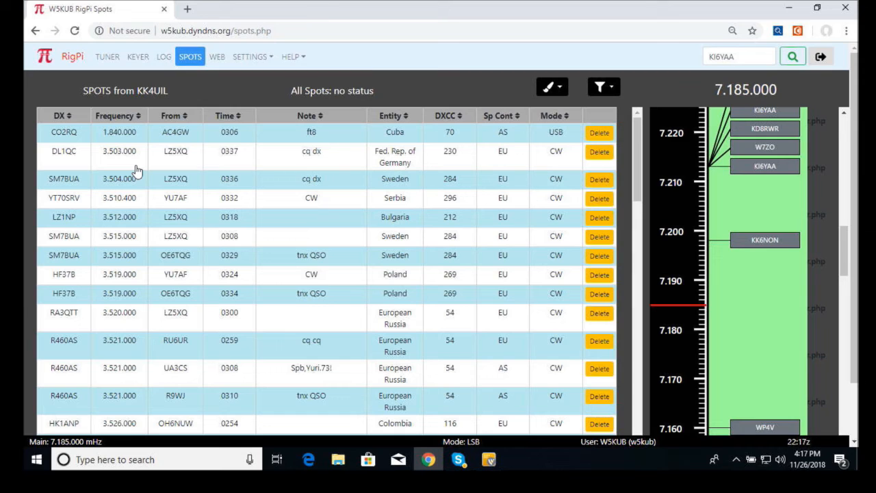
pyautogui.moveTo(132, 145)
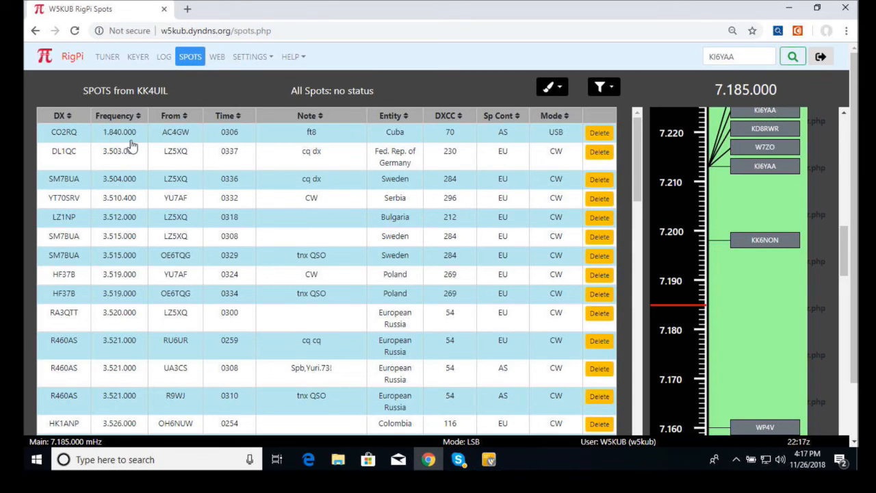
pyautogui.moveTo(169, 143)
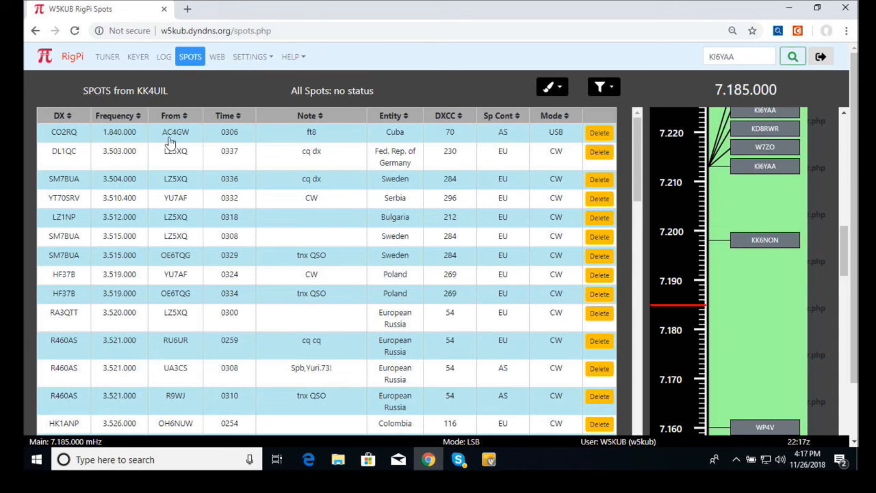
pyautogui.moveTo(130, 139)
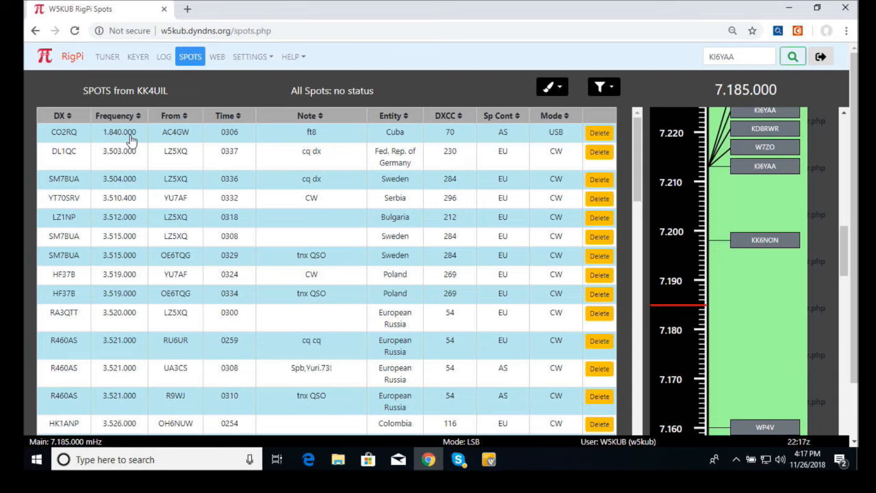
pyautogui.moveTo(130, 140)
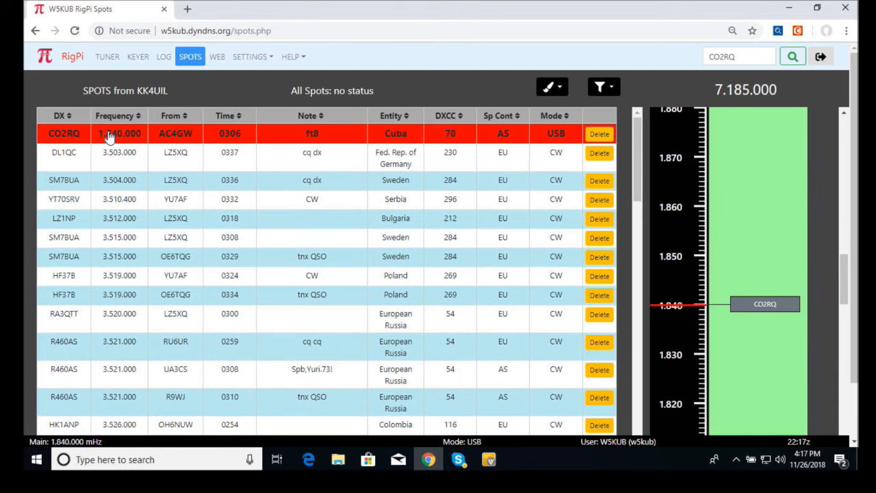
pyautogui.click(118, 133)
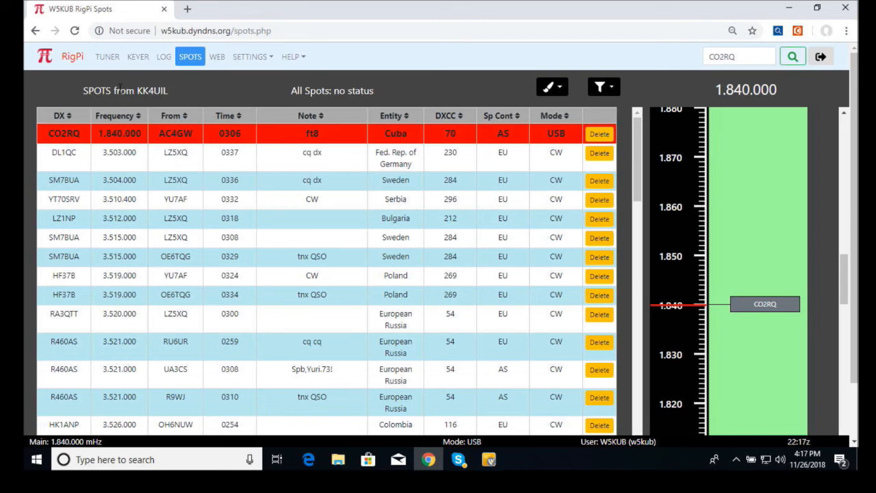
pyautogui.click(106, 58)
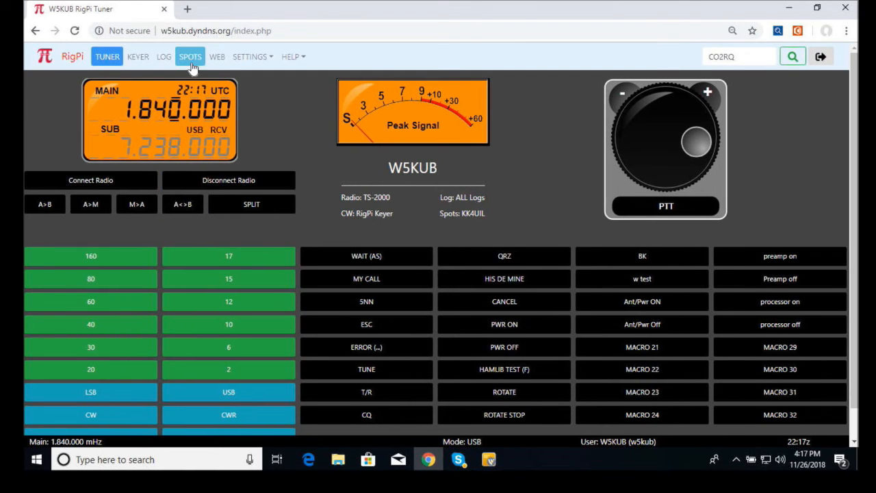
pyautogui.click(191, 56)
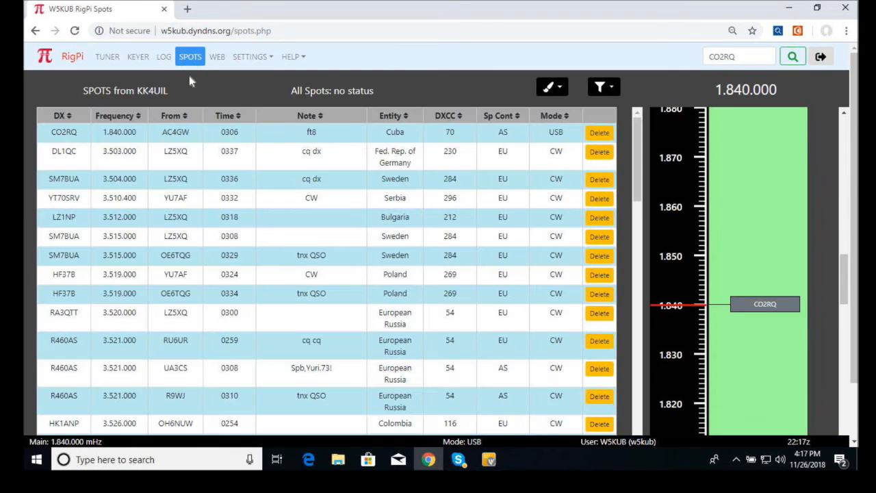
# Pick the HC5F FT8 spot from Ecuador on 7.074.000 and go back to the tuner.
pyautogui.scroll(-3)
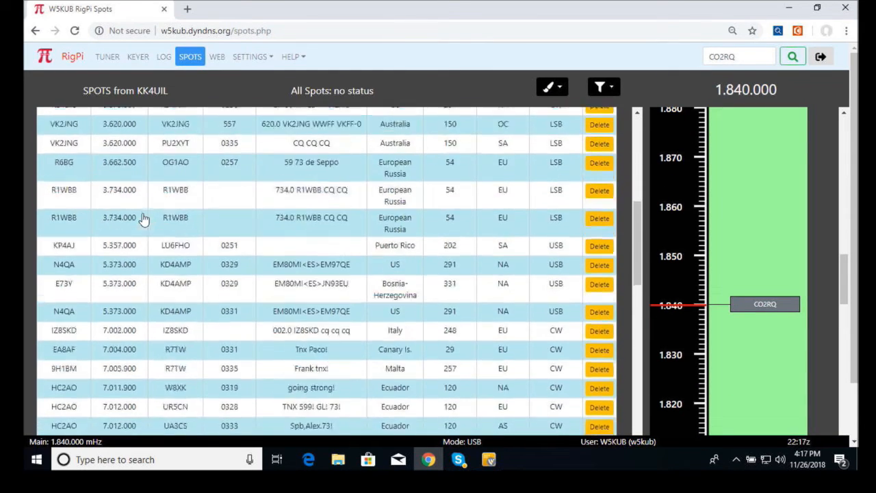
pyautogui.scroll(-3)
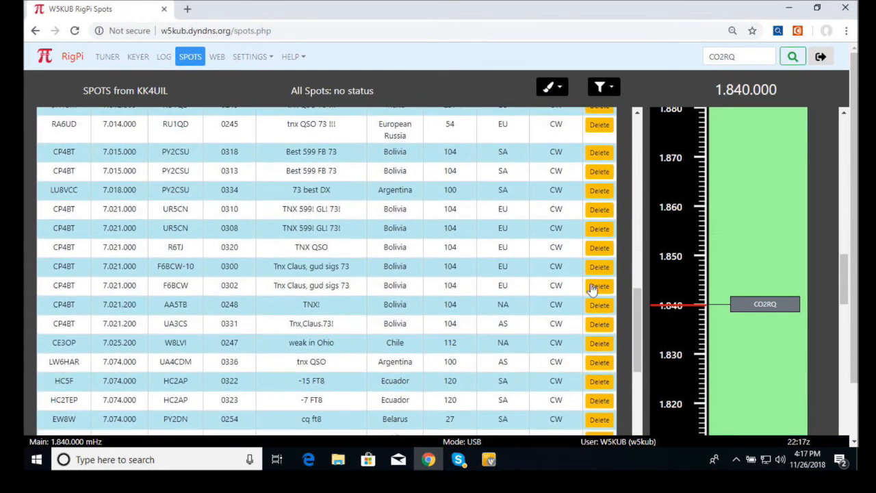
pyautogui.moveTo(696, 302)
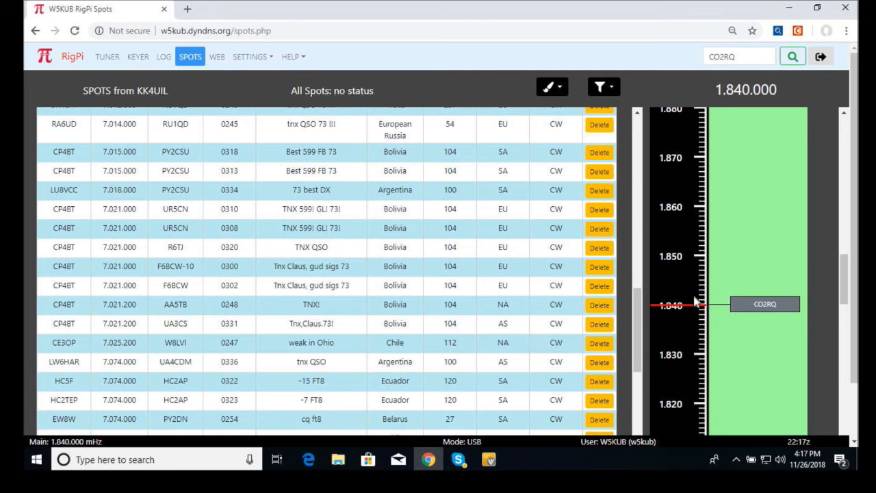
pyautogui.moveTo(185, 304)
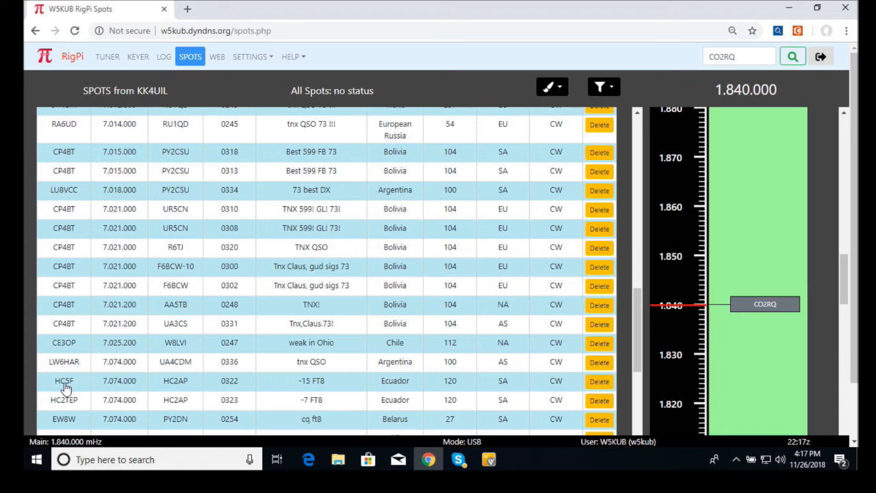
pyautogui.moveTo(150, 391)
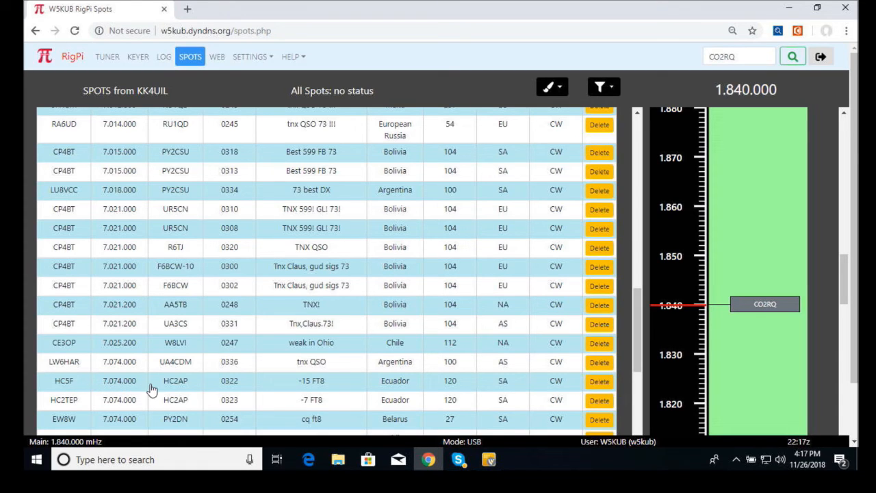
pyautogui.moveTo(78, 392)
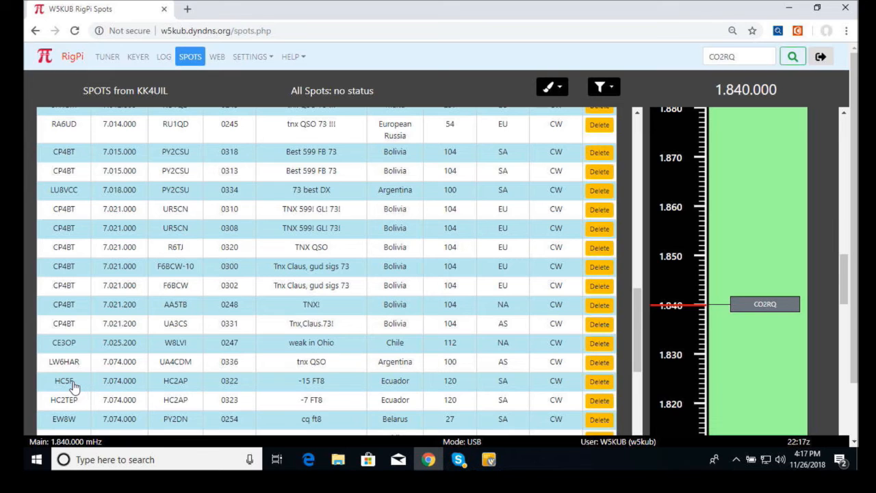
pyautogui.click(63, 380)
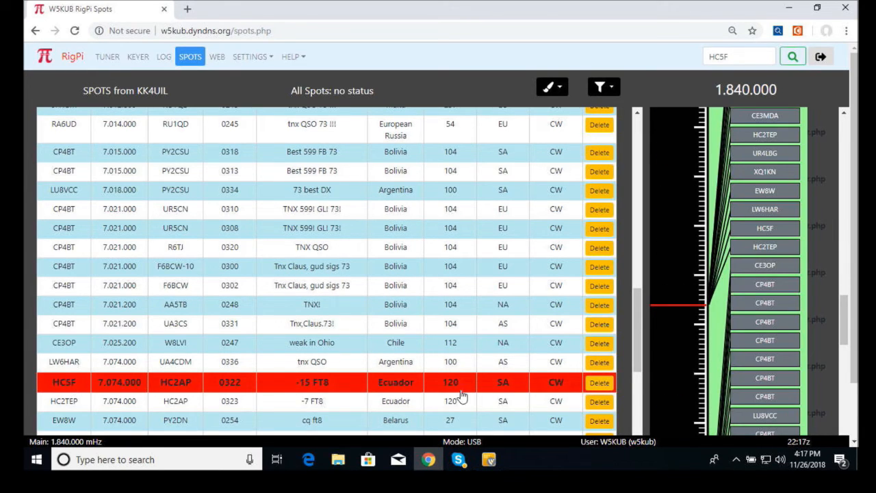
pyautogui.moveTo(786, 335)
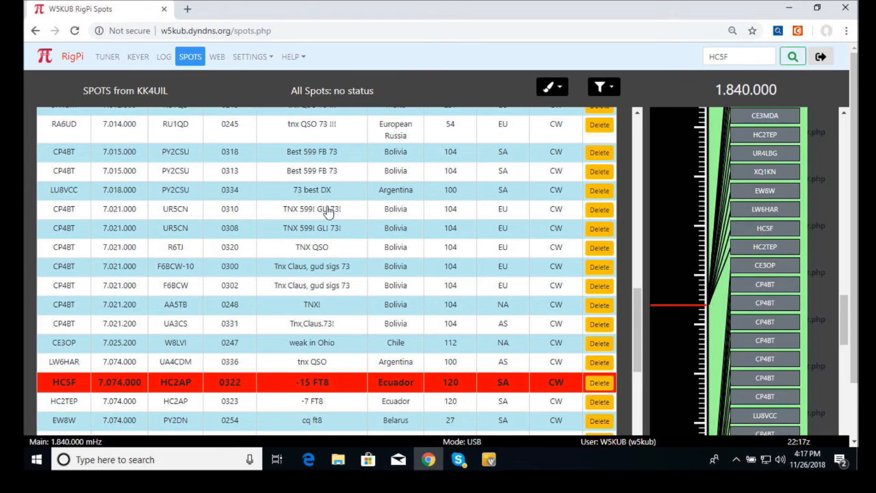
pyautogui.moveTo(122, 395)
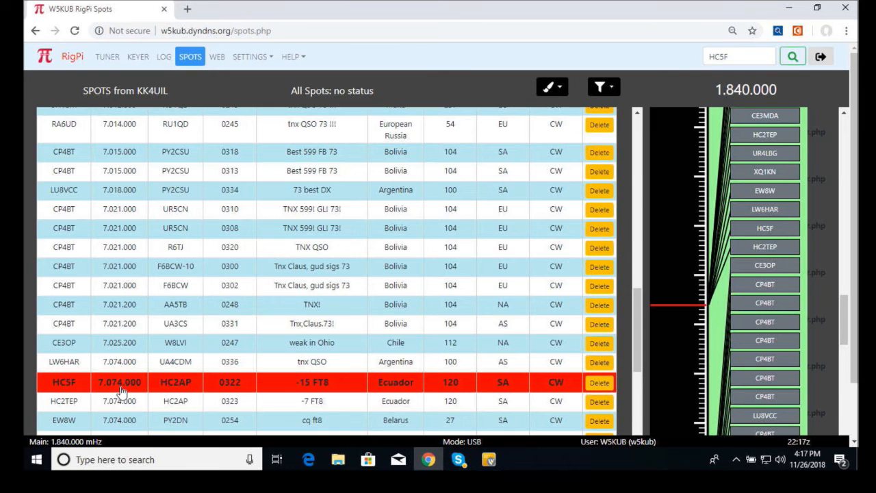
pyautogui.click(106, 57)
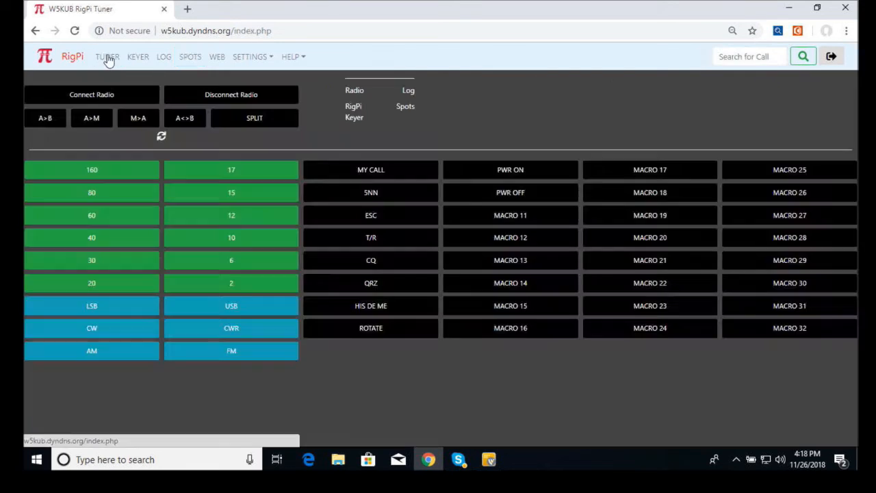
# Load the tuner page showing the TS-2000 on 7.074.000 CW with HC5F as the call.
pyautogui.click(107, 56)
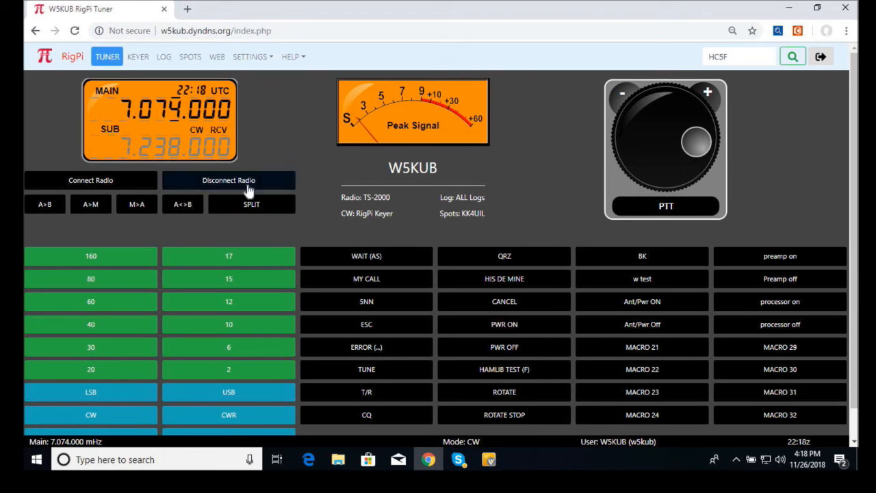
pyautogui.moveTo(229, 301)
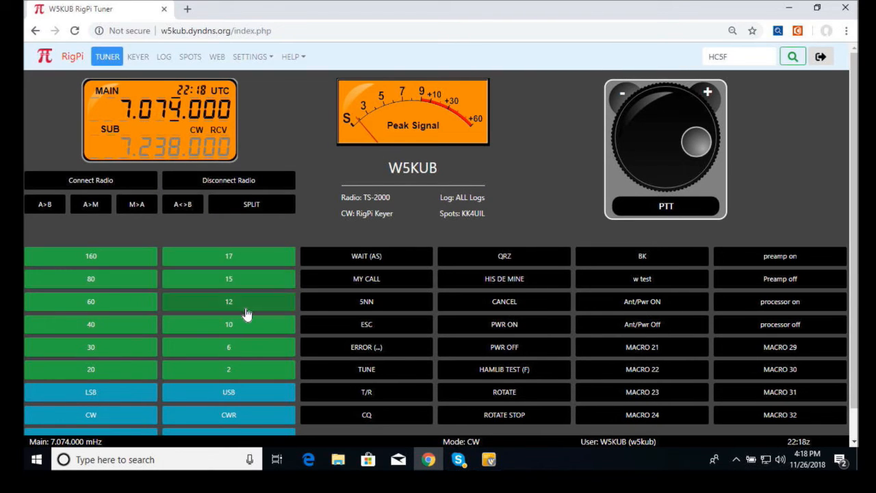
pyautogui.moveTo(244, 267)
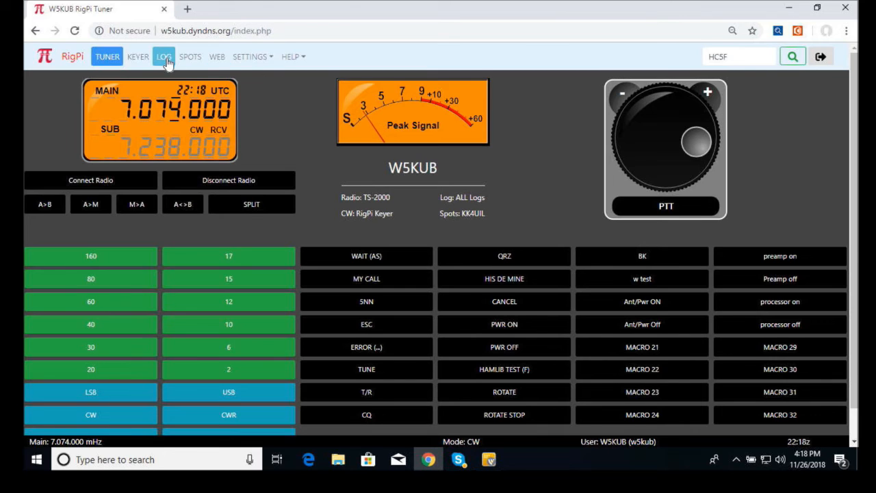
pyautogui.click(163, 56)
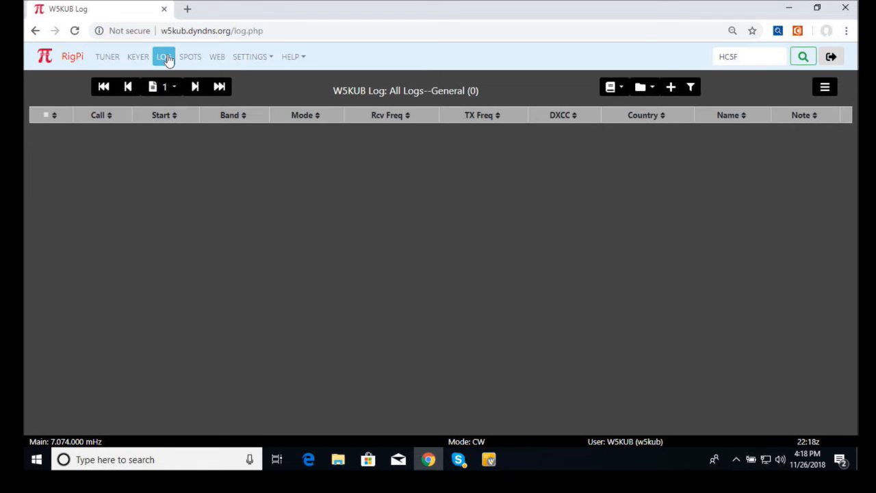
pyautogui.moveTo(107, 57)
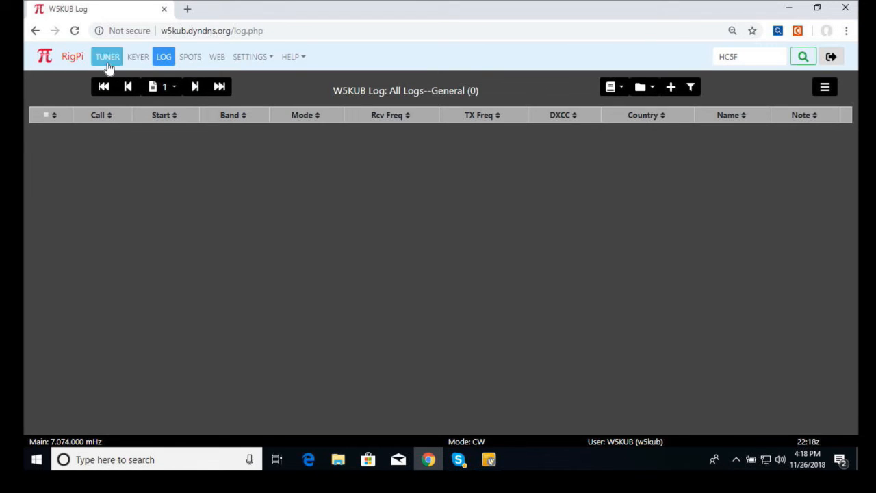
pyautogui.click(106, 56)
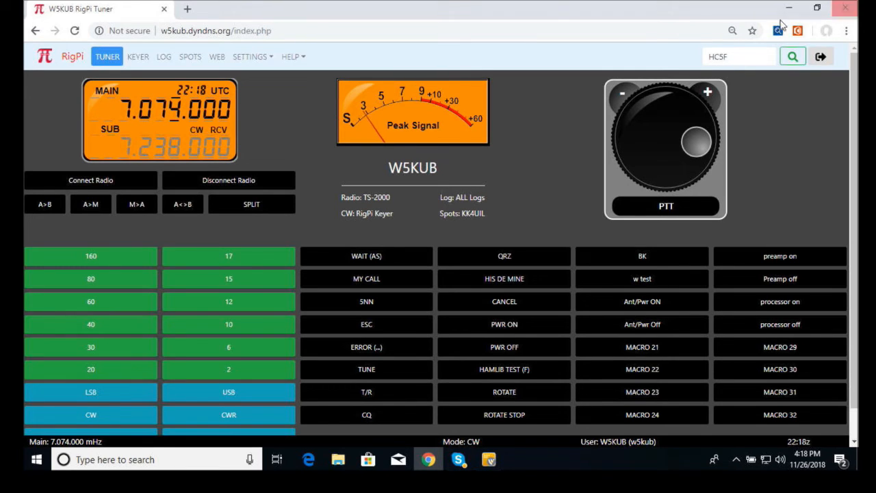
pyautogui.moveTo(764, 78)
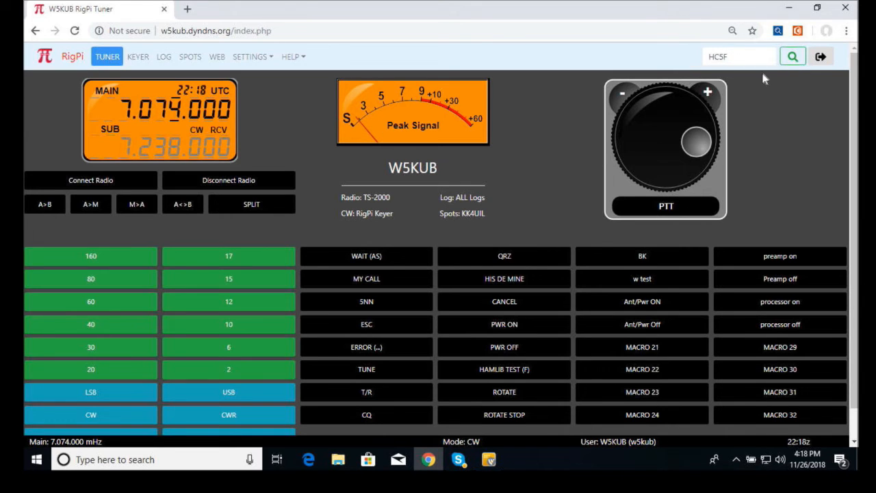
pyautogui.moveTo(791, 56)
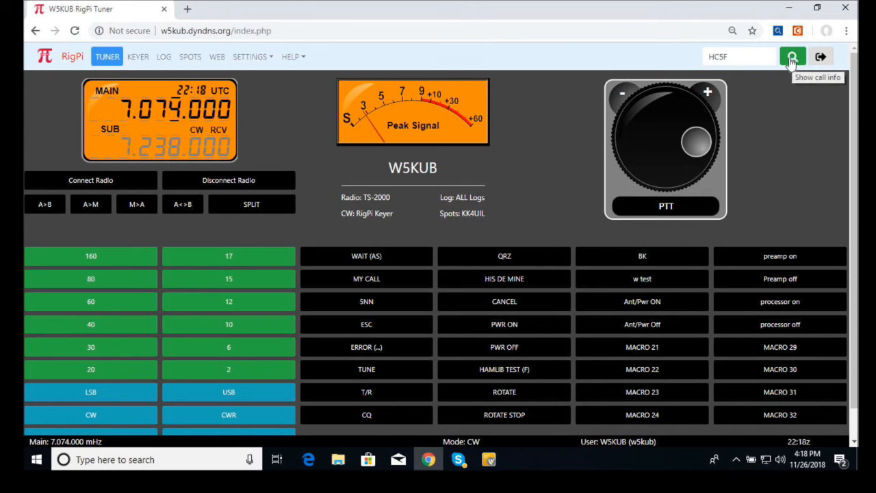
pyautogui.click(791, 56)
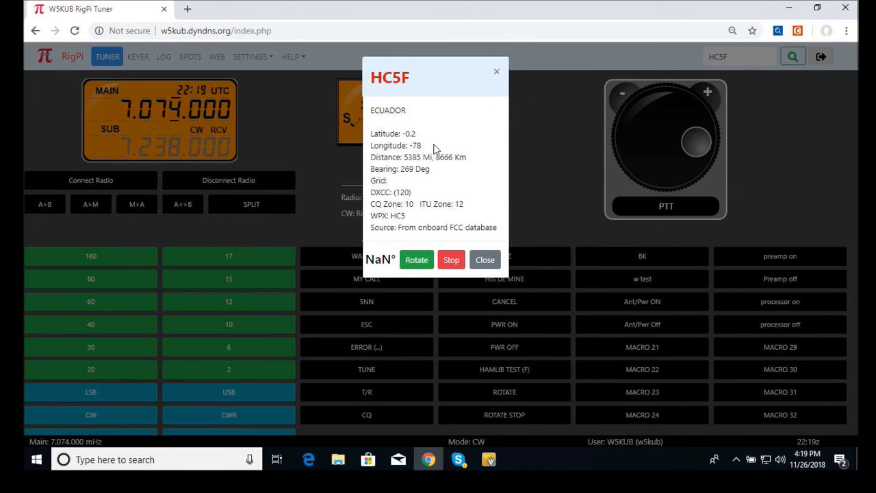
pyautogui.moveTo(416, 261)
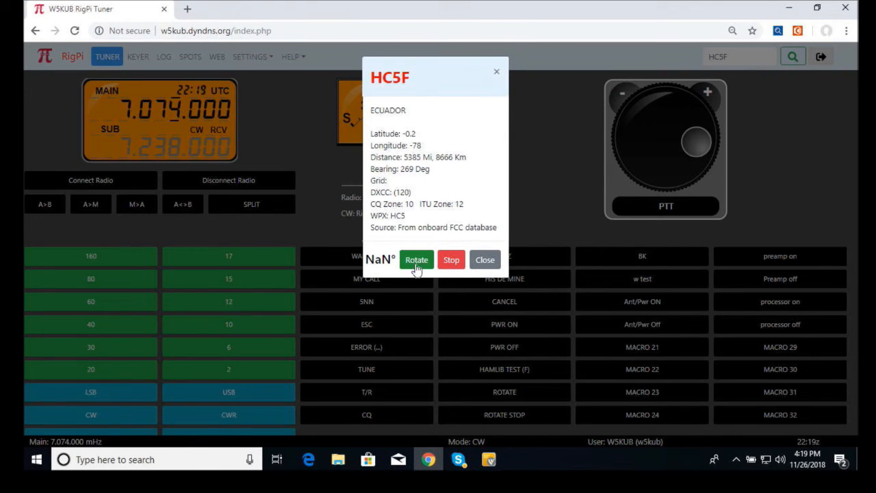
pyautogui.moveTo(452, 181)
pyautogui.write('w')
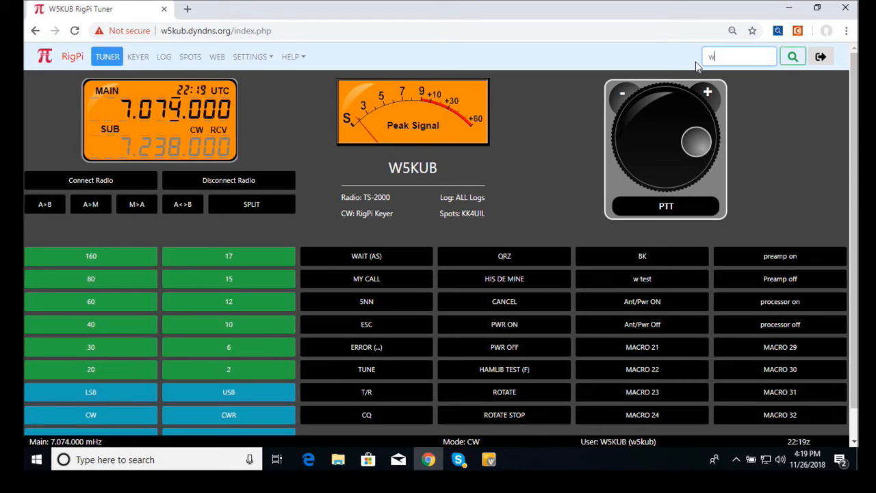
pyautogui.write('5kub')
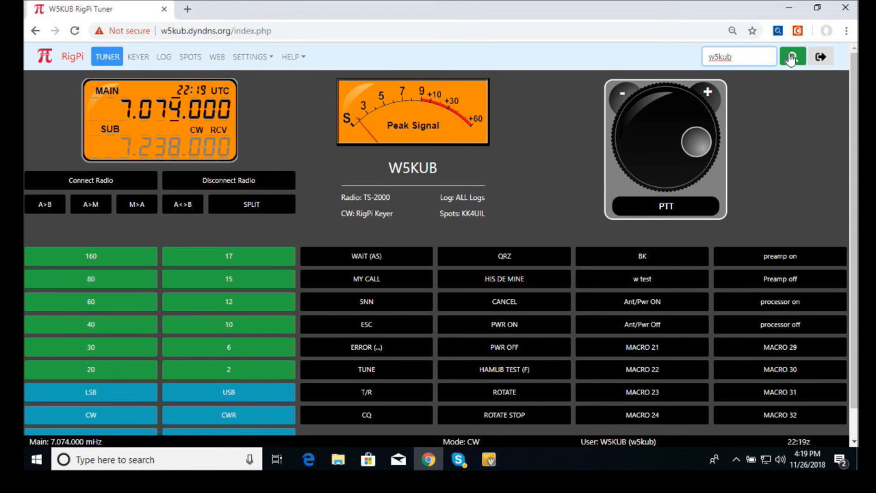
pyautogui.click(793, 57)
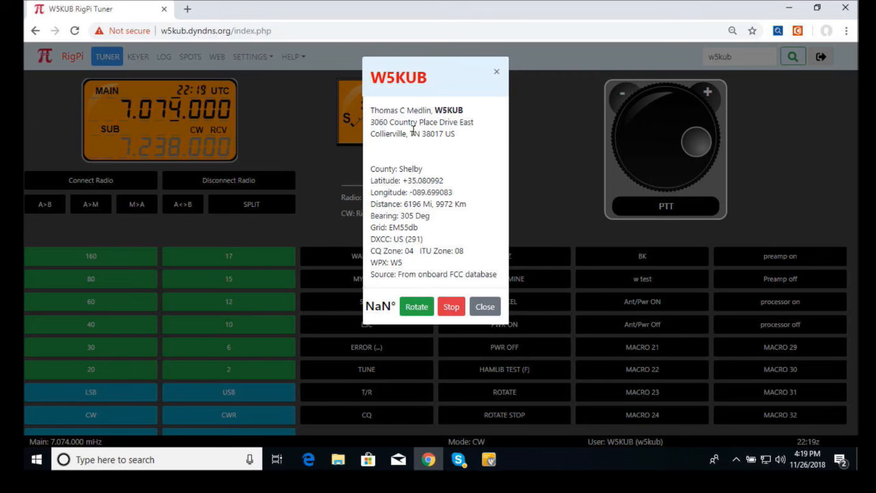
pyautogui.moveTo(441, 208)
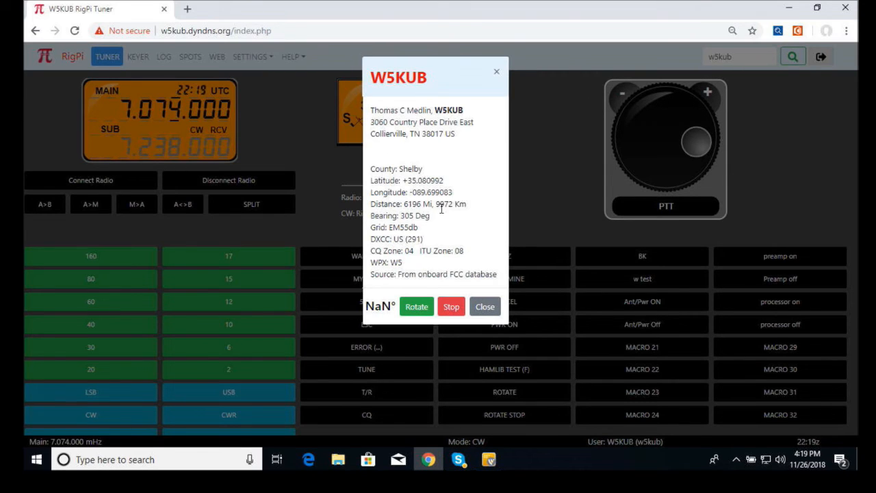
pyautogui.moveTo(492, 204)
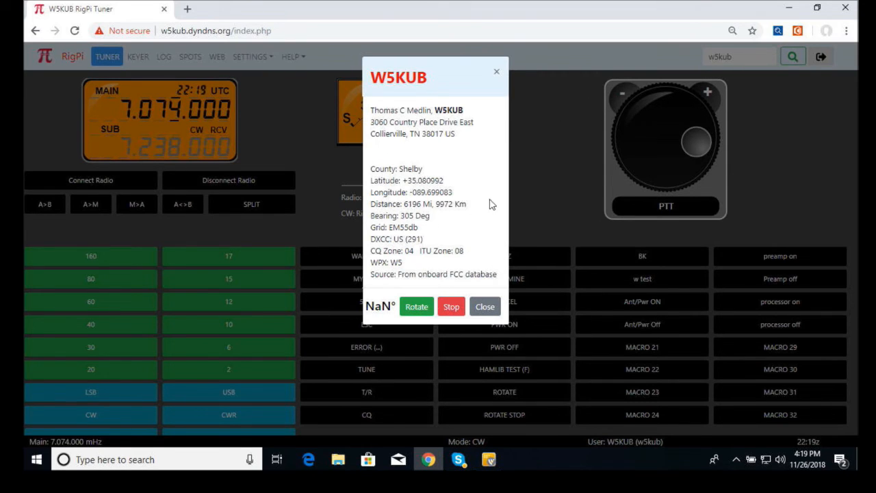
pyautogui.moveTo(497, 74)
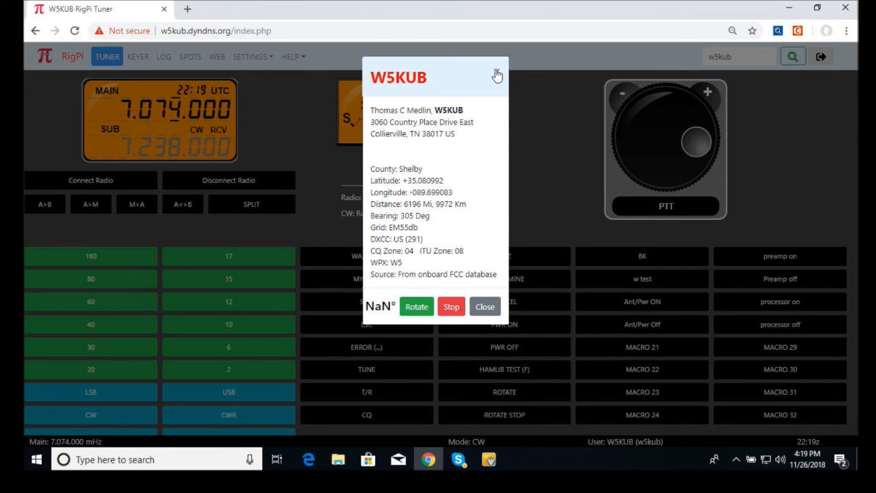
pyautogui.click(485, 307)
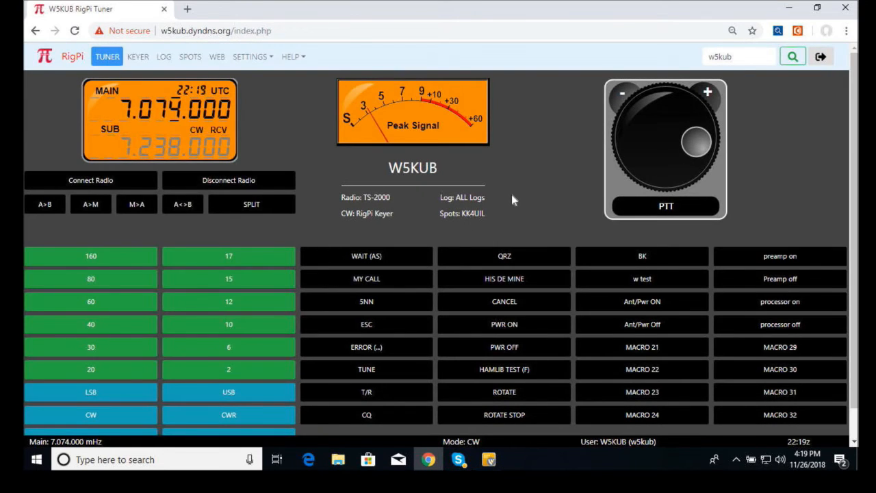
pyautogui.moveTo(551, 170)
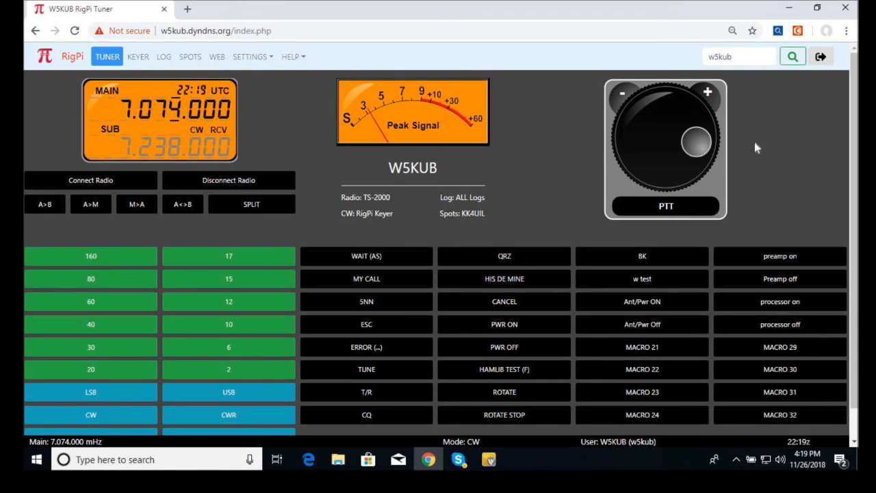
pyautogui.moveTo(594, 178)
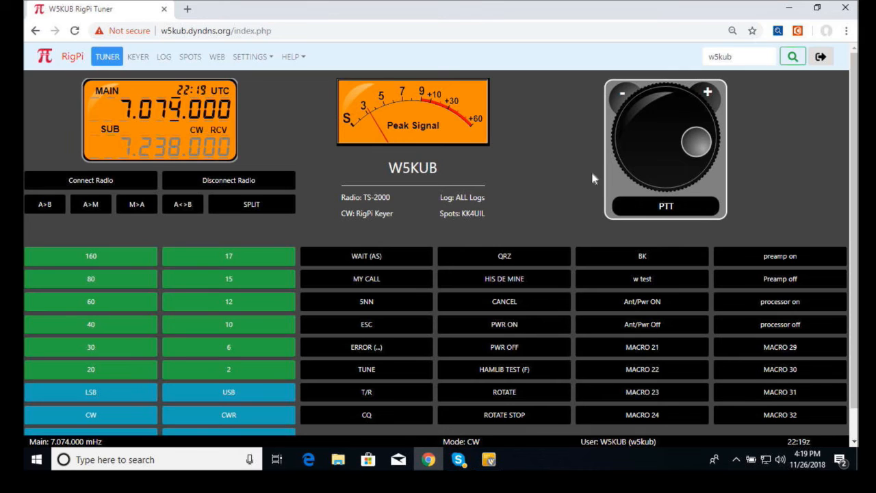
pyautogui.moveTo(527, 185)
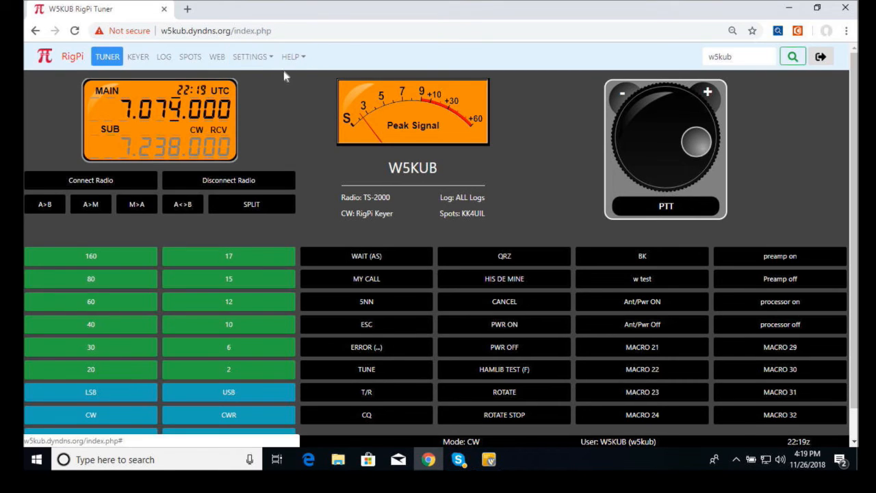
# View the User Settings page listing the ADMIN, NR3E and W5KUB accounts, then reopen the Settings menu.
pyautogui.click(251, 56)
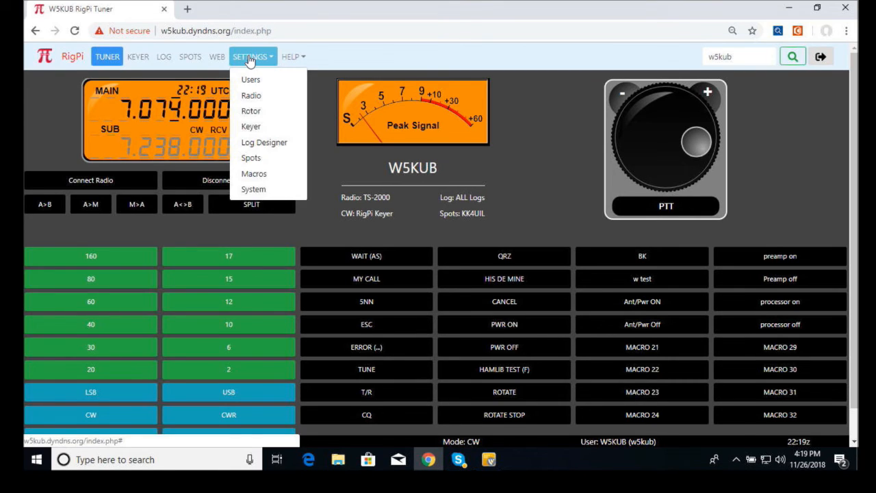
pyautogui.moveTo(250, 80)
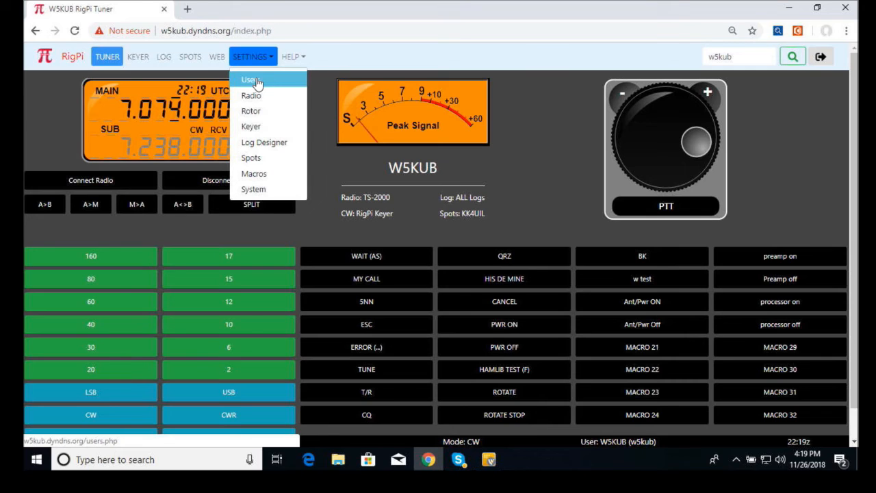
pyautogui.click(252, 80)
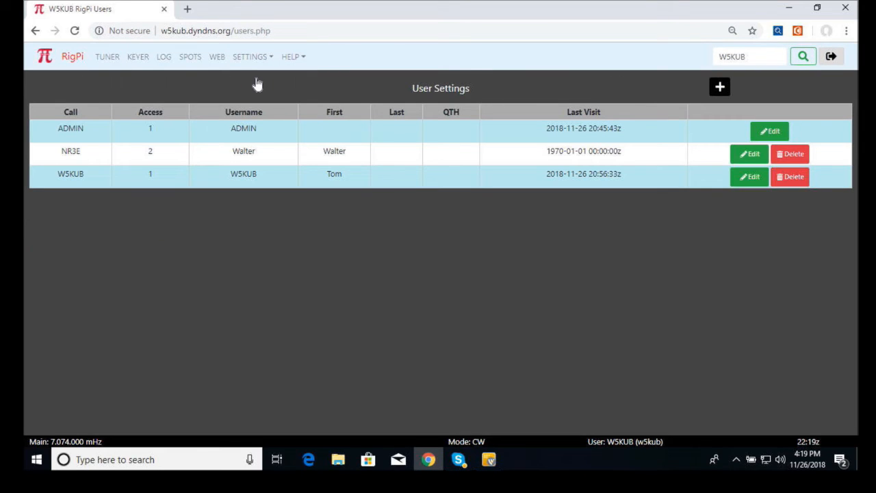
pyautogui.moveTo(180, 167)
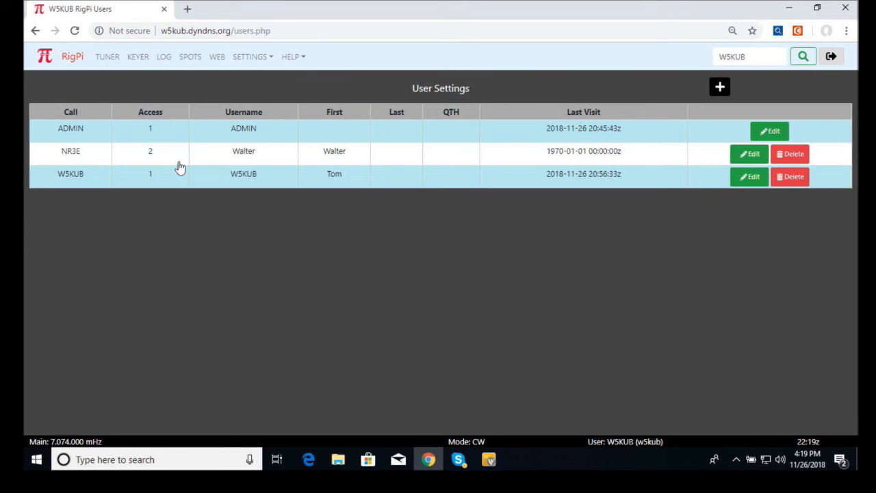
pyautogui.moveTo(94, 178)
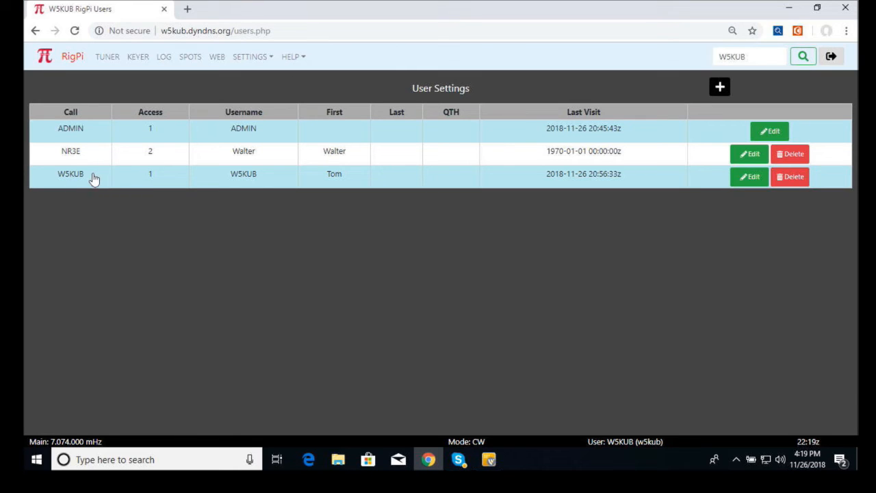
pyautogui.moveTo(162, 299)
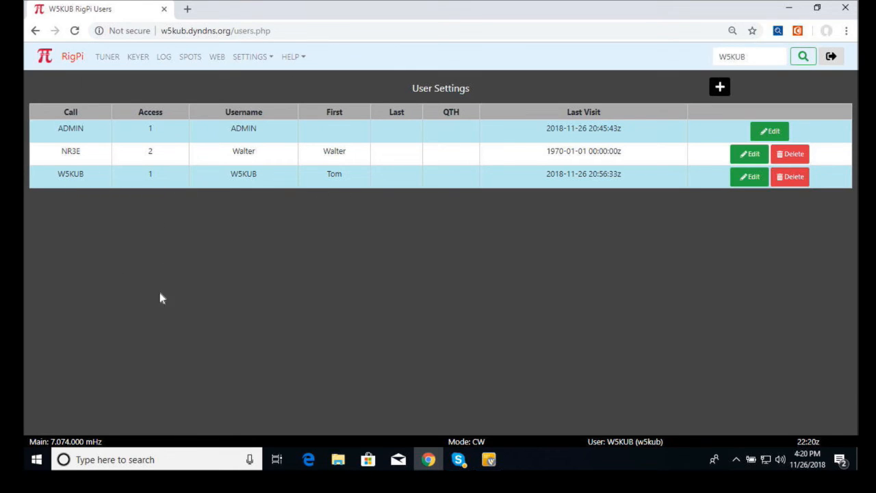
pyautogui.moveTo(259, 307)
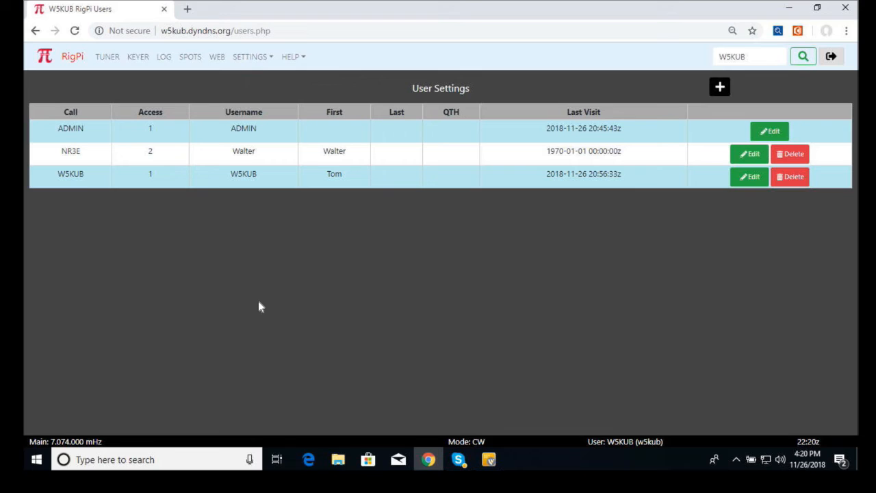
pyautogui.moveTo(295, 295)
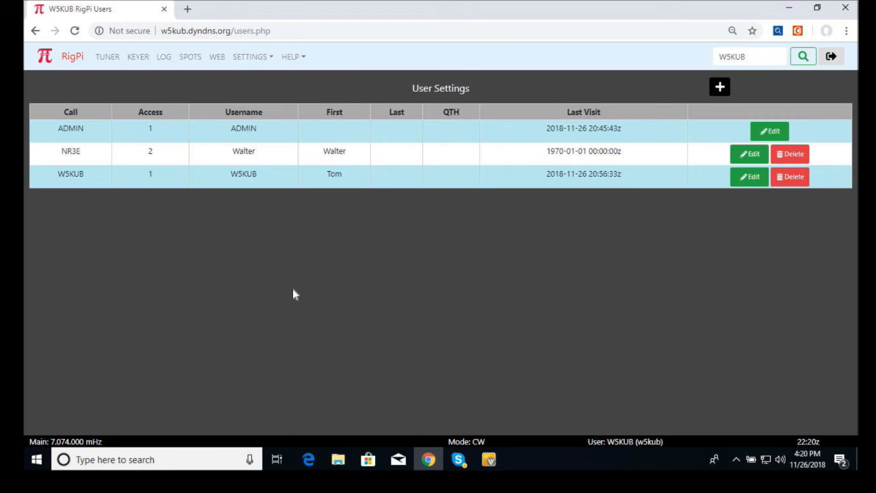
pyautogui.moveTo(307, 218)
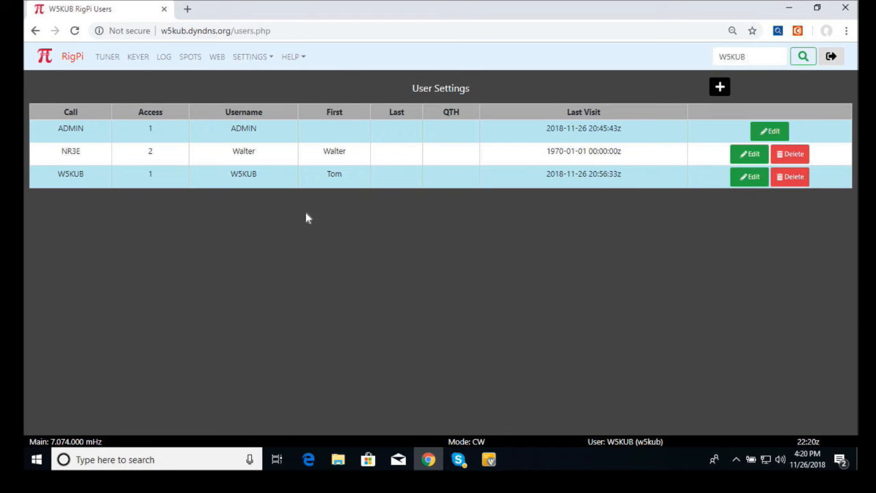
pyautogui.moveTo(262, 79)
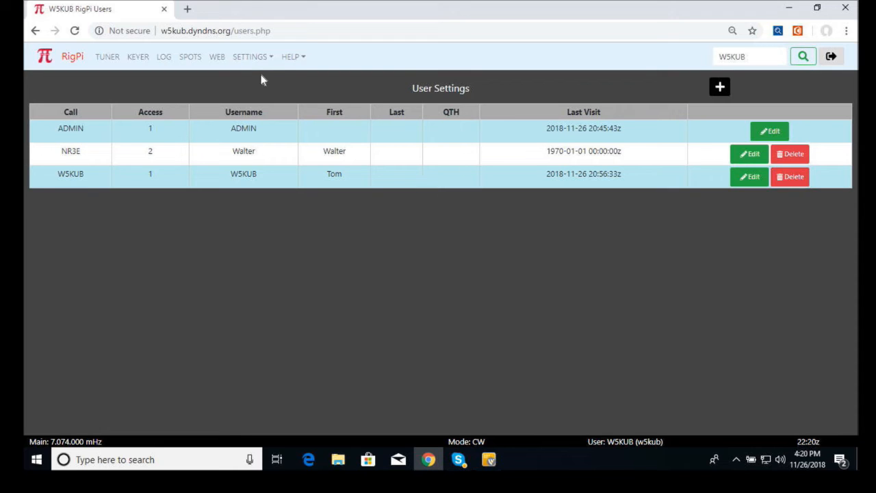
pyautogui.click(250, 57)
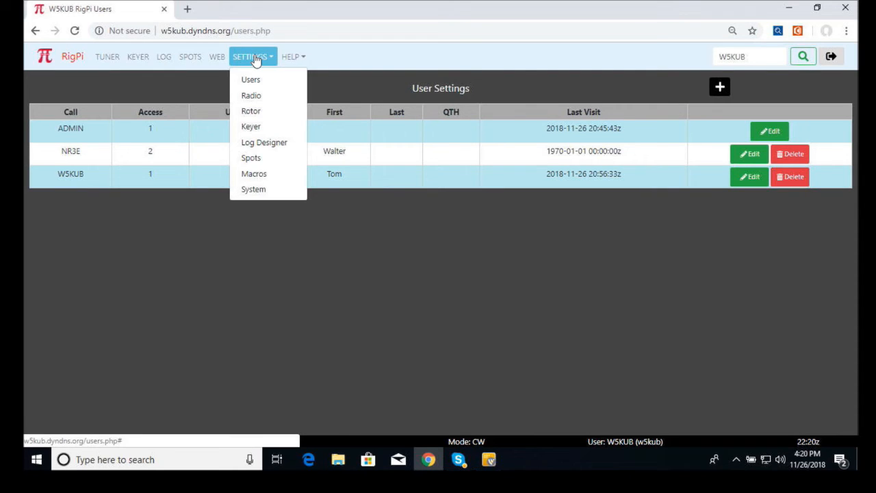
pyautogui.moveTo(252, 96)
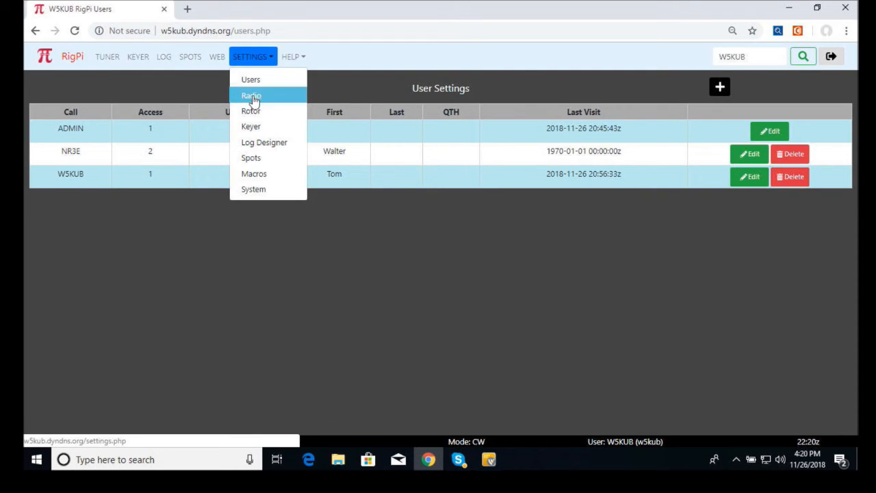
pyautogui.moveTo(263, 142)
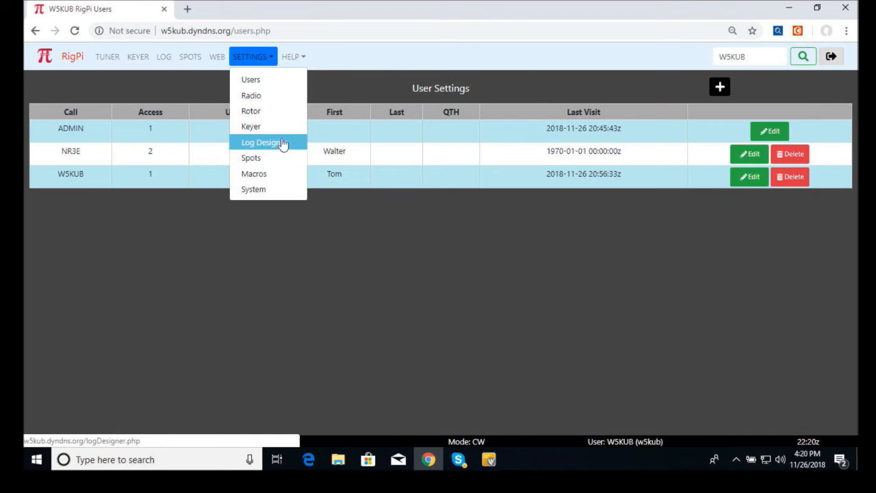
pyautogui.moveTo(252, 126)
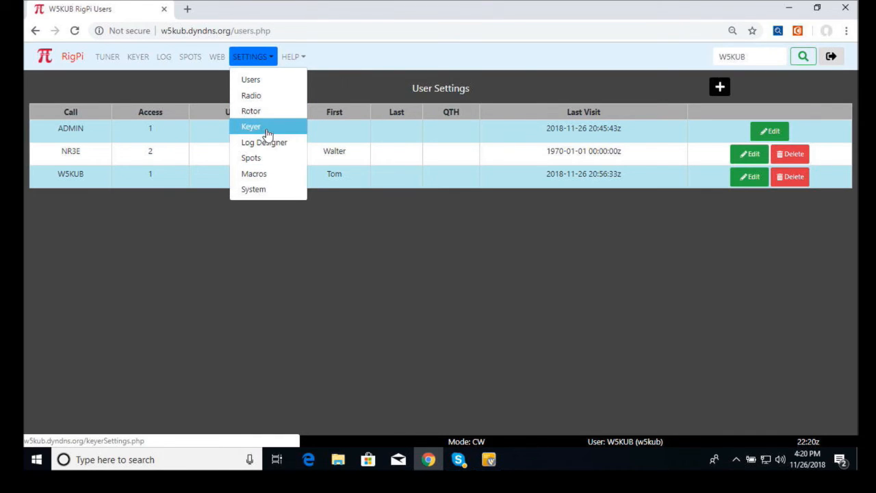
pyautogui.moveTo(137, 56)
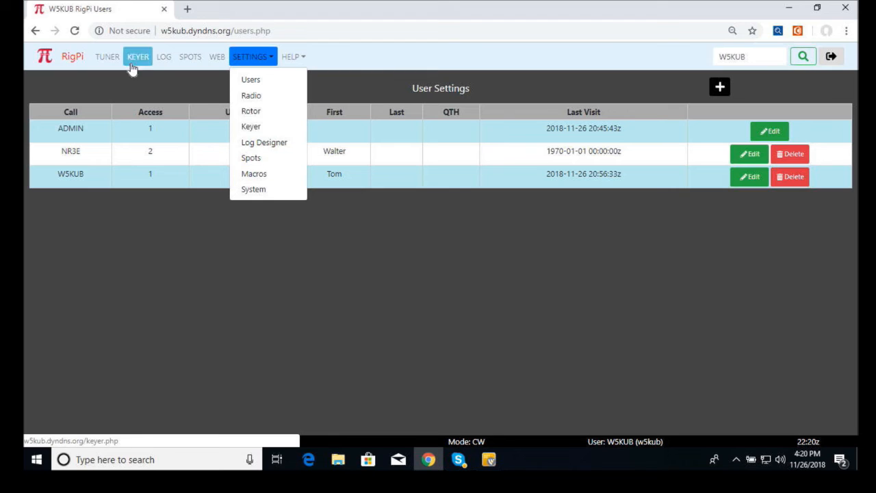
# Leave the settings menu and return to the tuner page with band buttons and macro grid.
pyautogui.click(107, 56)
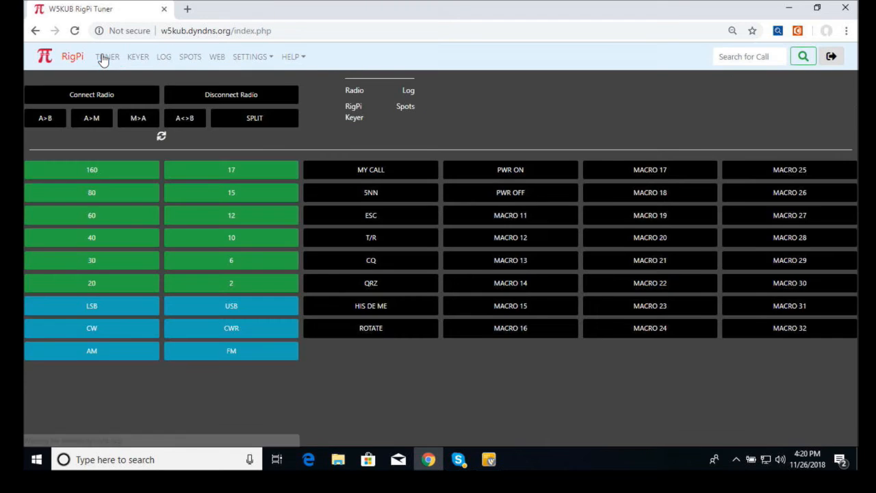
# Reload the tuner page showing the TS-2000 receiving on 7.074.000 CW with the S-meter.
pyautogui.click(107, 56)
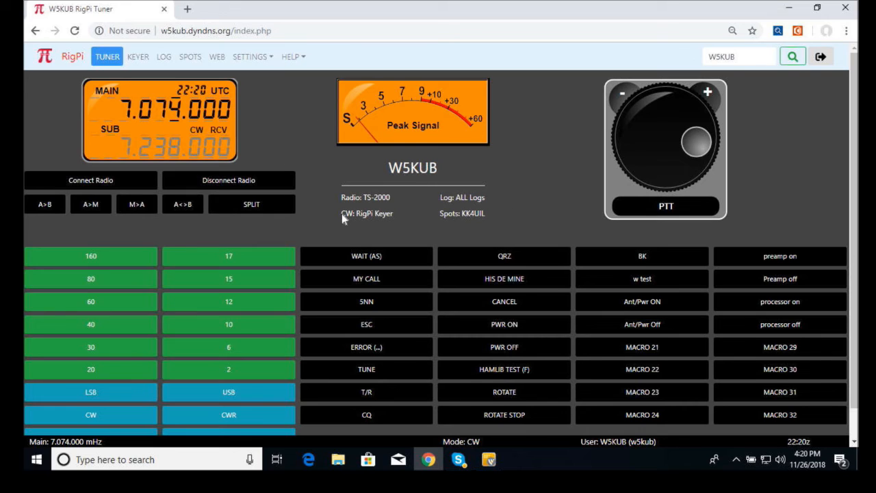
pyautogui.moveTo(368, 179)
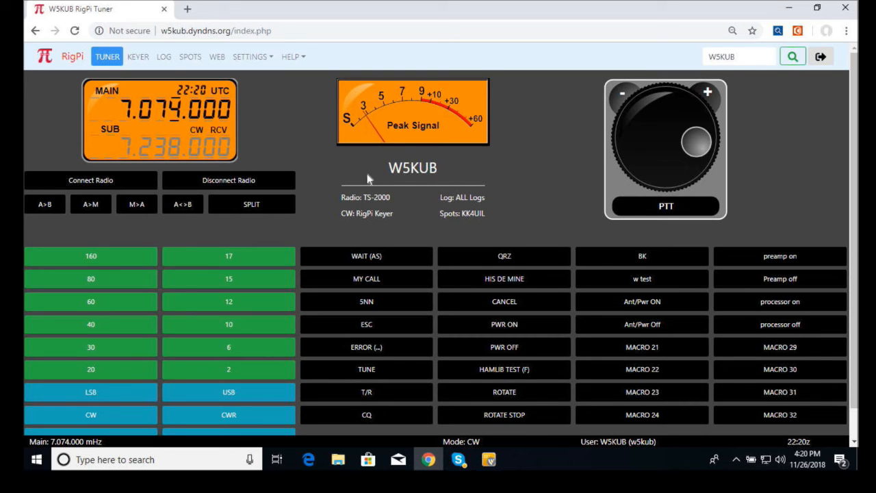
pyautogui.moveTo(342, 204)
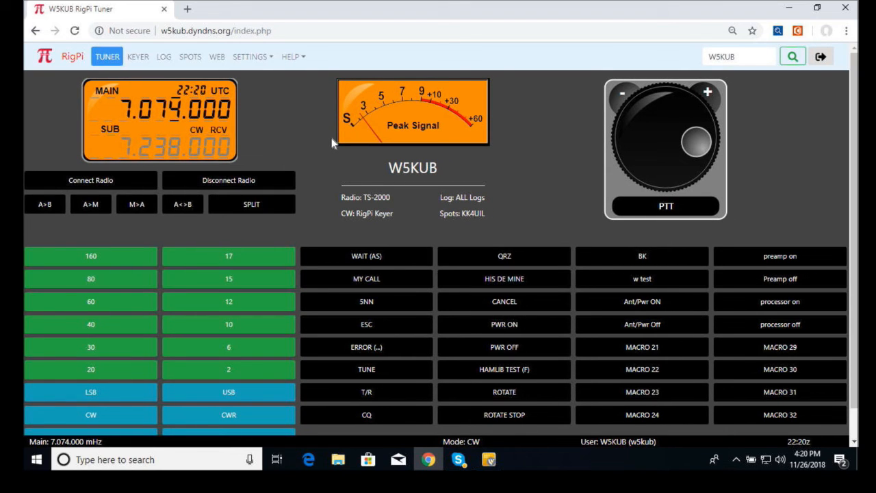
pyautogui.moveTo(287, 111)
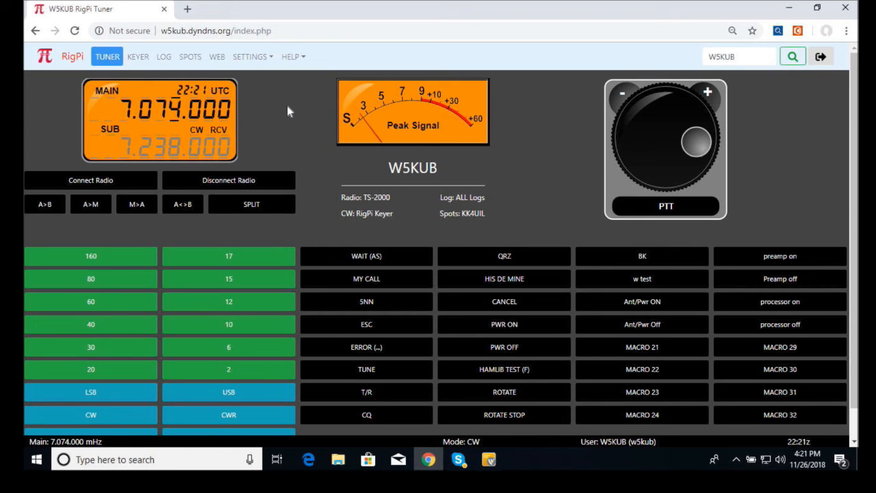
pyautogui.moveTo(298, 110)
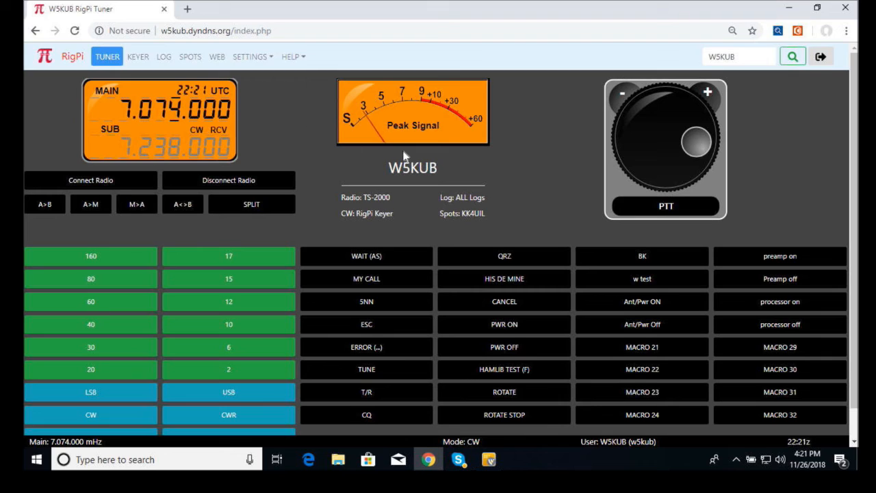
pyautogui.moveTo(290, 111)
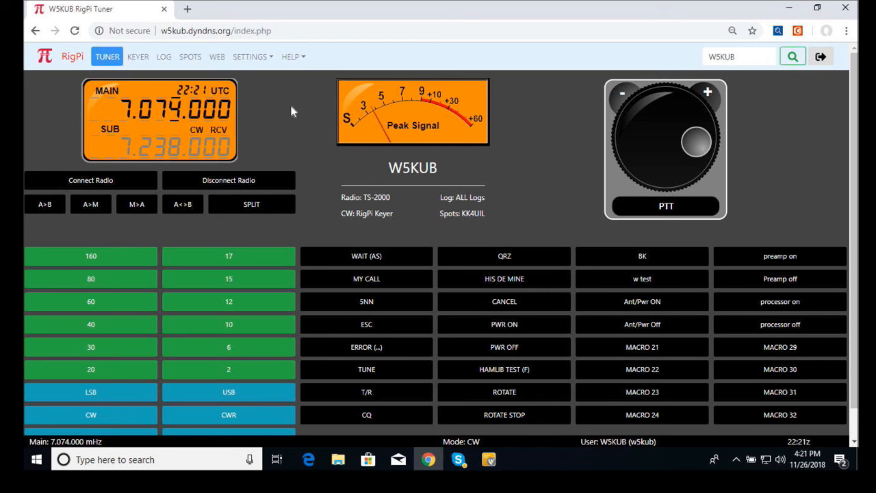
pyautogui.moveTo(285, 128)
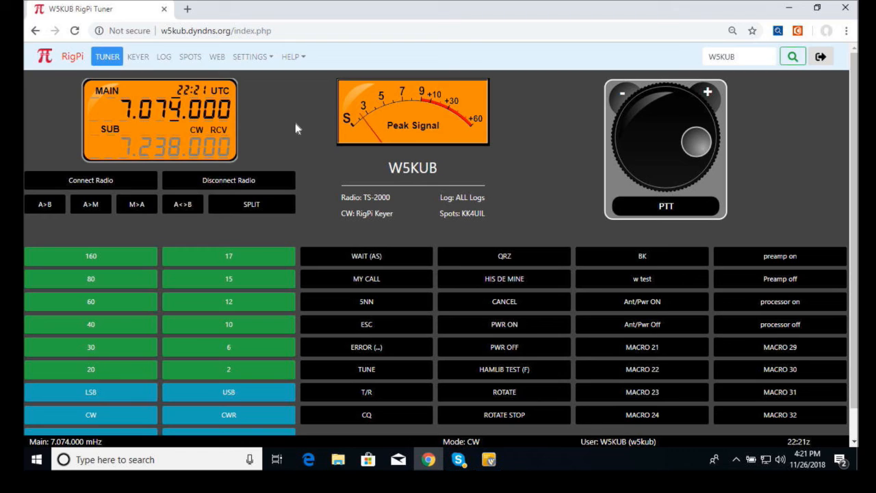
pyautogui.moveTo(543, 140)
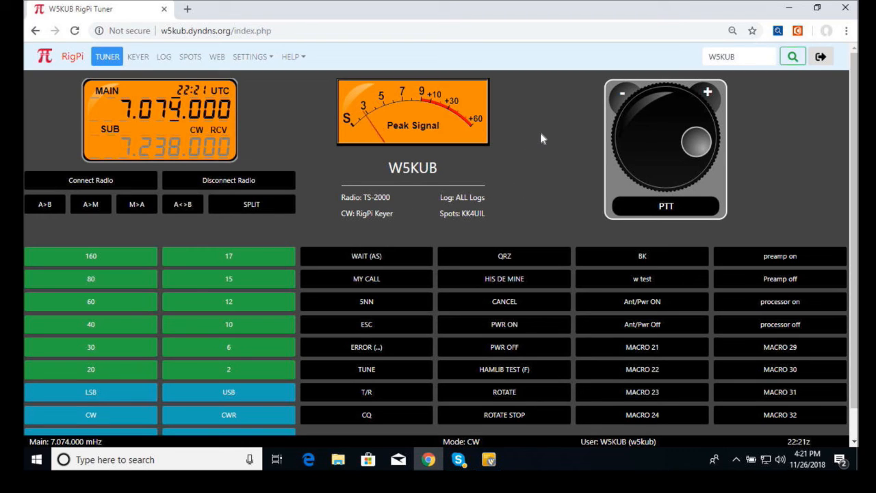
pyautogui.moveTo(543, 132)
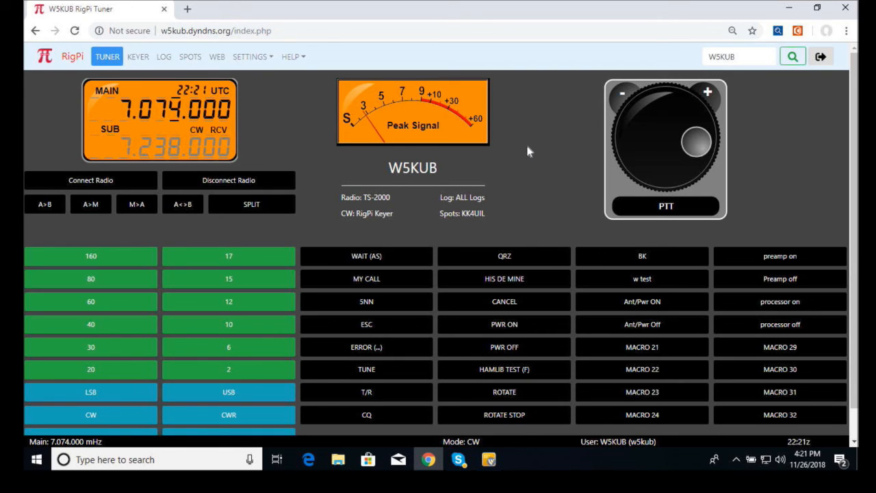
pyautogui.moveTo(657, 215)
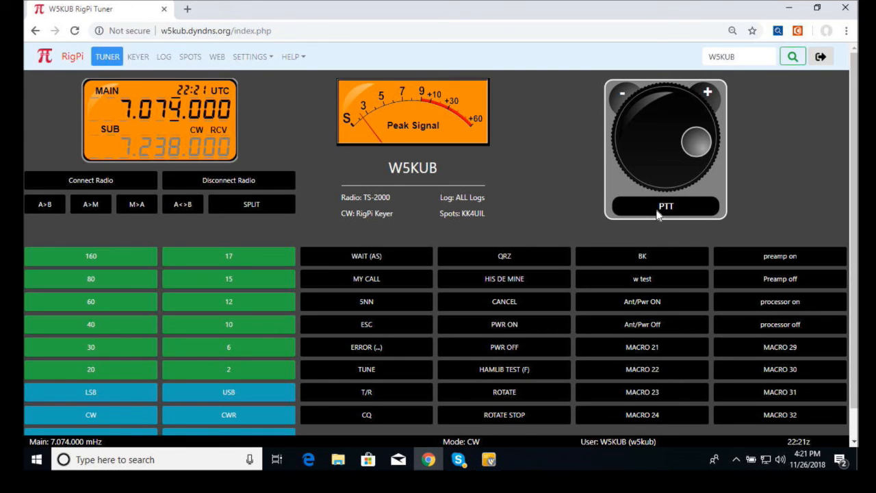
# Key PTT to transmit and release, retune to 7.274.000, then transmit and release again.
pyautogui.click(665, 205)
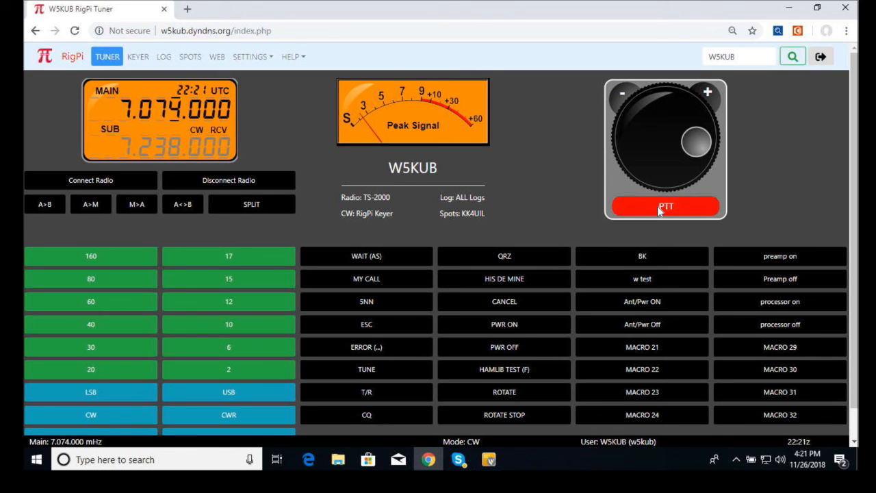
pyautogui.click(665, 206)
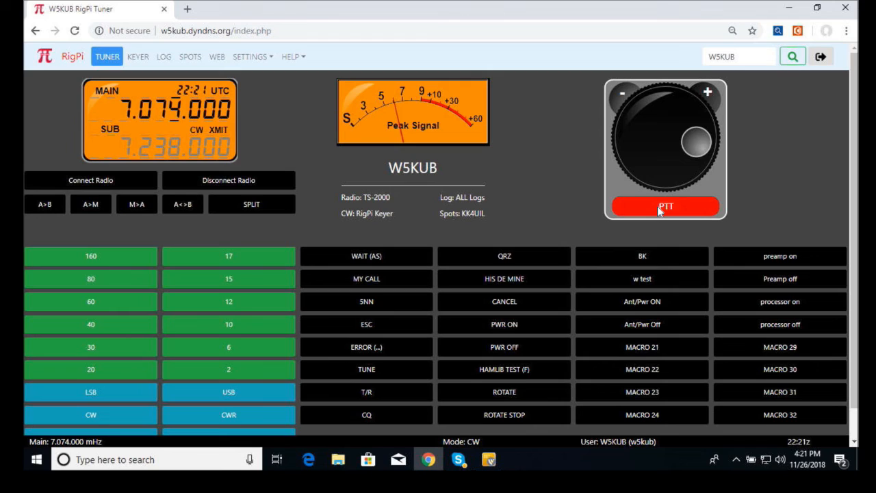
pyautogui.click(665, 205)
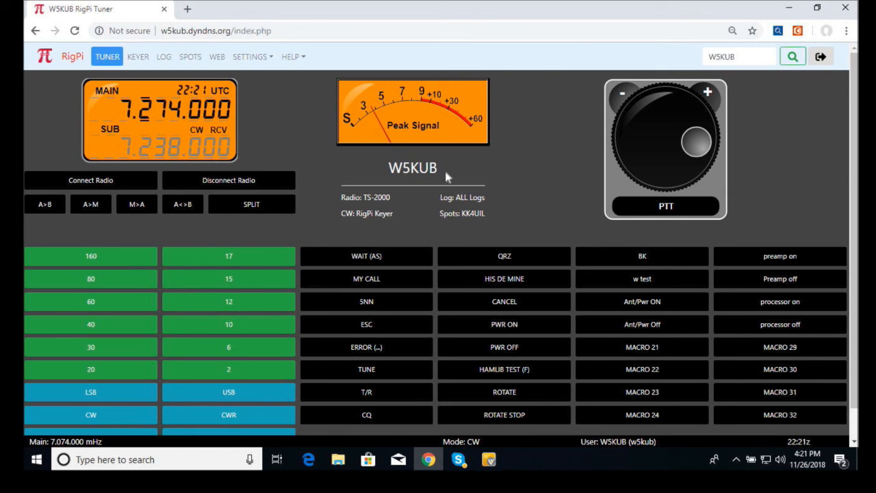
pyautogui.click(666, 206)
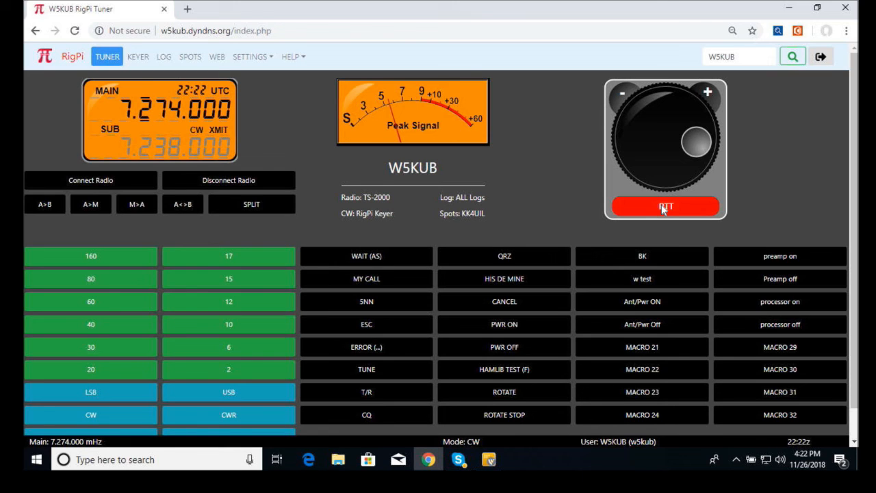
pyautogui.click(664, 205)
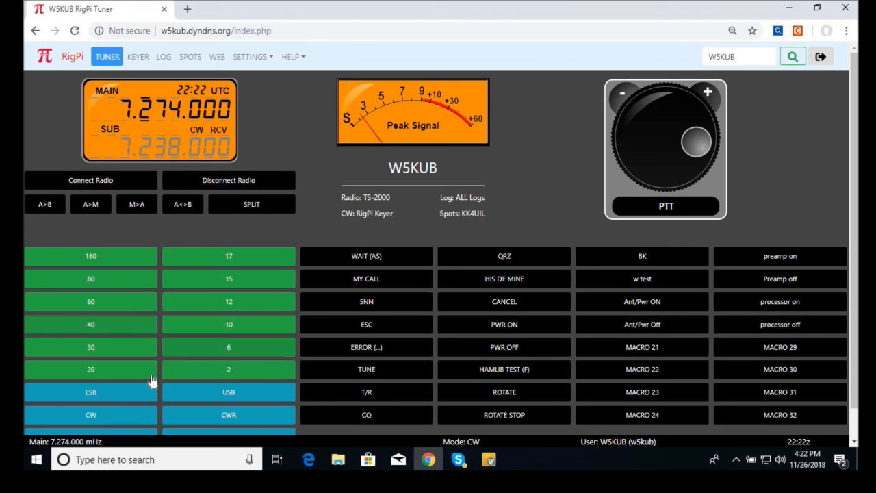
# Switch the radio to LSB on 7.274.000 and send the CANCEL and BK macros.
pyautogui.click(91, 391)
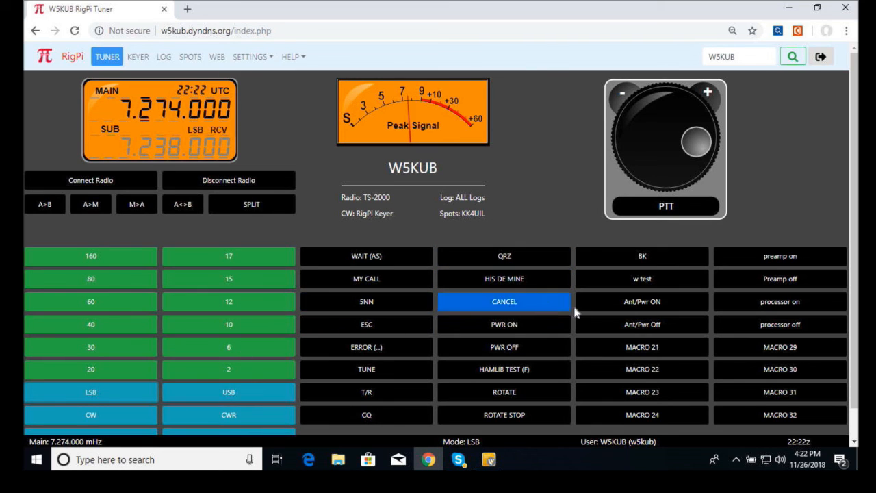
pyautogui.moveTo(482, 246)
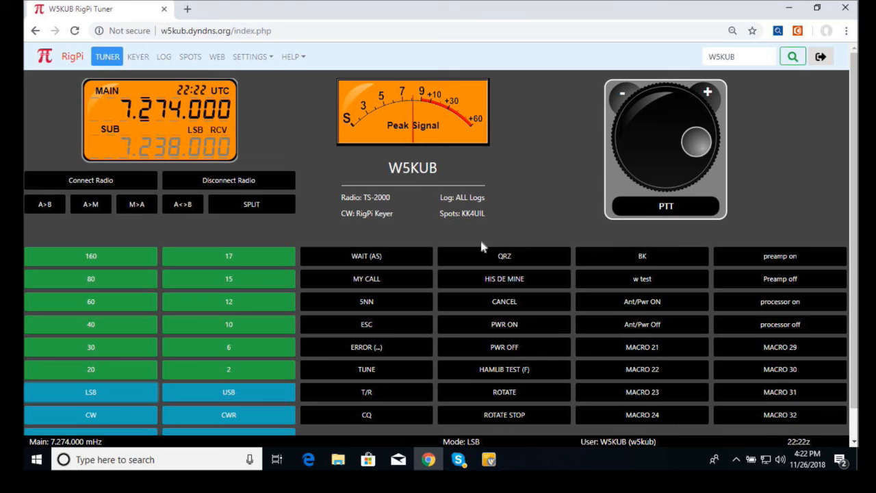
pyautogui.click(367, 323)
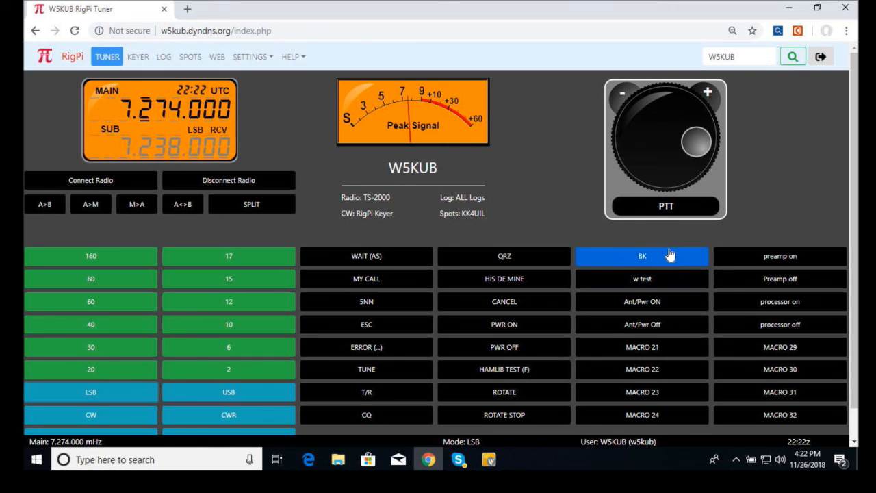
pyautogui.moveTo(708, 236)
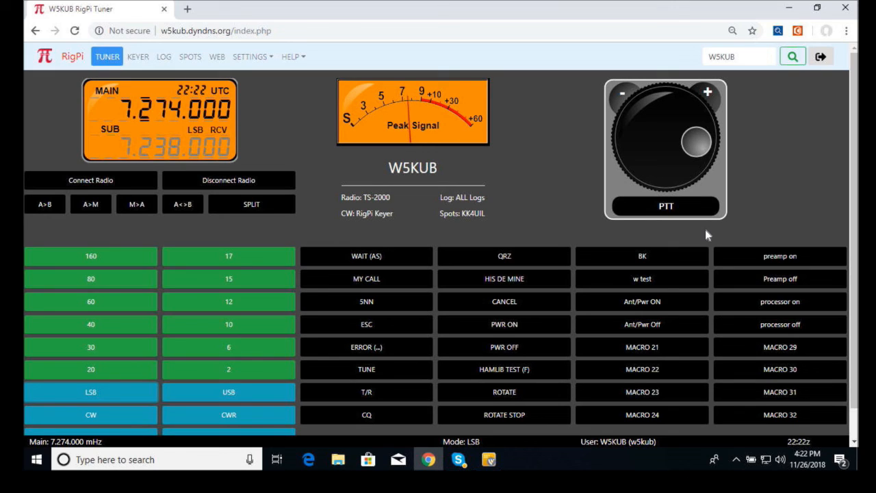
pyautogui.moveTo(725, 236)
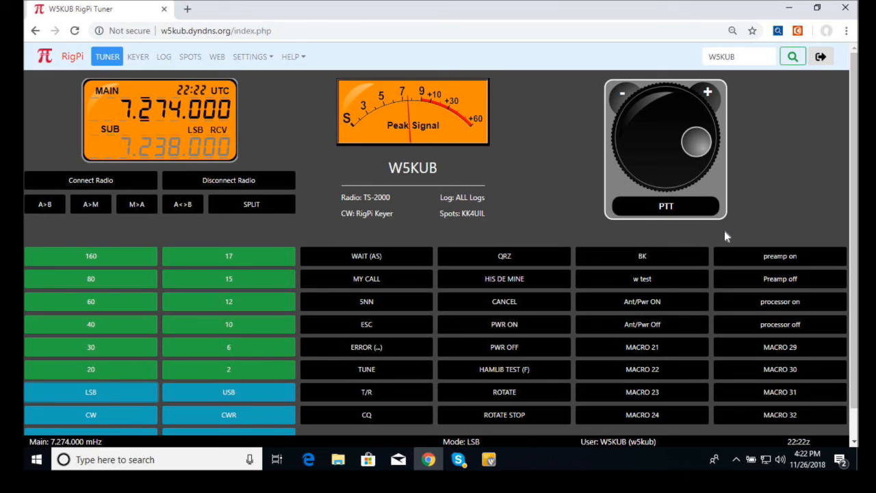
pyautogui.moveTo(719, 235)
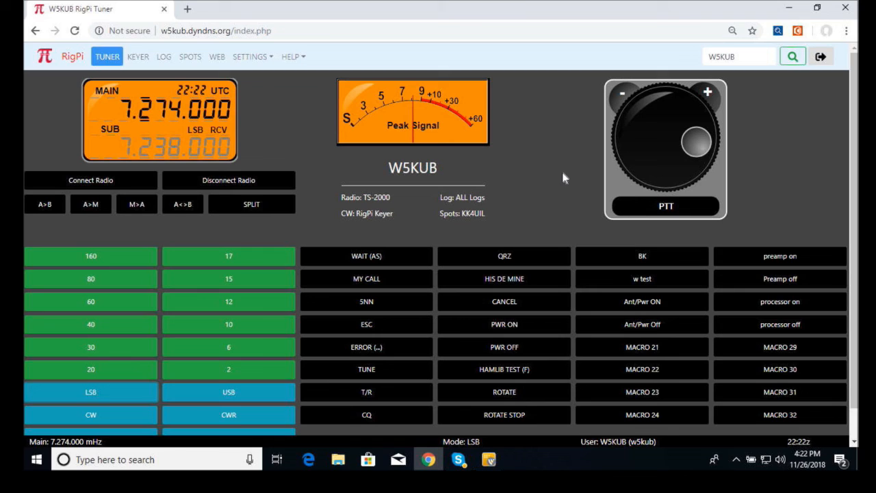
pyautogui.moveTo(537, 189)
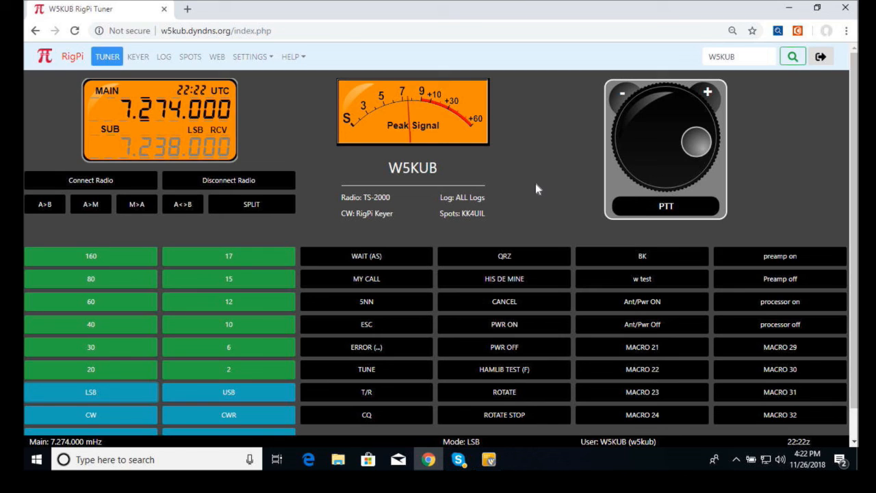
pyautogui.moveTo(542, 191)
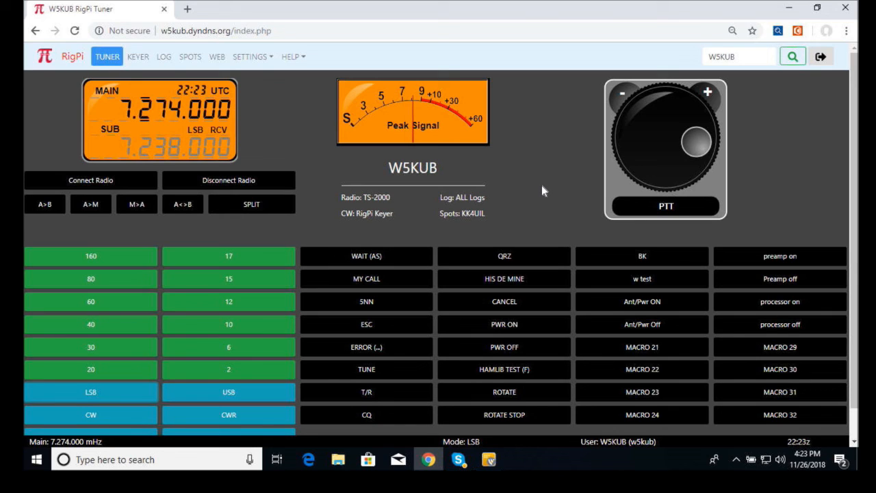
pyautogui.moveTo(556, 194)
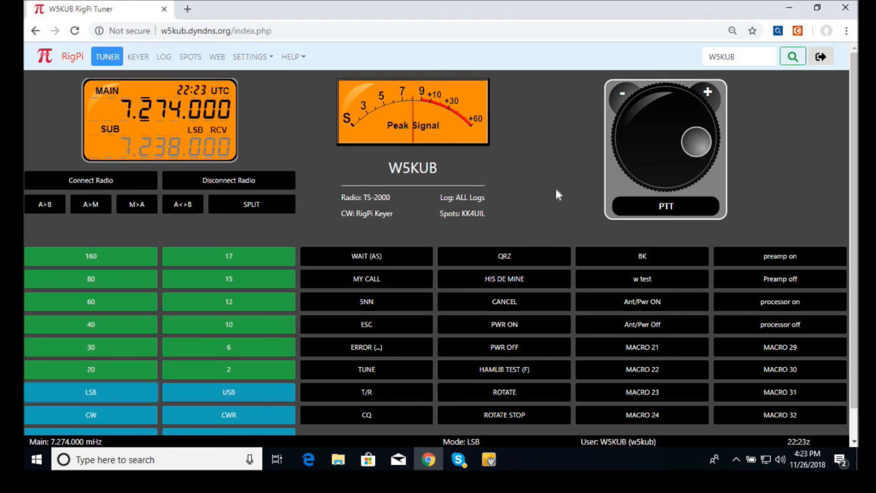